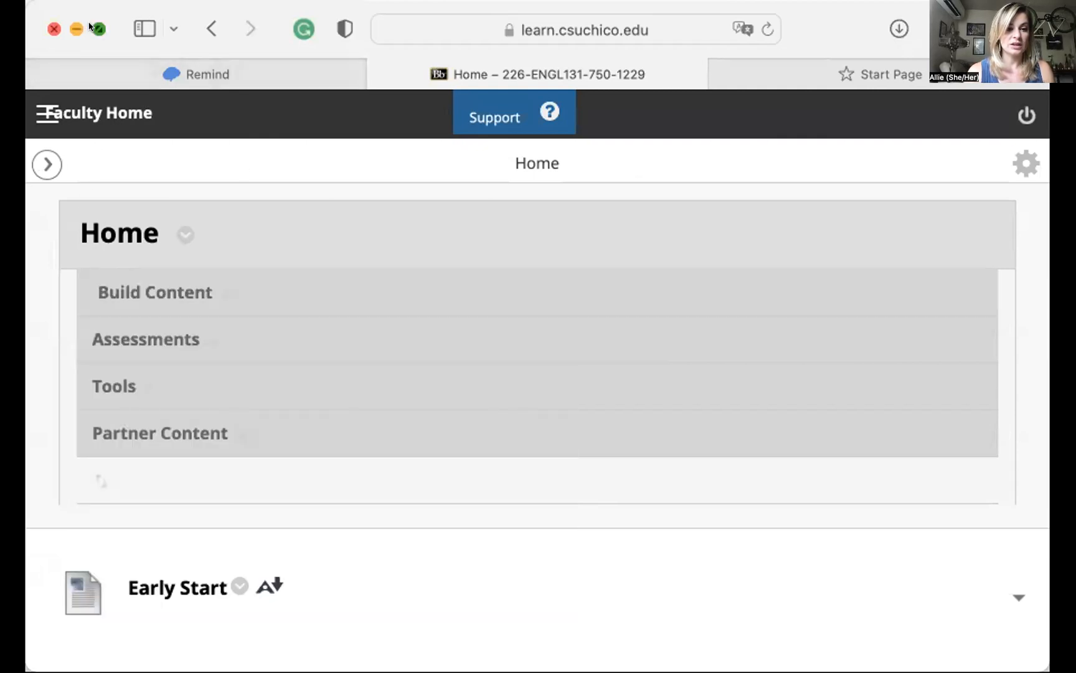
- Open the Task #6 What "Counts" as Writing page from the course menu and scroll to its top
{"action": "left_click", "coordinate": [154, 292]}
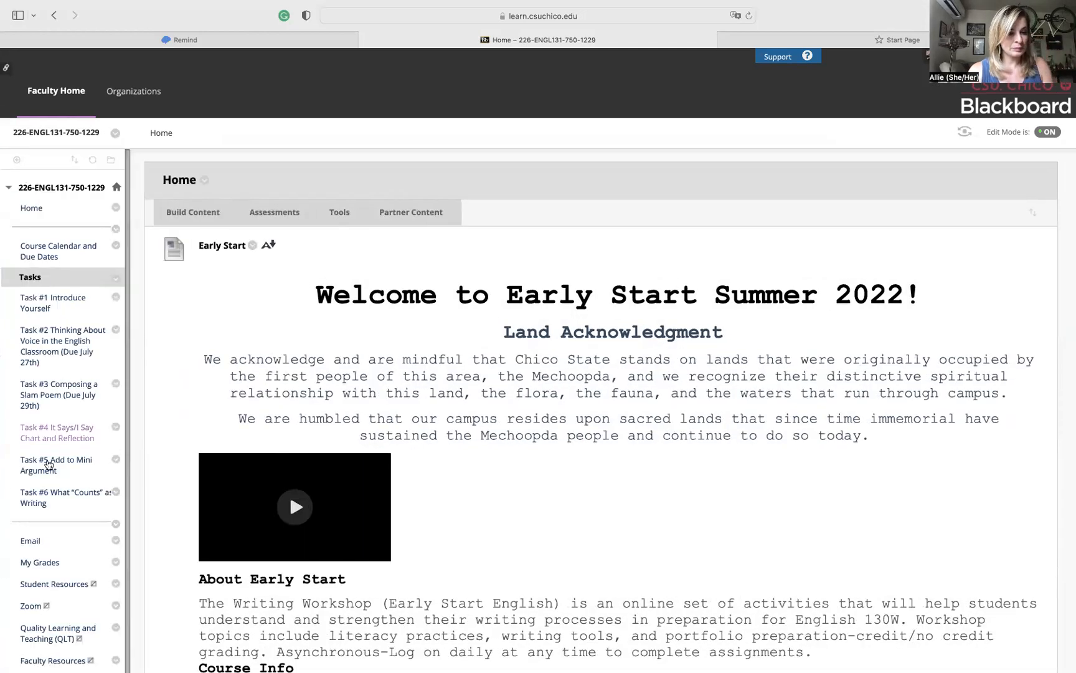
{"action": "left_click", "coordinate": [65, 497]}
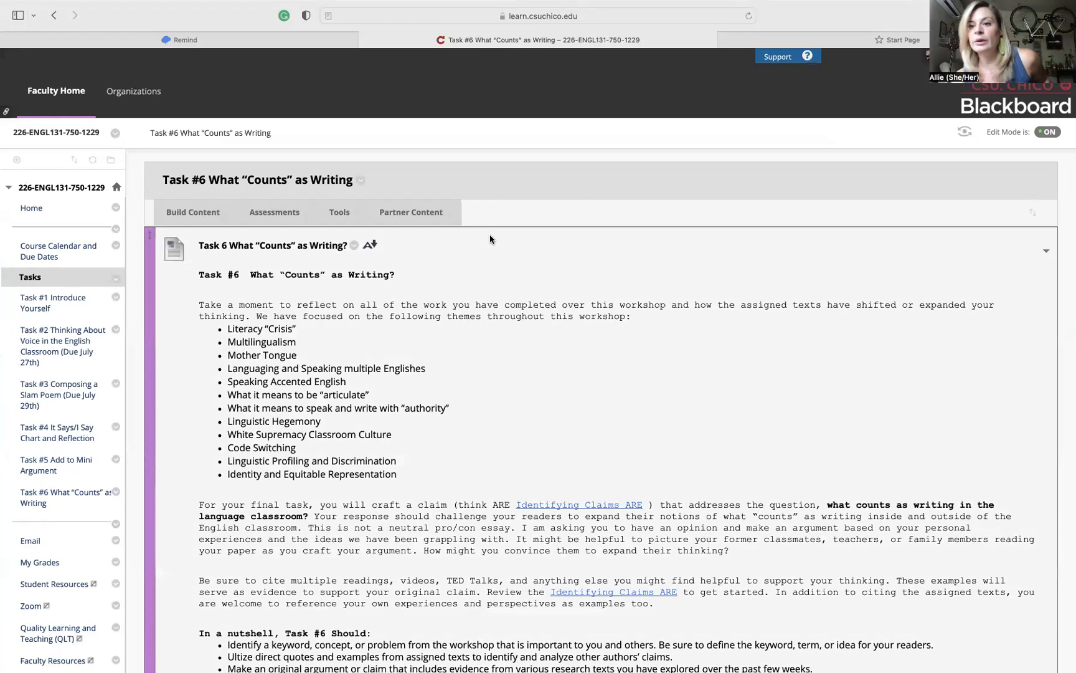
{"action": "mouse_move", "coordinate": [489, 237]}
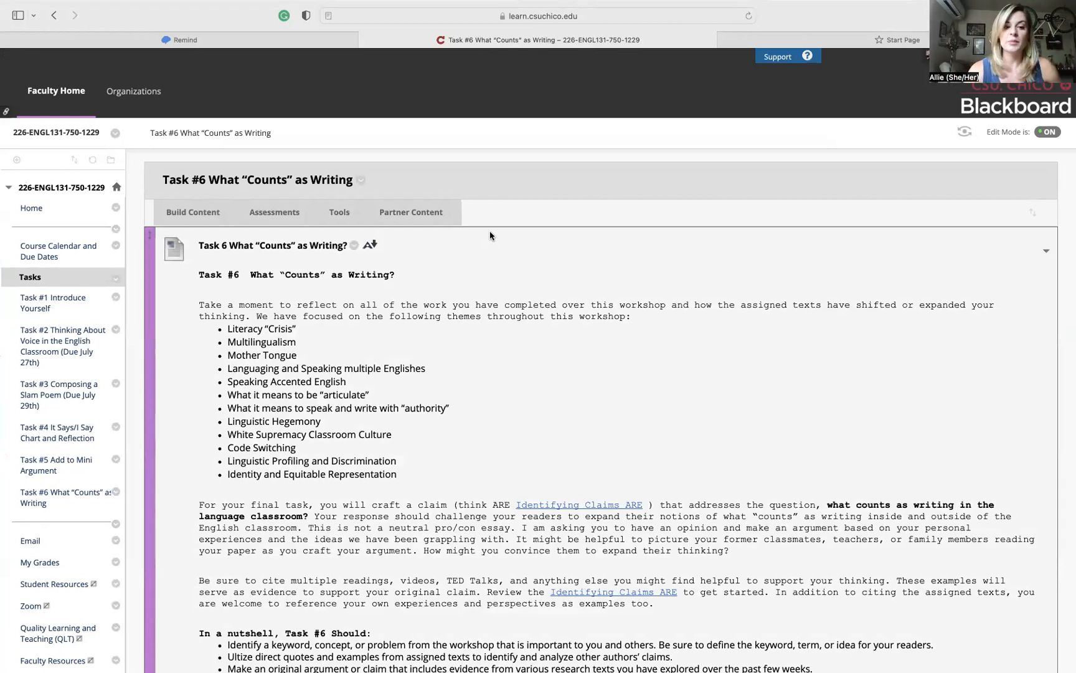
{"action": "scroll", "scroll_direction": "up", "scroll_amount": 3}
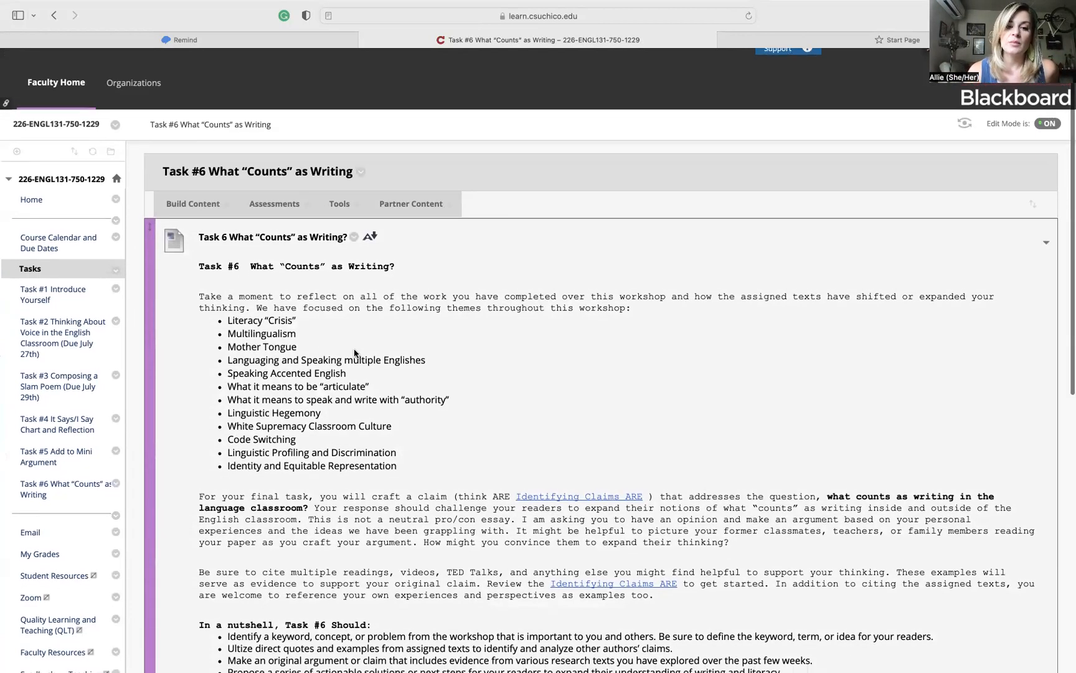
{"action": "scroll", "scroll_direction": "up", "scroll_amount": 3}
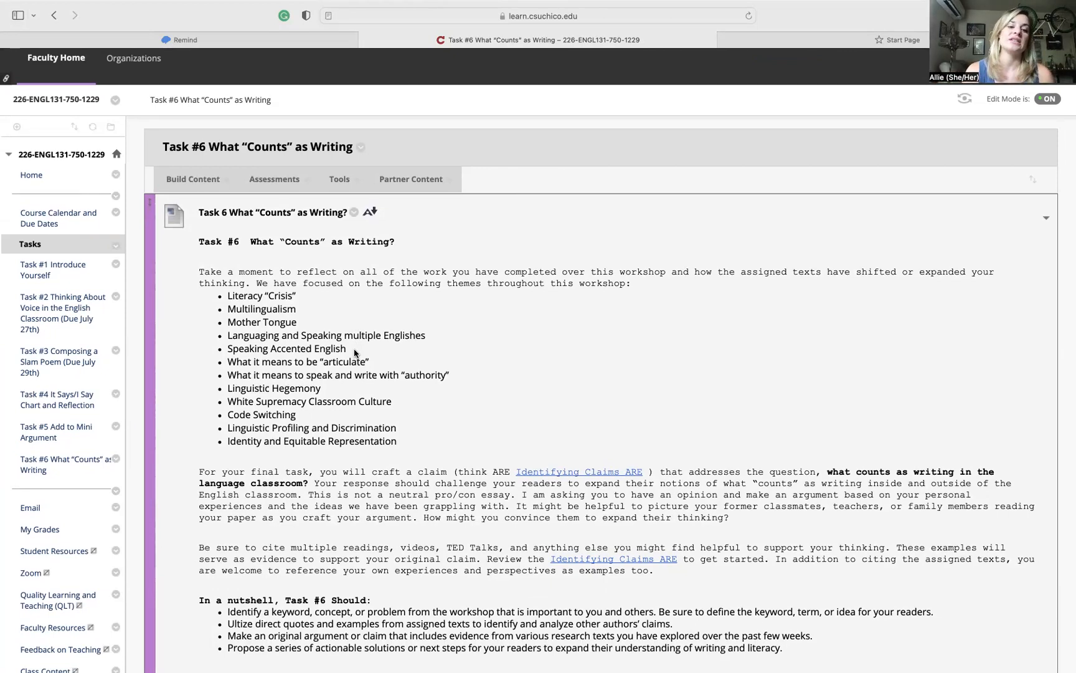
{"action": "scroll", "scroll_direction": "down", "scroll_amount": 3}
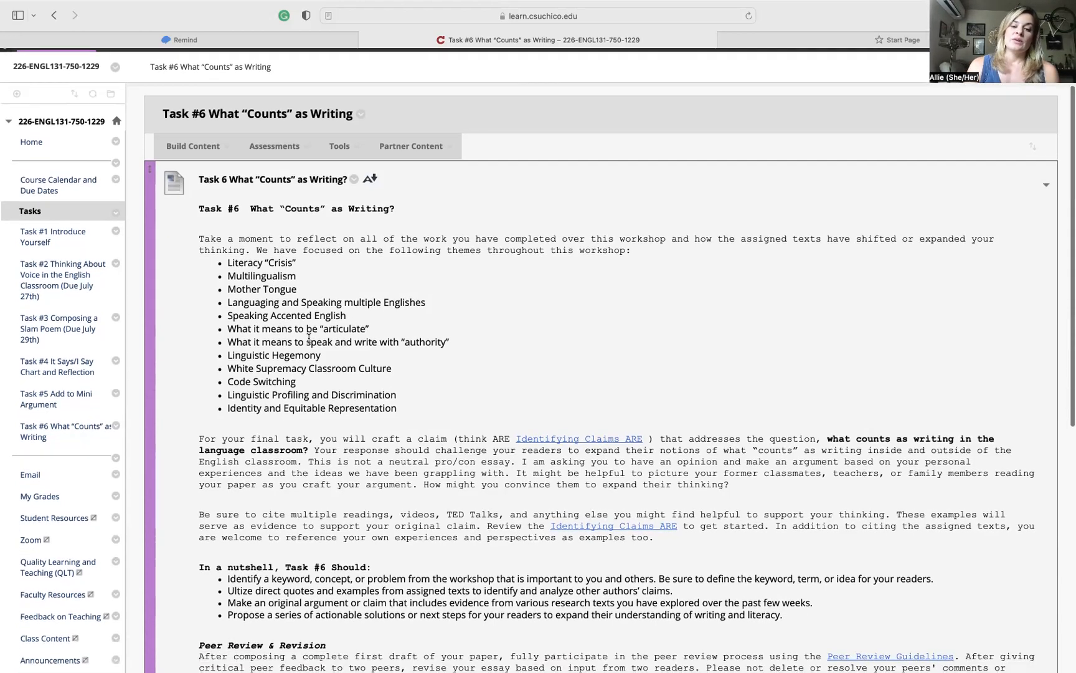
{"action": "mouse_move", "coordinate": [452, 310]}
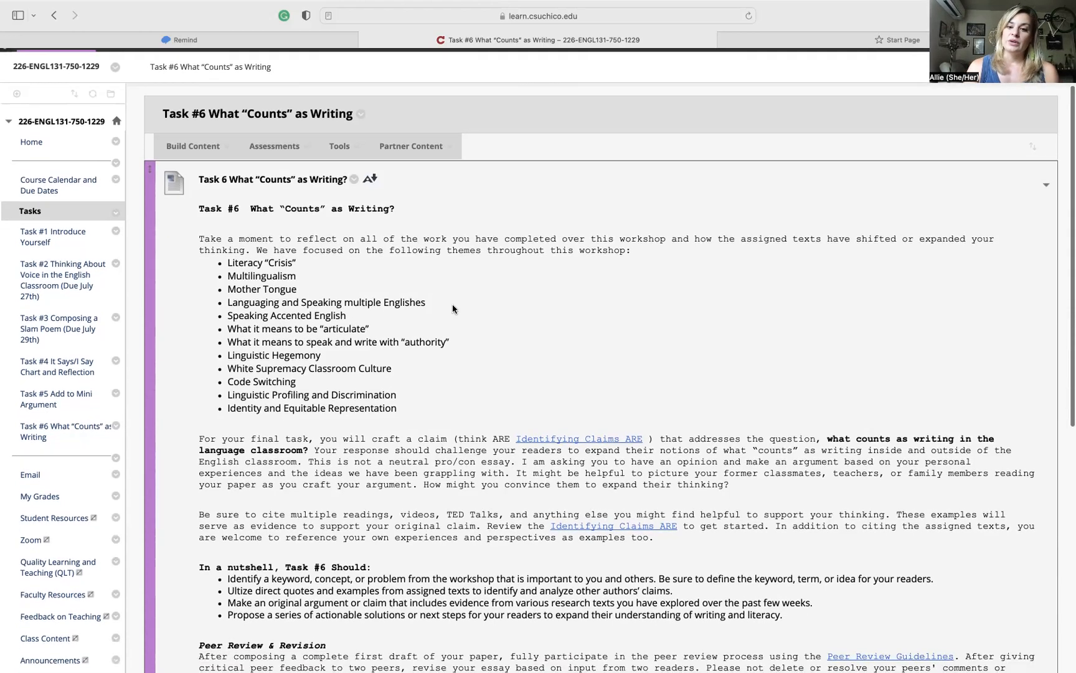
{"action": "mouse_move", "coordinate": [459, 319]}
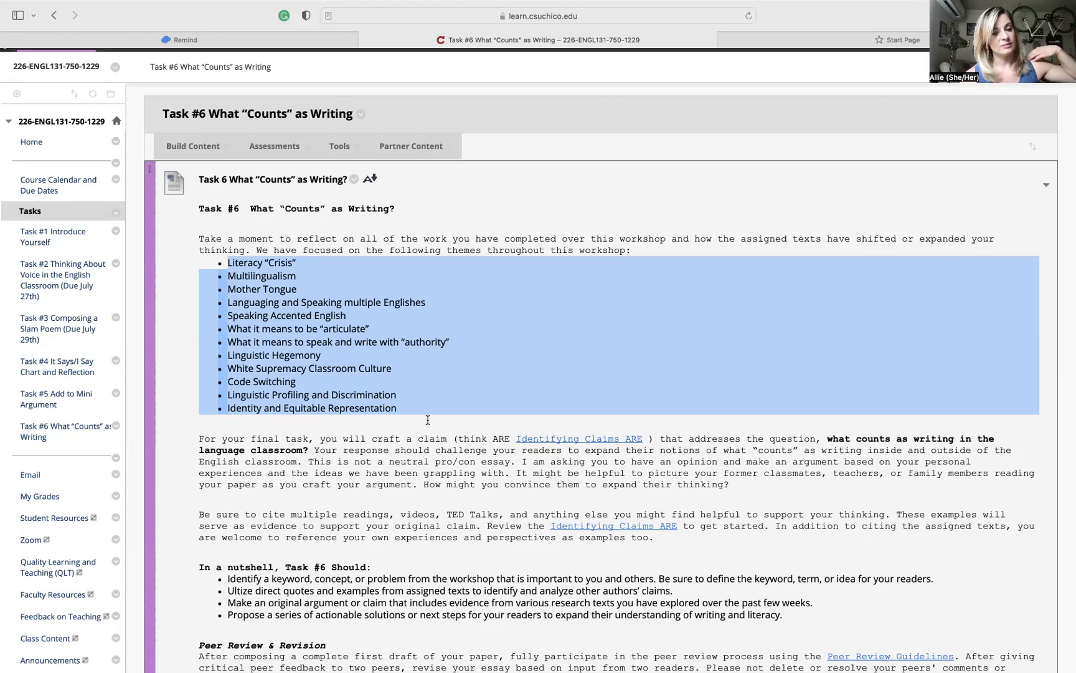
{"action": "mouse_move", "coordinate": [375, 333]}
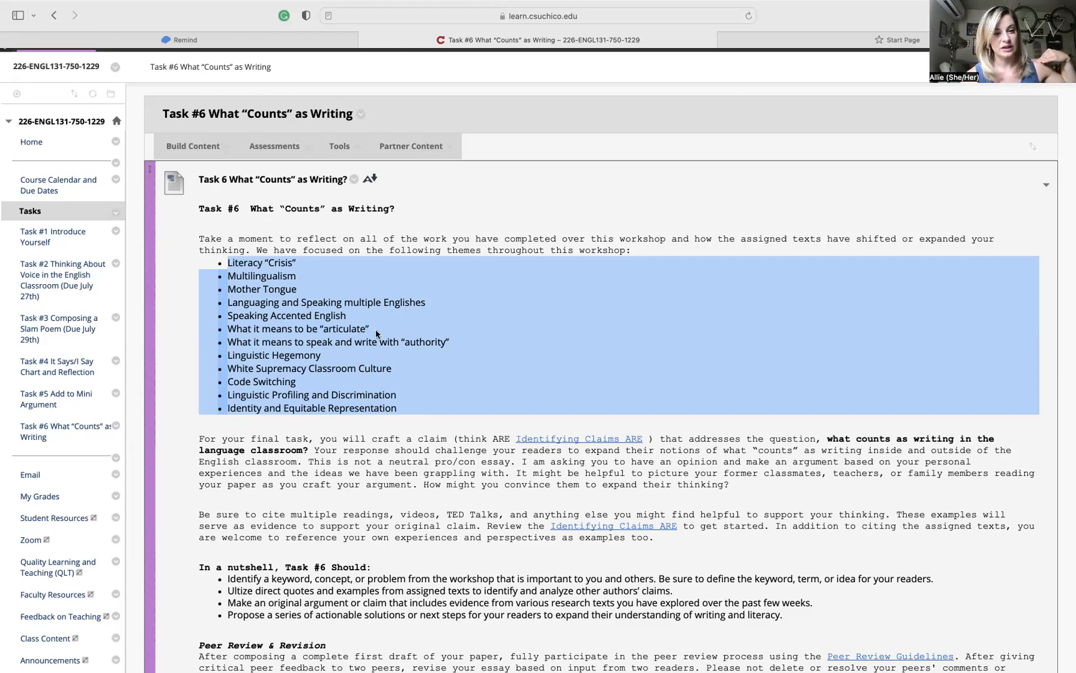
{"action": "left_click", "coordinate": [360, 320]}
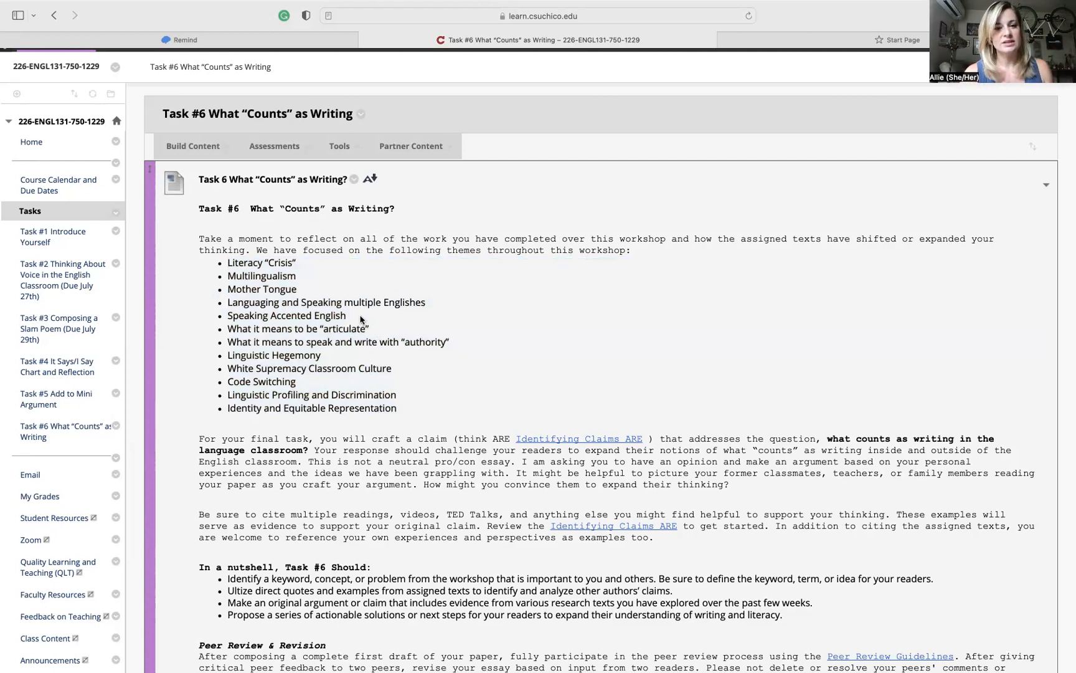
{"action": "mouse_move", "coordinate": [315, 282]}
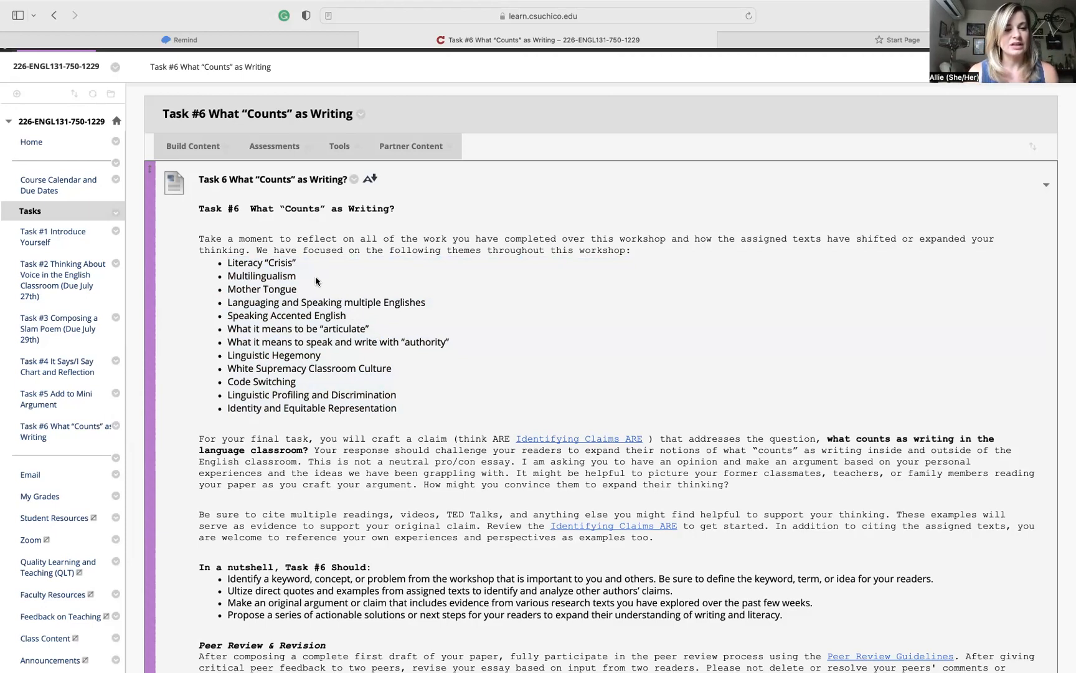
{"action": "double_click", "coordinate": [261, 275]}
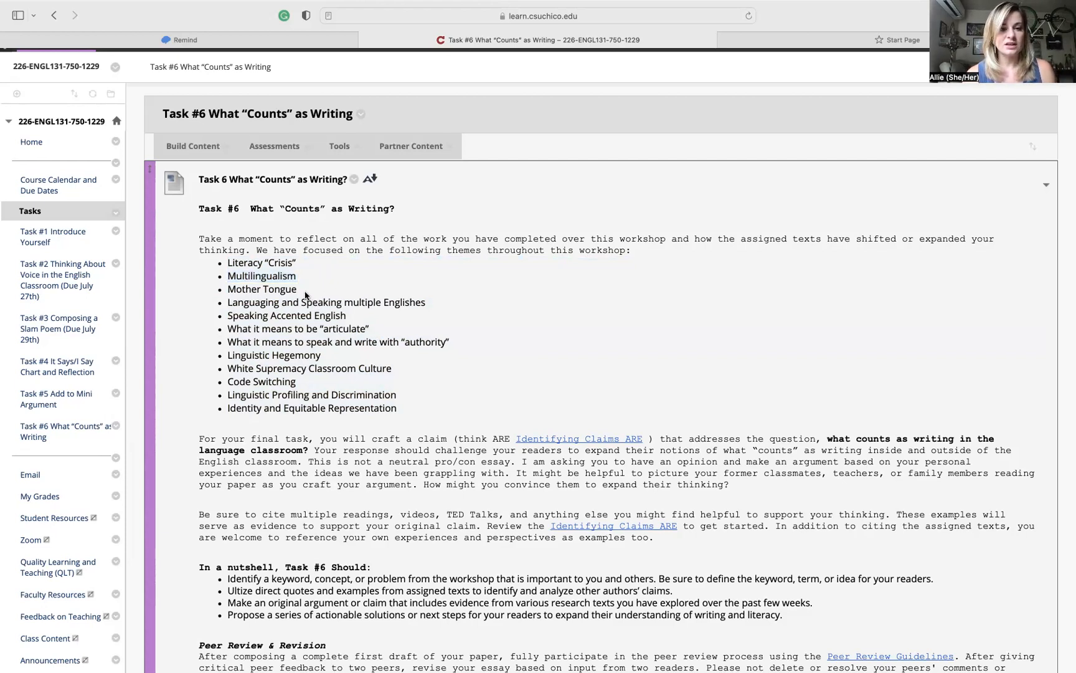
{"action": "double_click", "coordinate": [262, 288]}
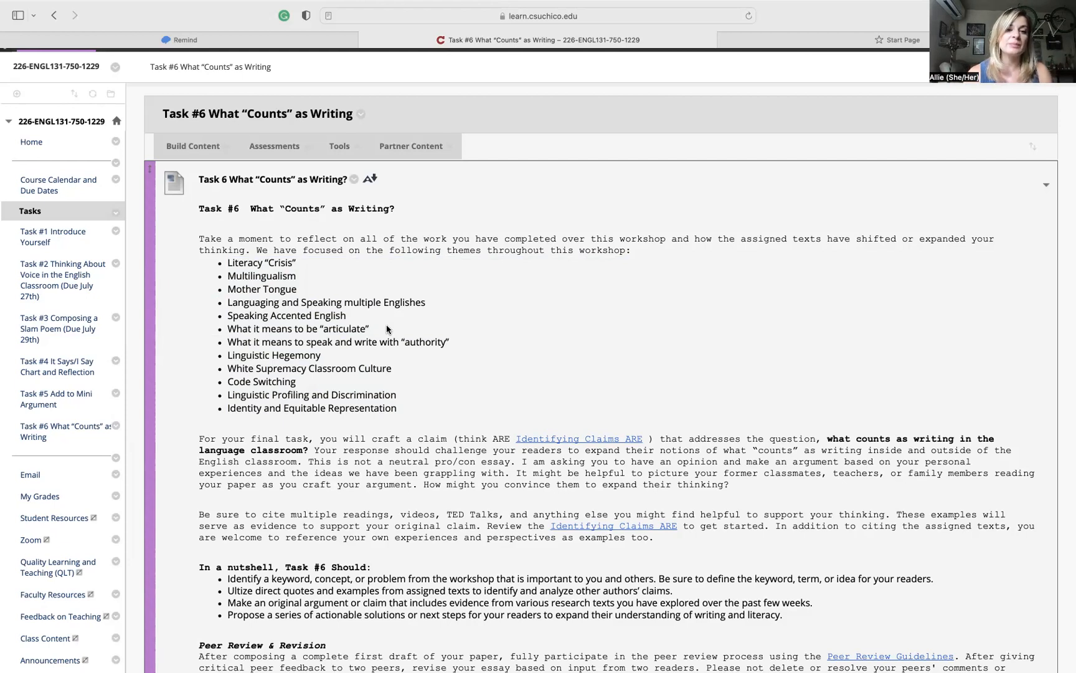
{"action": "mouse_move", "coordinate": [359, 406]}
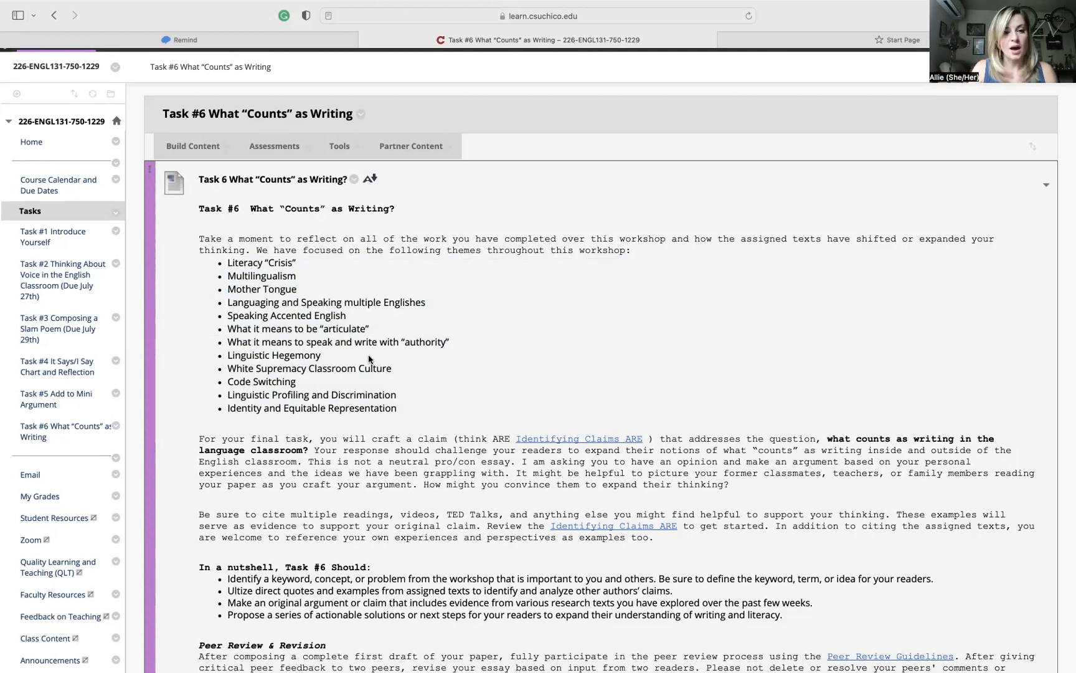
{"action": "mouse_move", "coordinate": [310, 371]}
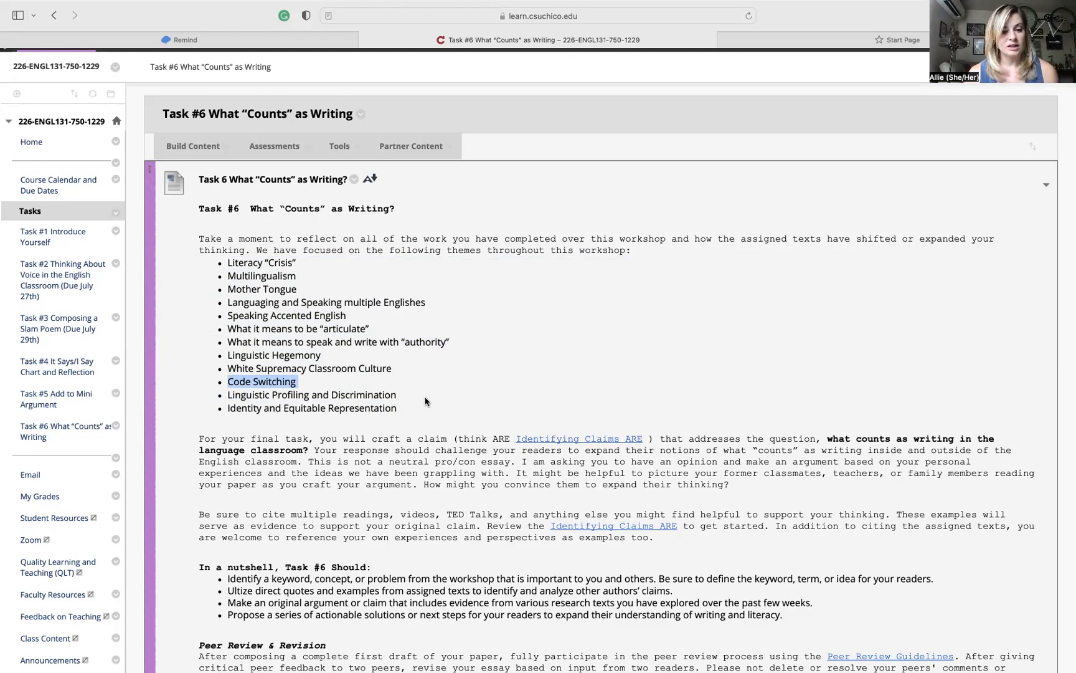
{"action": "scroll", "scroll_direction": "down", "scroll_amount": 3}
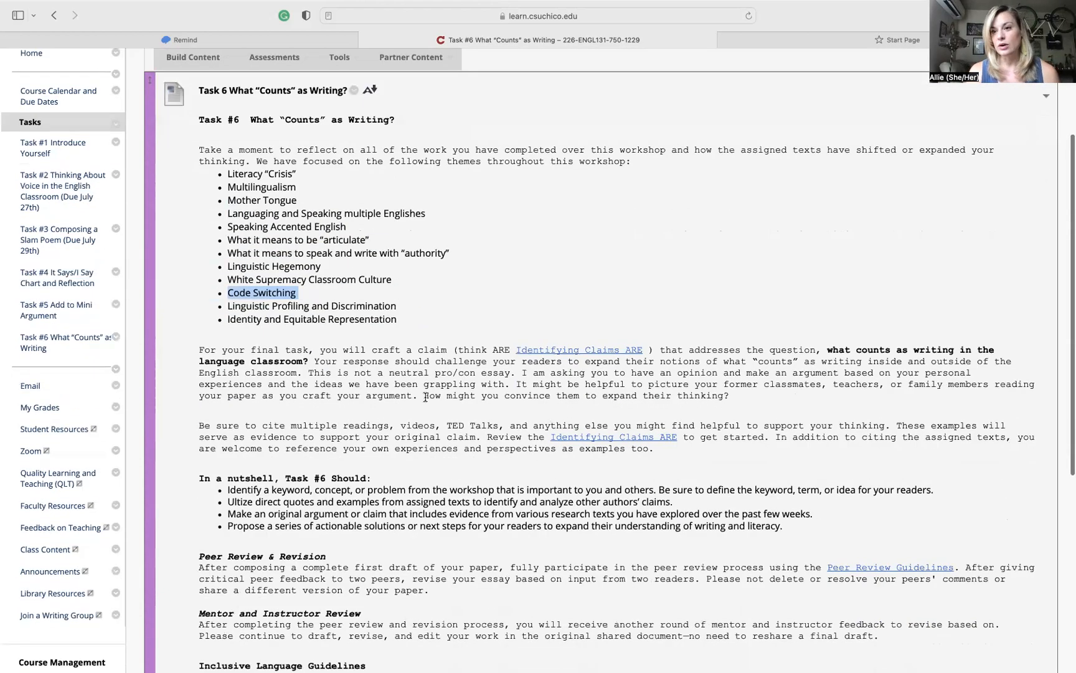
{"action": "scroll", "scroll_direction": "down", "scroll_amount": 3}
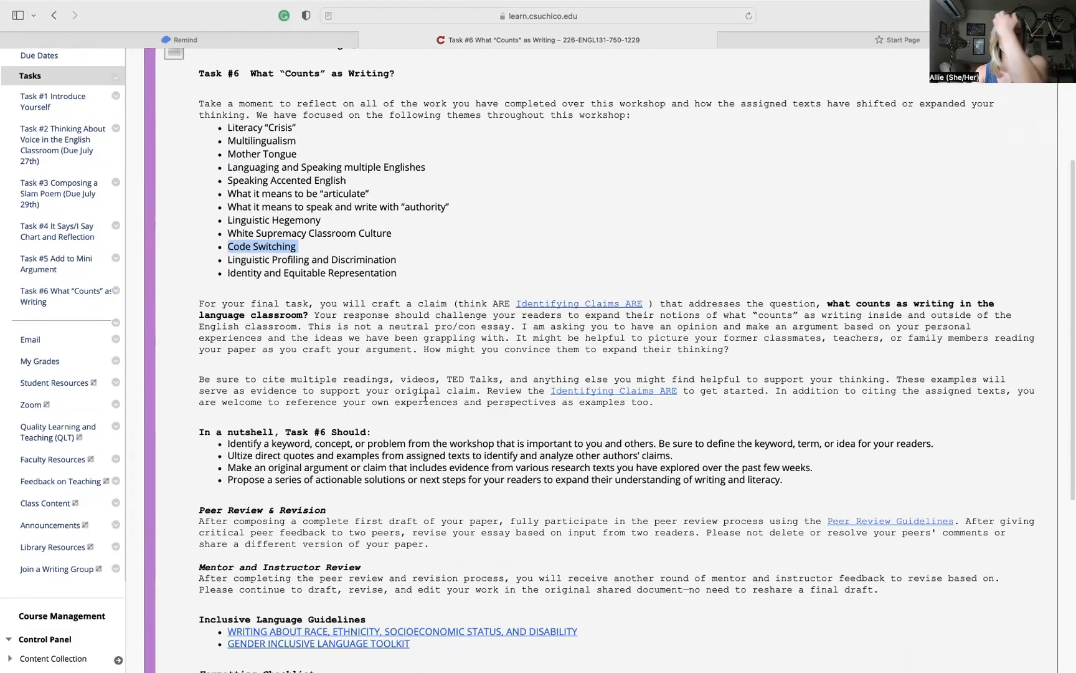
{"action": "scroll", "scroll_direction": "down", "scroll_amount": 3}
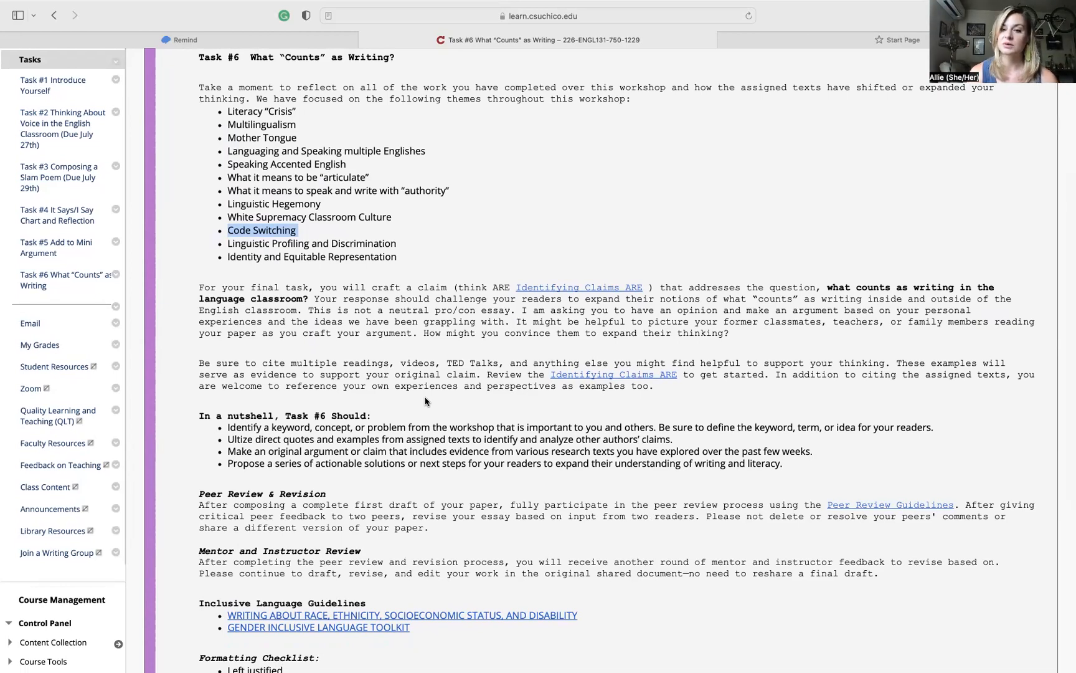
{"action": "mouse_move", "coordinate": [443, 322]}
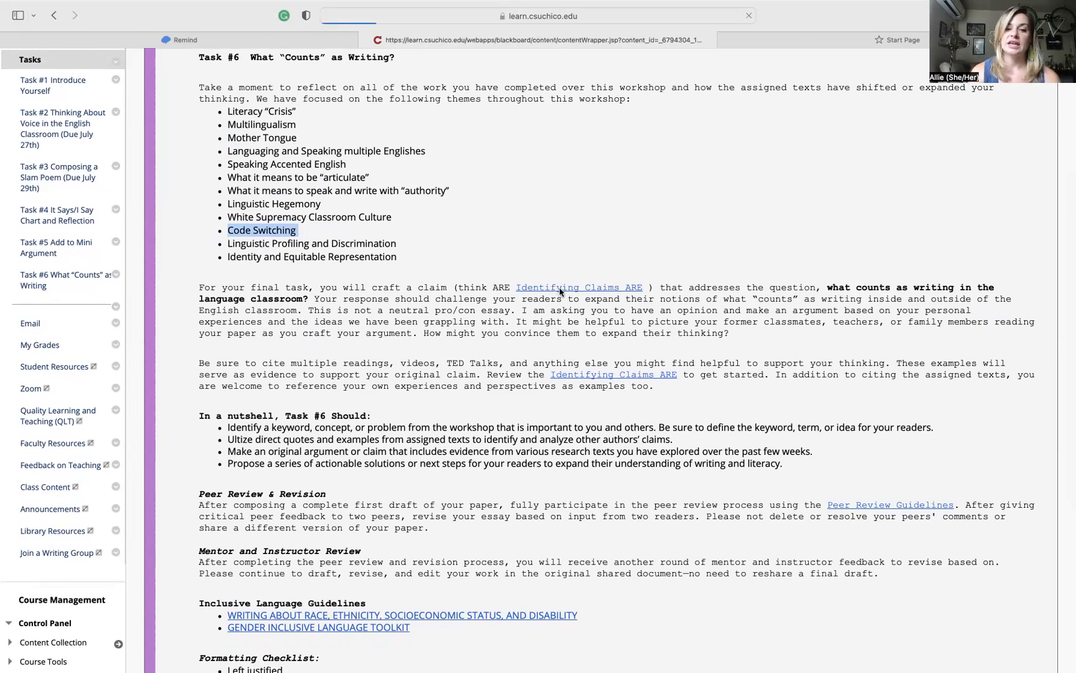
- View the Identifying Claims ARE deck's three-parts-of-a-claim slide in Google Slides, then close the deck
{"action": "left_click", "coordinate": [579, 286]}
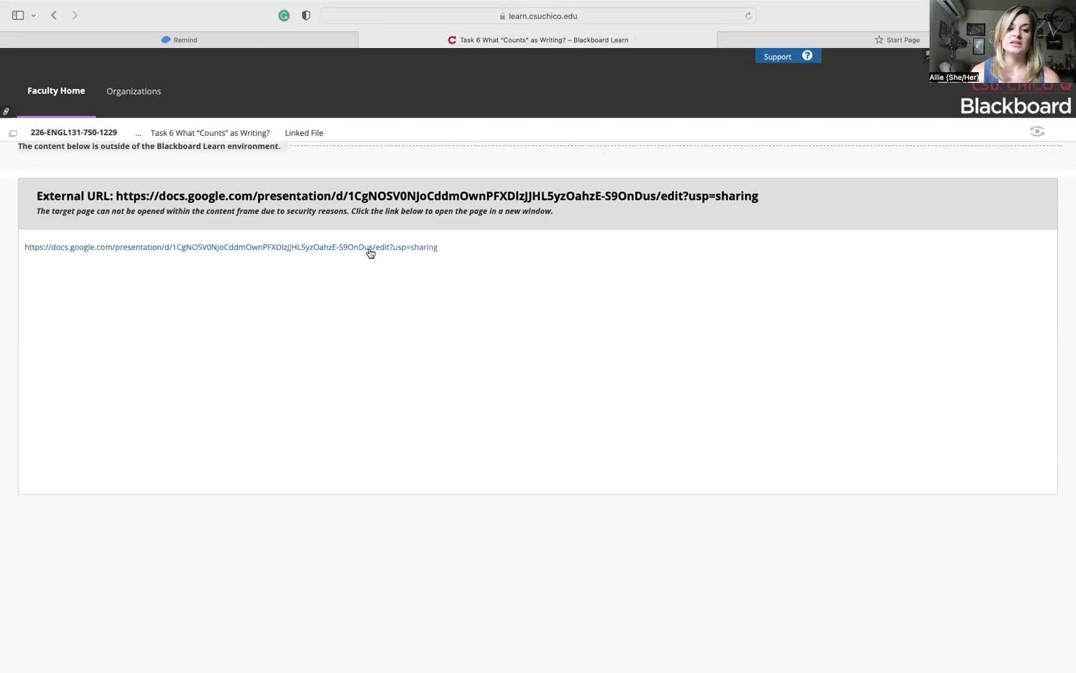
{"action": "left_click", "coordinate": [231, 247]}
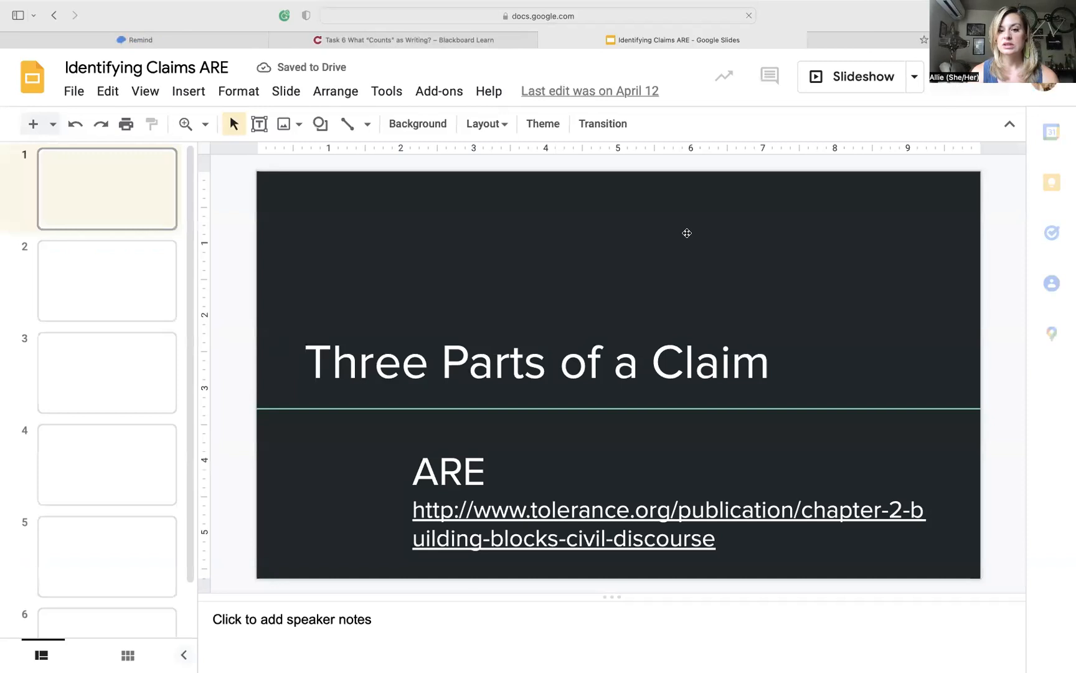
{"action": "left_click", "coordinate": [107, 280]}
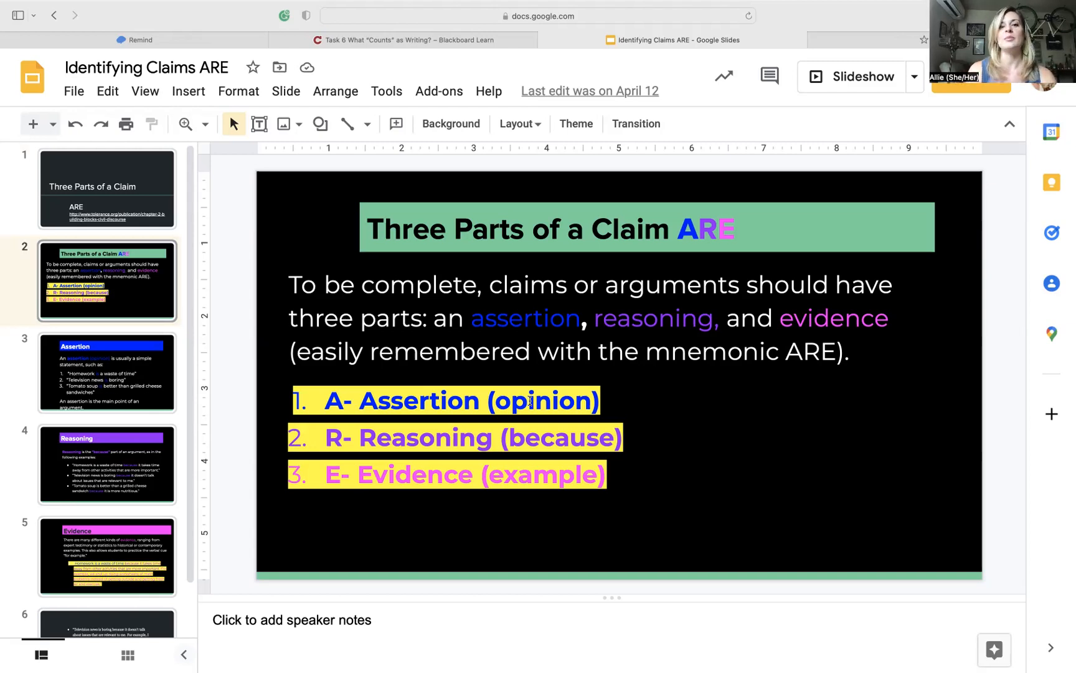
{"action": "mouse_move", "coordinate": [504, 520]}
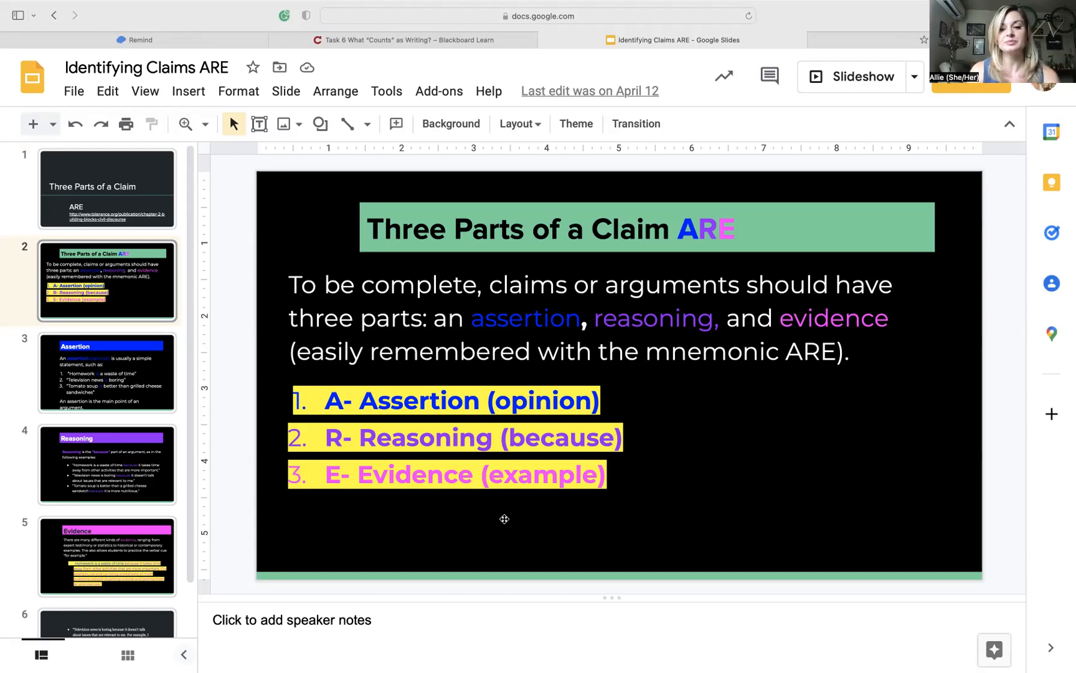
{"action": "mouse_move", "coordinate": [548, 535]}
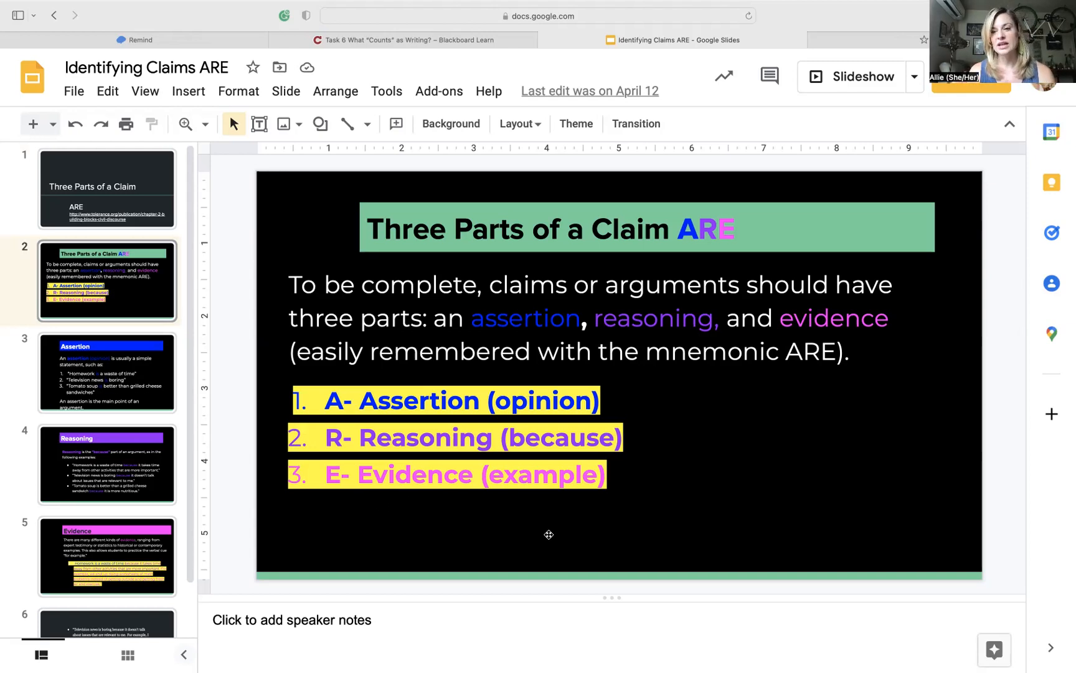
{"action": "mouse_move", "coordinate": [662, 381]}
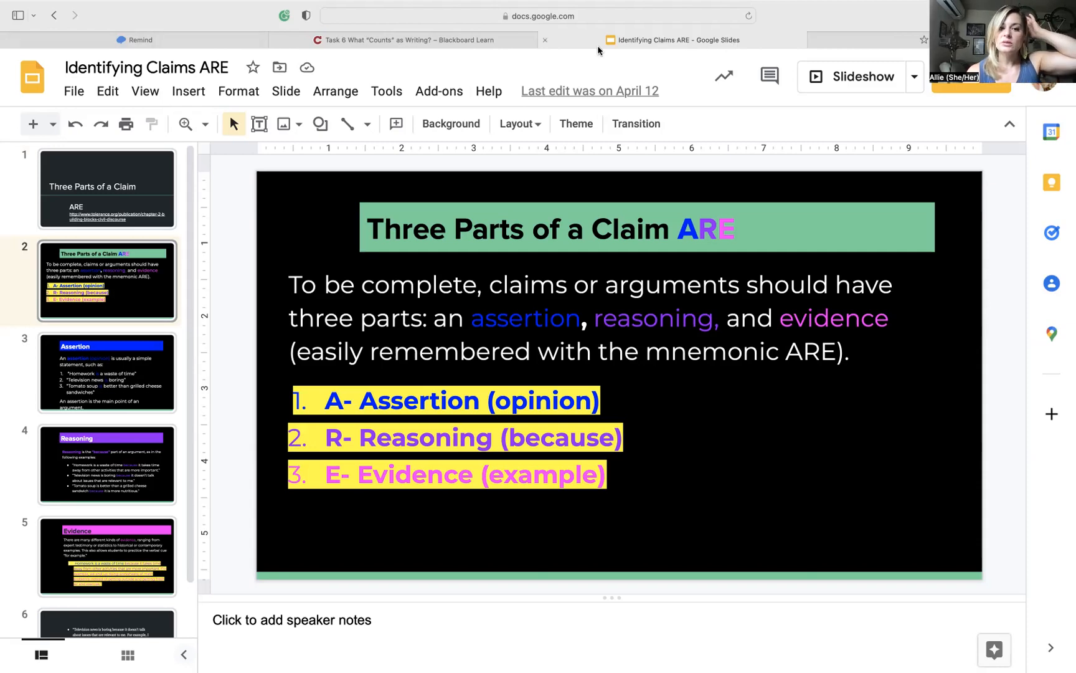
{"action": "left_click", "coordinate": [55, 16]}
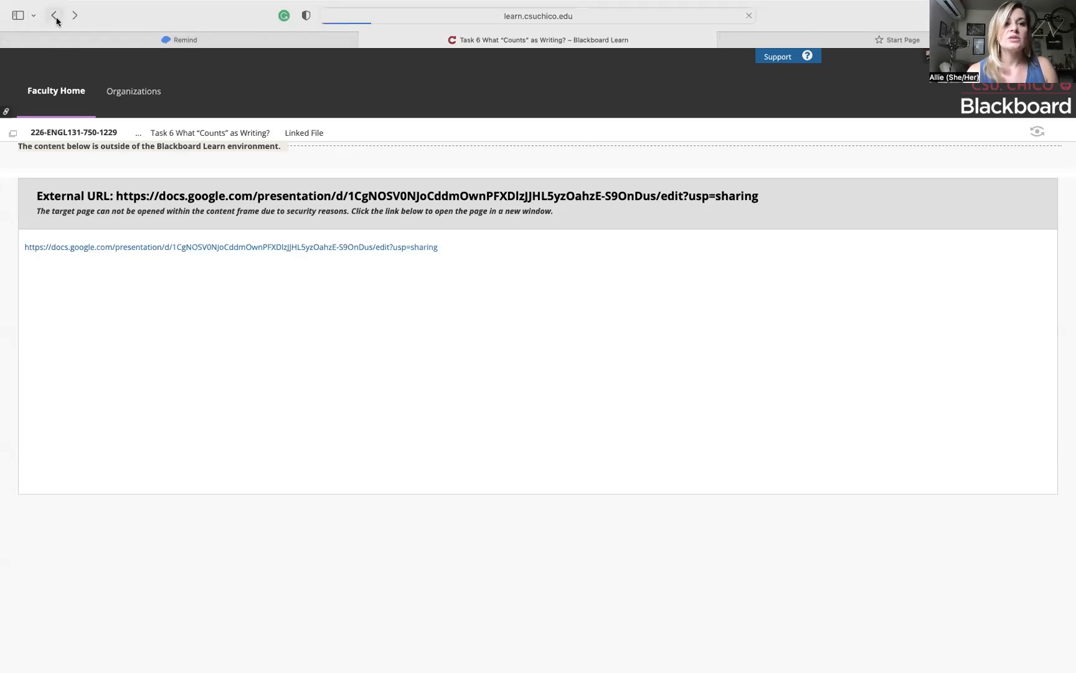
- Return to the Task #6 instructions and scroll to the claim prompt and Formatting Checklist
{"action": "left_click", "coordinate": [55, 15]}
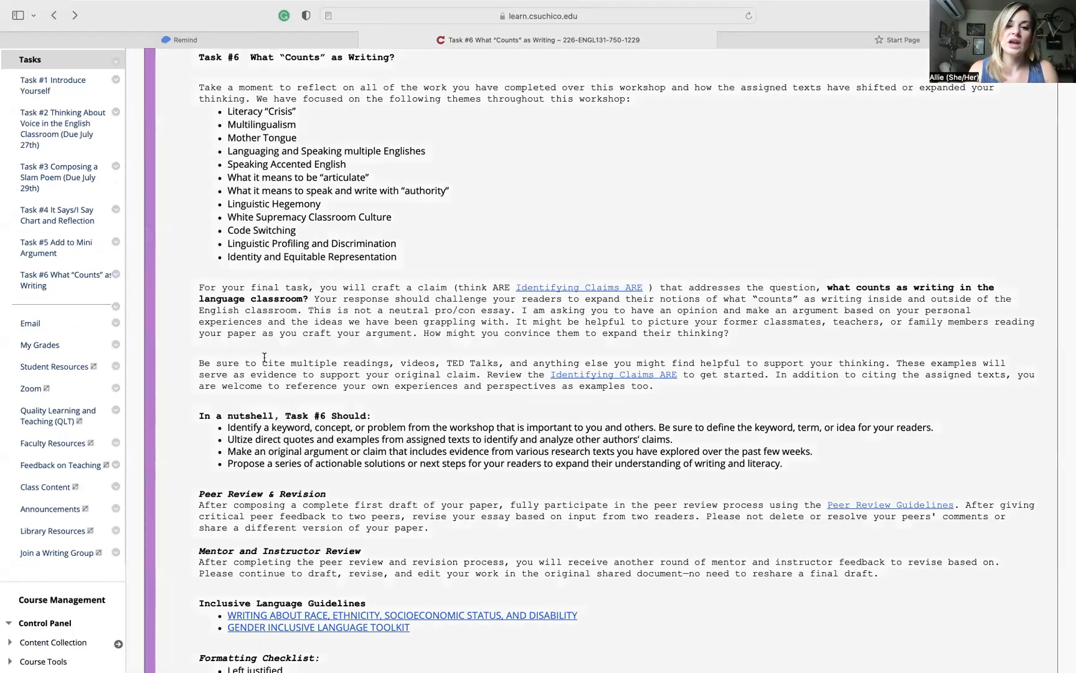
{"action": "scroll", "scroll_direction": "down", "scroll_amount": 3}
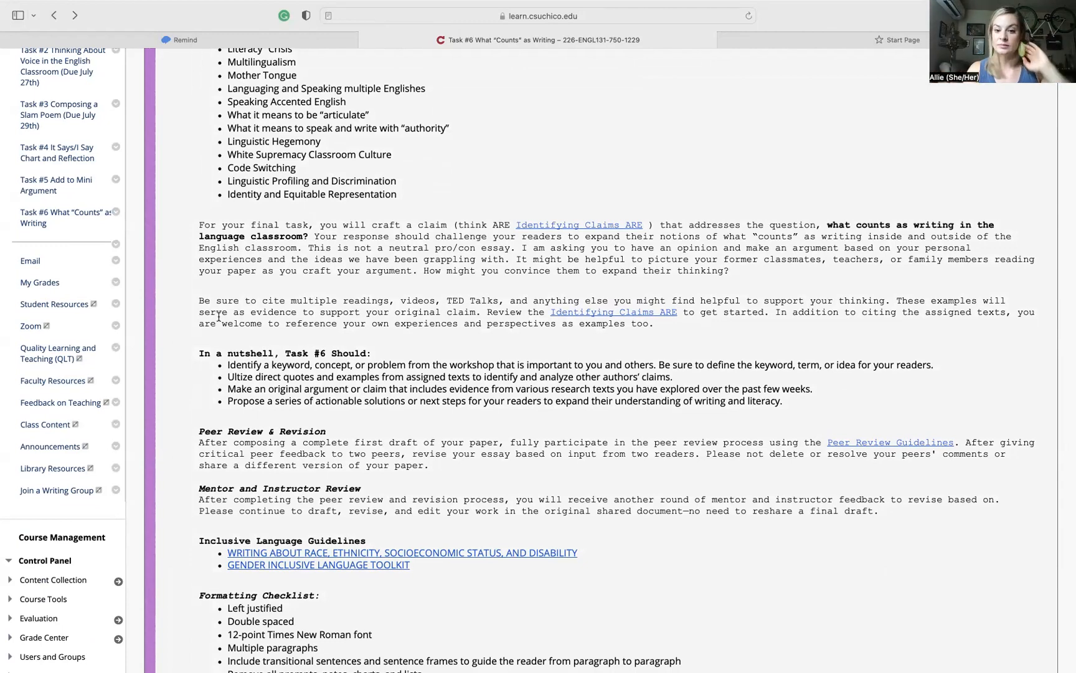
{"action": "mouse_move", "coordinate": [454, 320]}
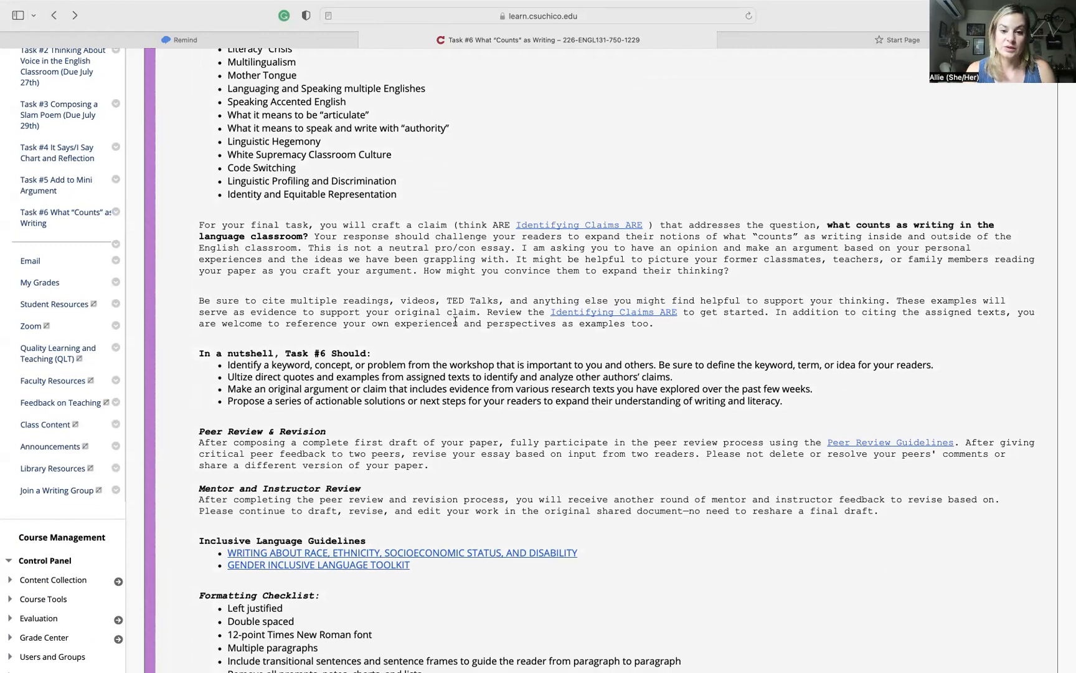
{"action": "mouse_move", "coordinate": [535, 312]}
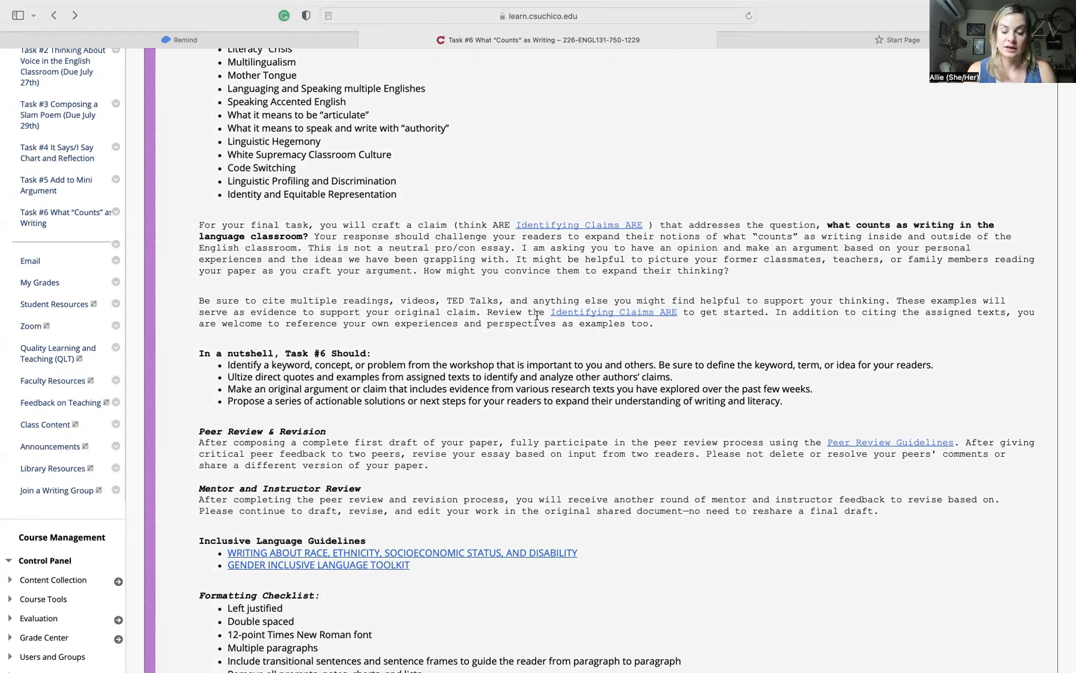
{"action": "mouse_move", "coordinate": [594, 360]}
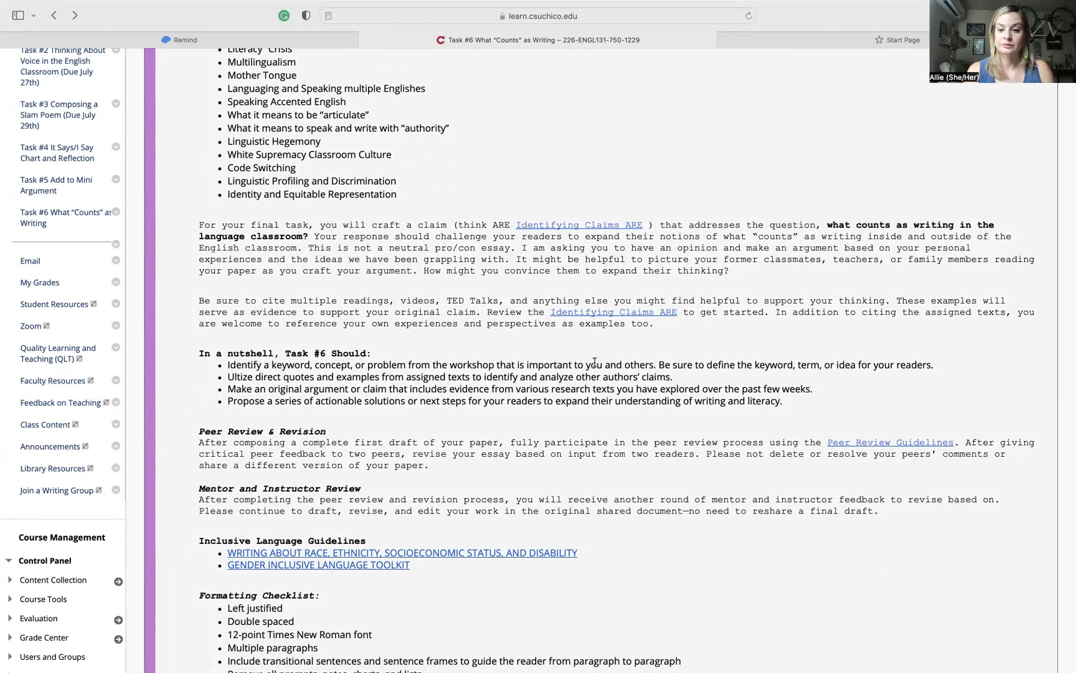
{"action": "scroll", "scroll_direction": "down", "scroll_amount": 3}
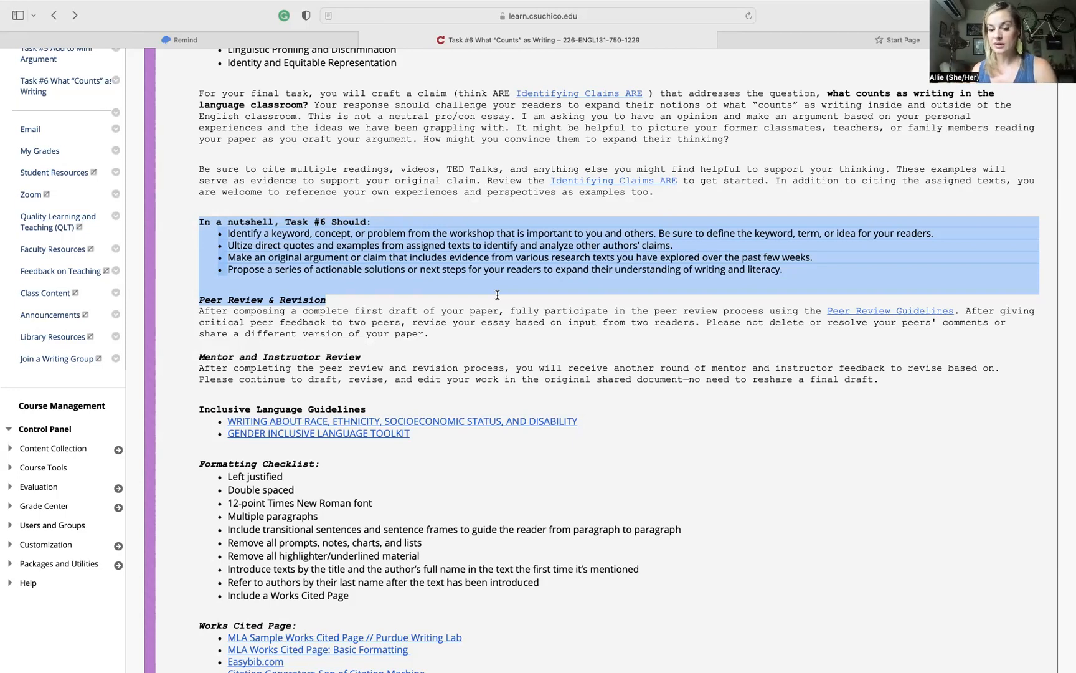
{"action": "mouse_move", "coordinate": [458, 296]}
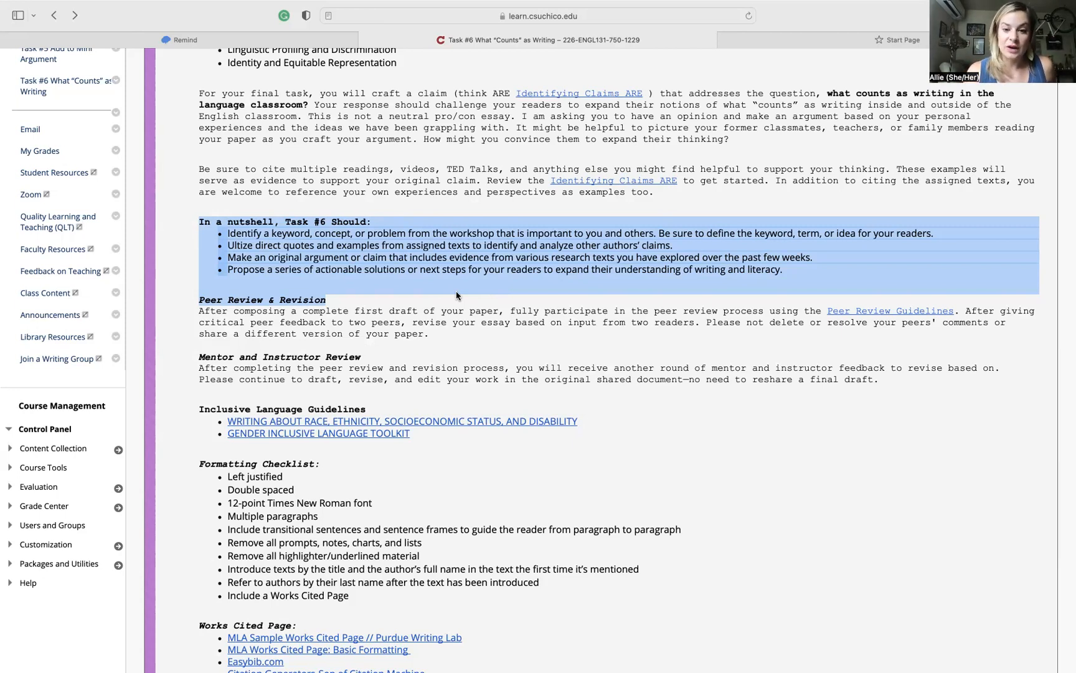
{"action": "mouse_move", "coordinate": [514, 308]}
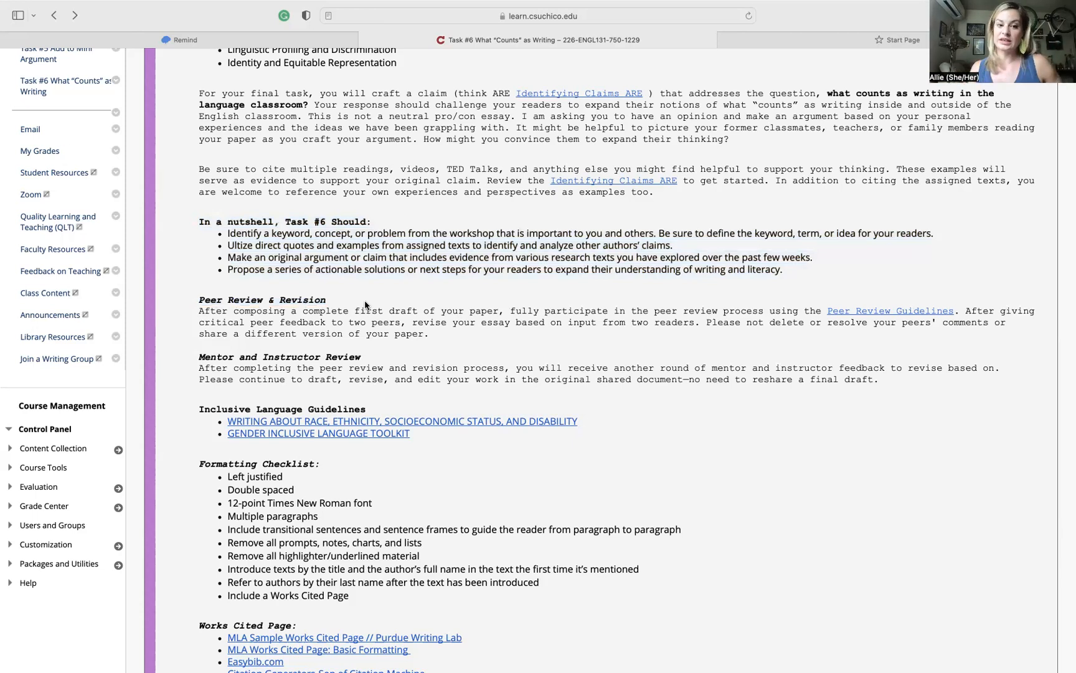
{"action": "scroll", "scroll_direction": "down", "scroll_amount": 3}
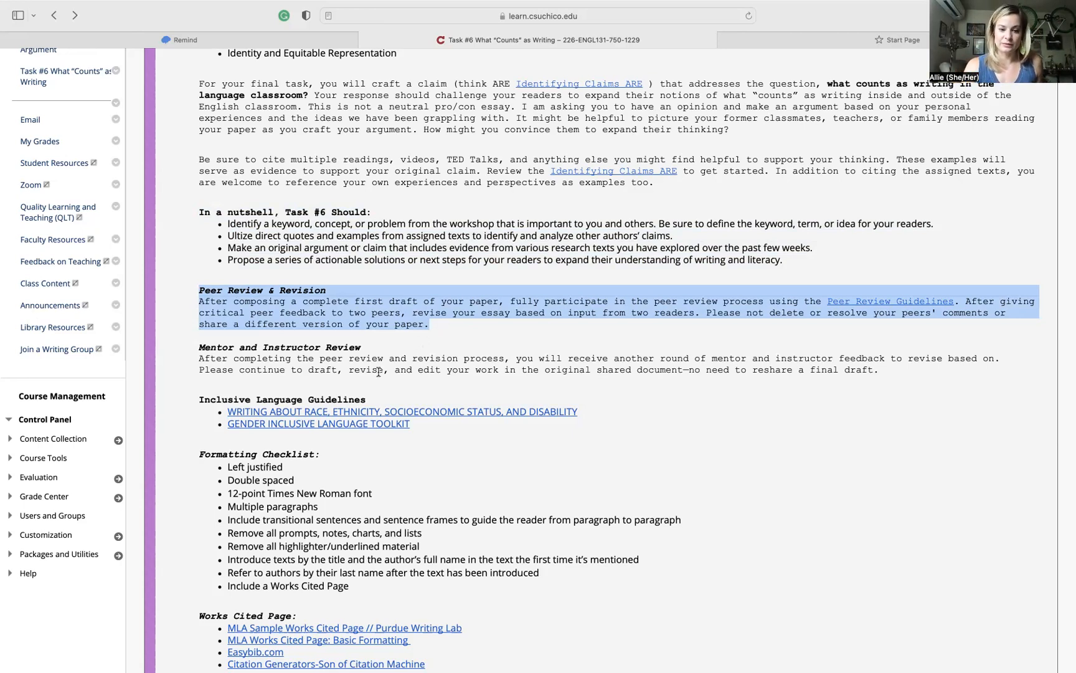
{"action": "scroll", "scroll_direction": "down", "scroll_amount": 3}
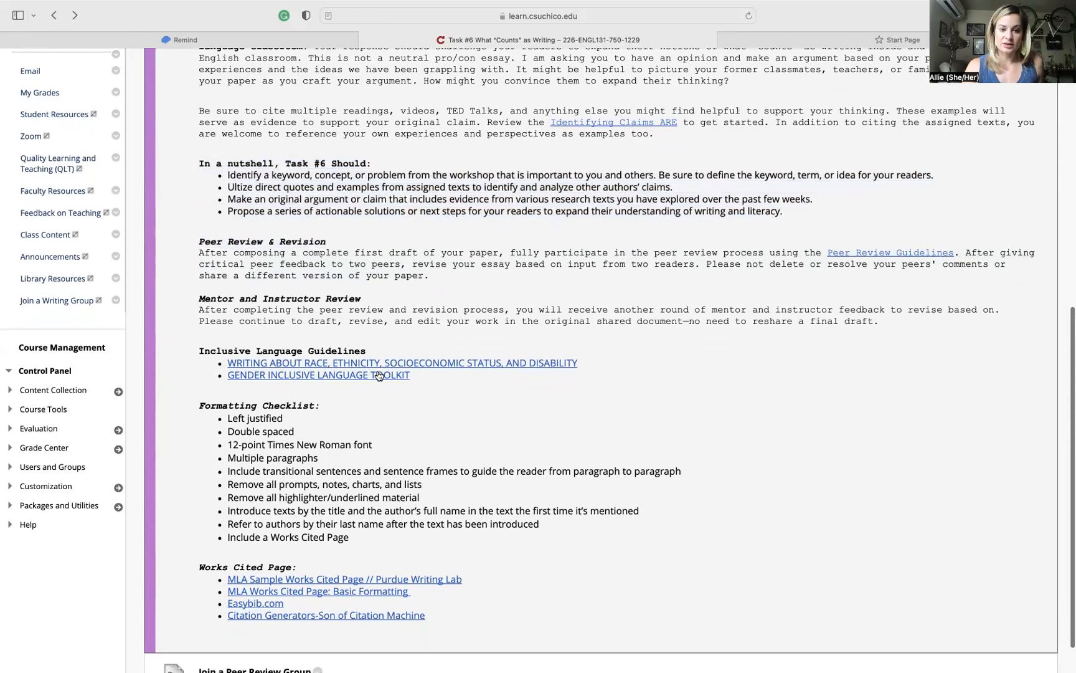
{"action": "scroll", "scroll_direction": "down", "scroll_amount": 3}
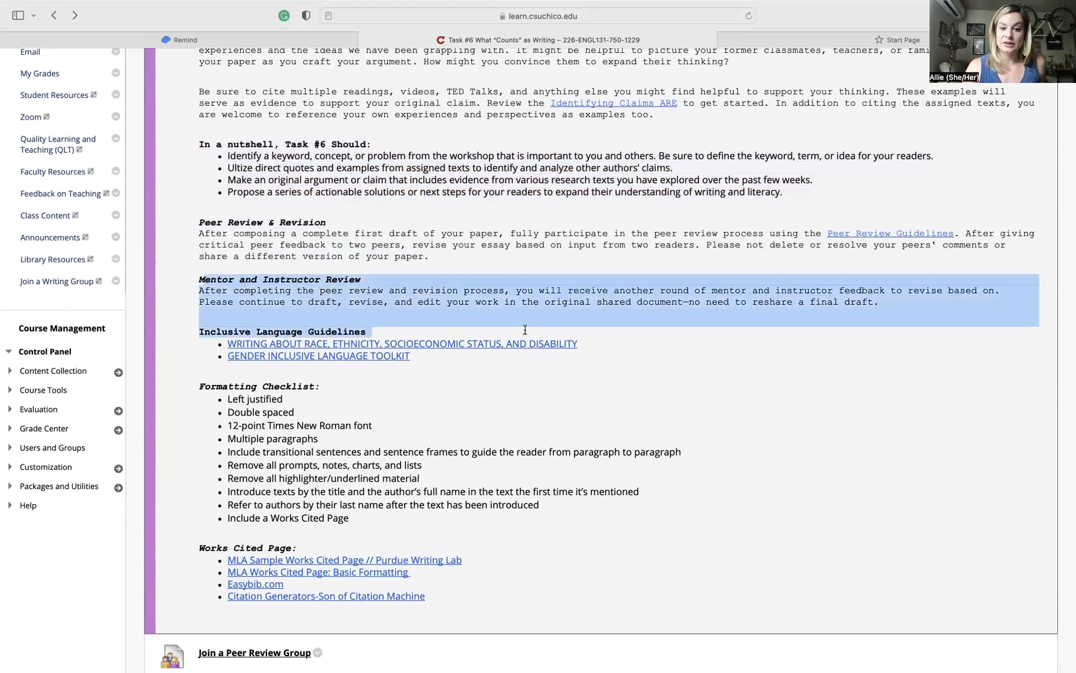
{"action": "mouse_move", "coordinate": [523, 331]}
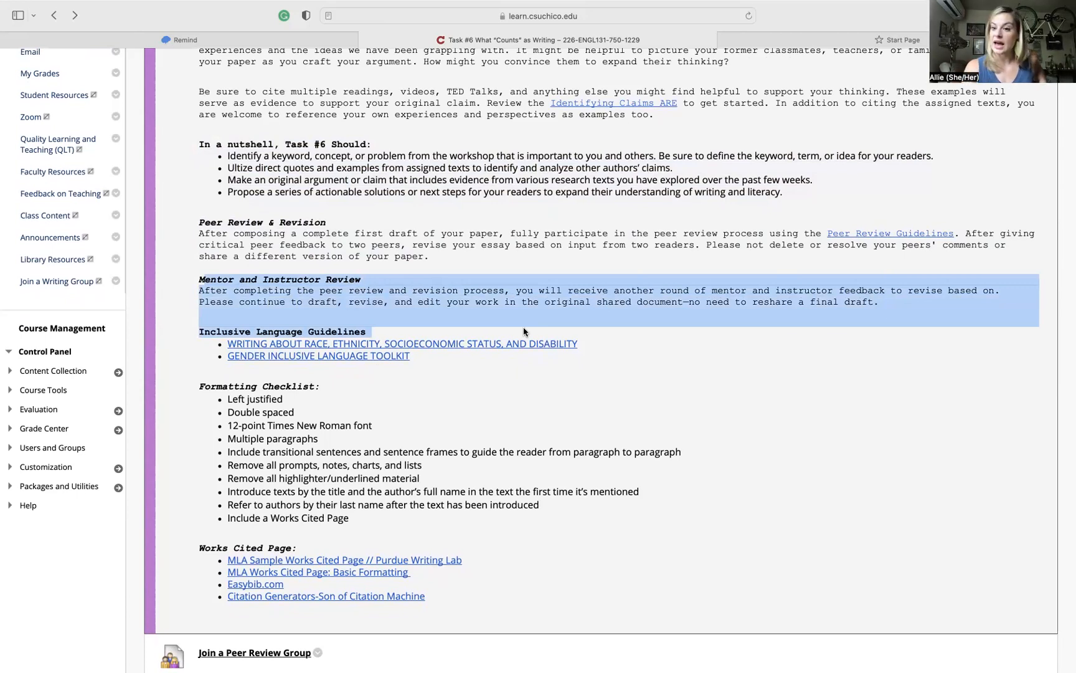
{"action": "mouse_move", "coordinate": [487, 292]}
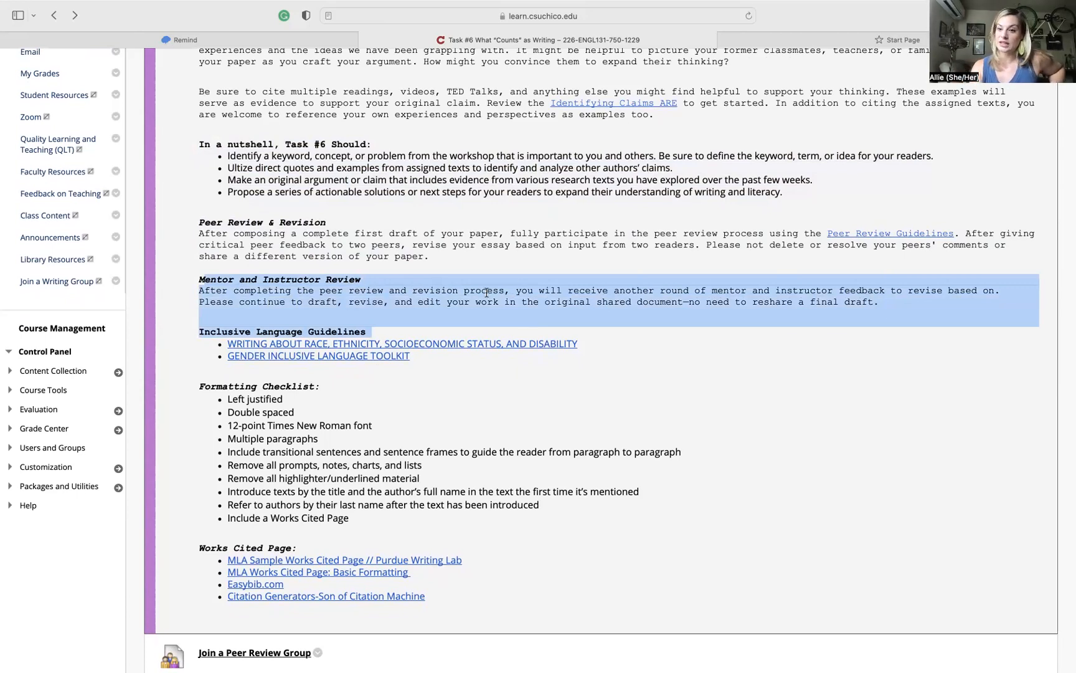
{"action": "mouse_move", "coordinate": [416, 385]}
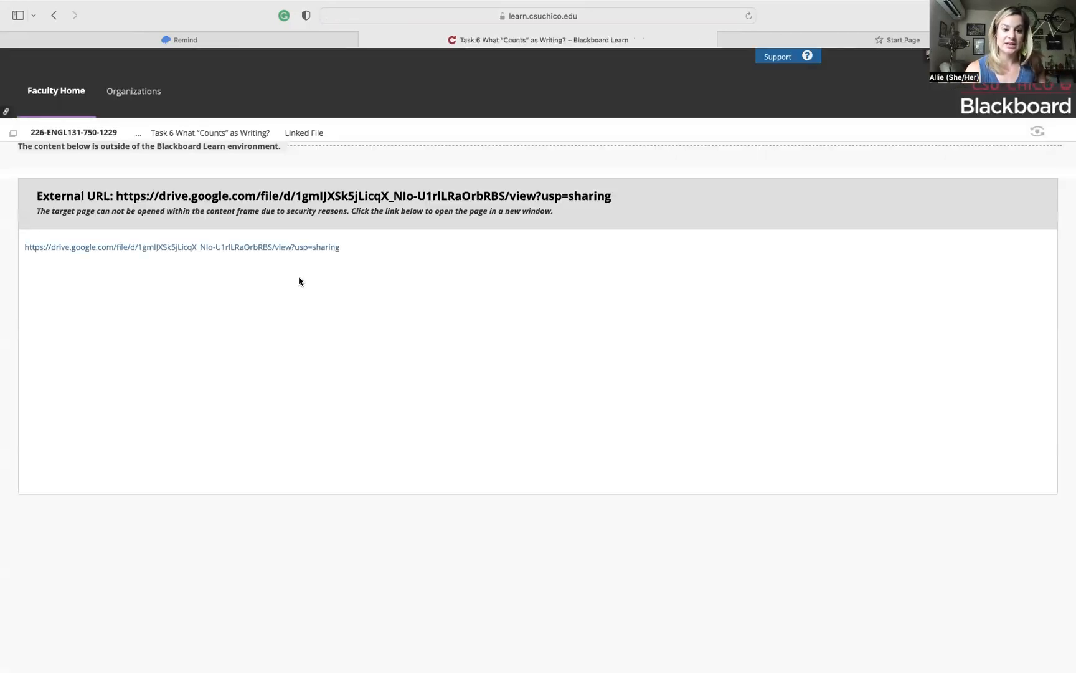
- Open the race, ethnicity, SES and disability writing handout in Drive, then switch back to Blackboard
{"action": "left_click", "coordinate": [181, 246]}
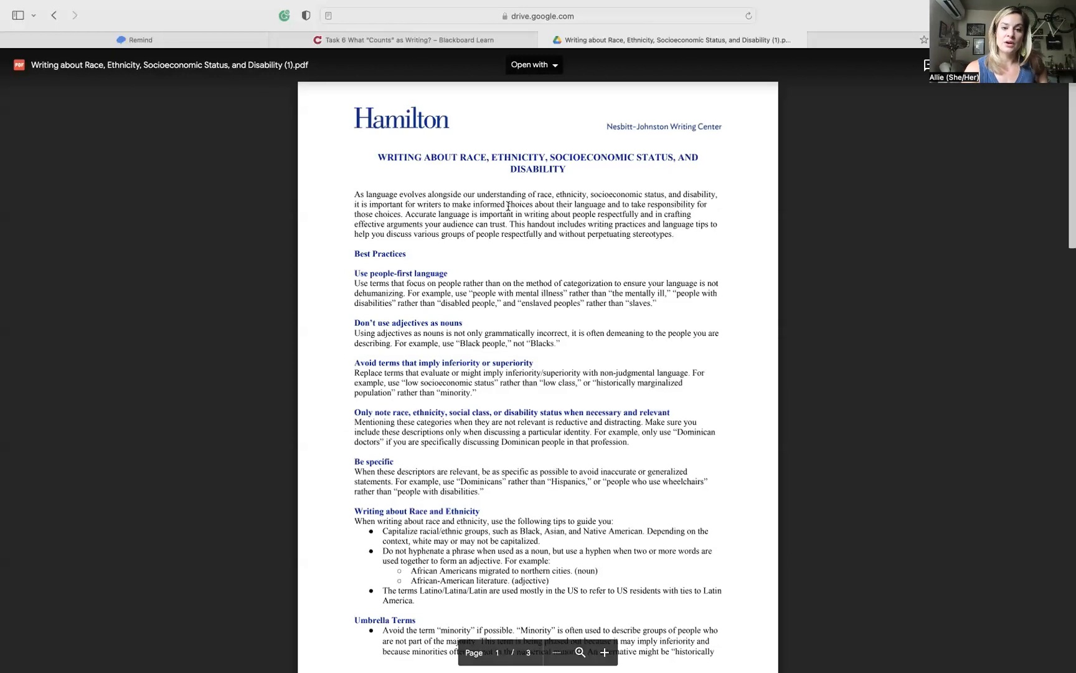
{"action": "mouse_move", "coordinate": [455, 251]}
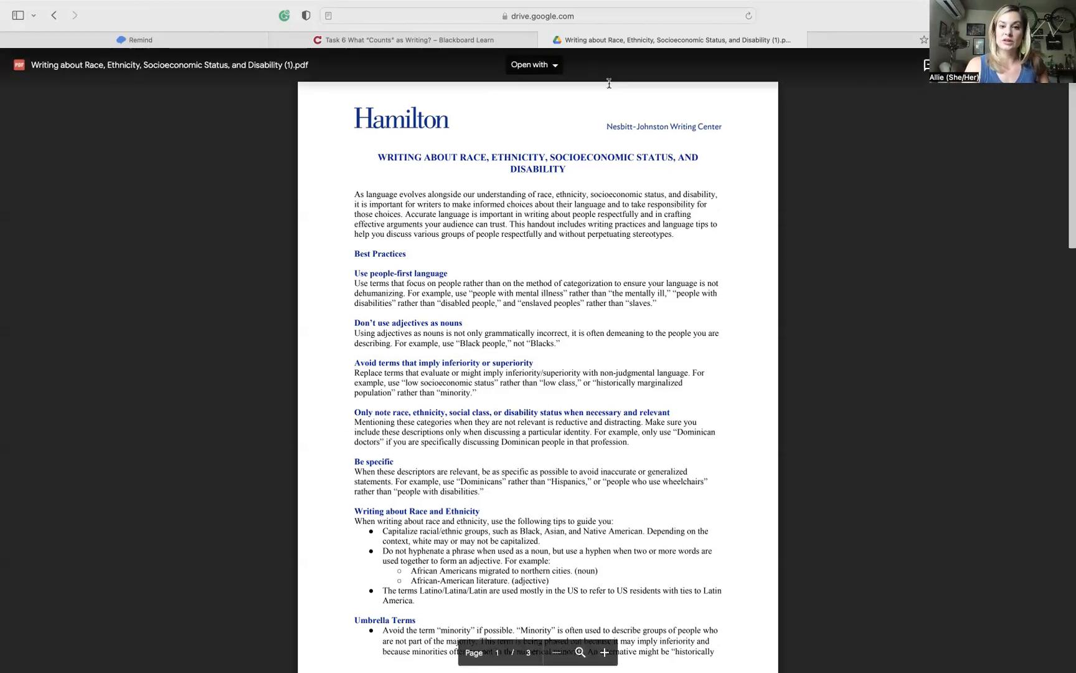
{"action": "mouse_move", "coordinate": [230, 512]}
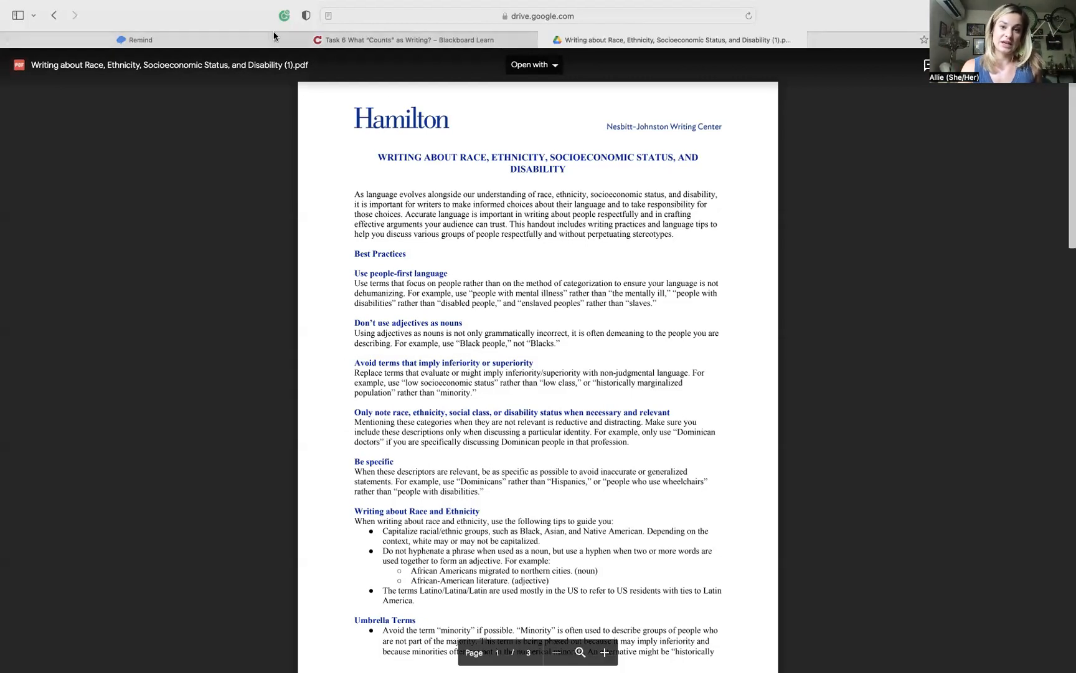
{"action": "left_click", "coordinate": [53, 16]}
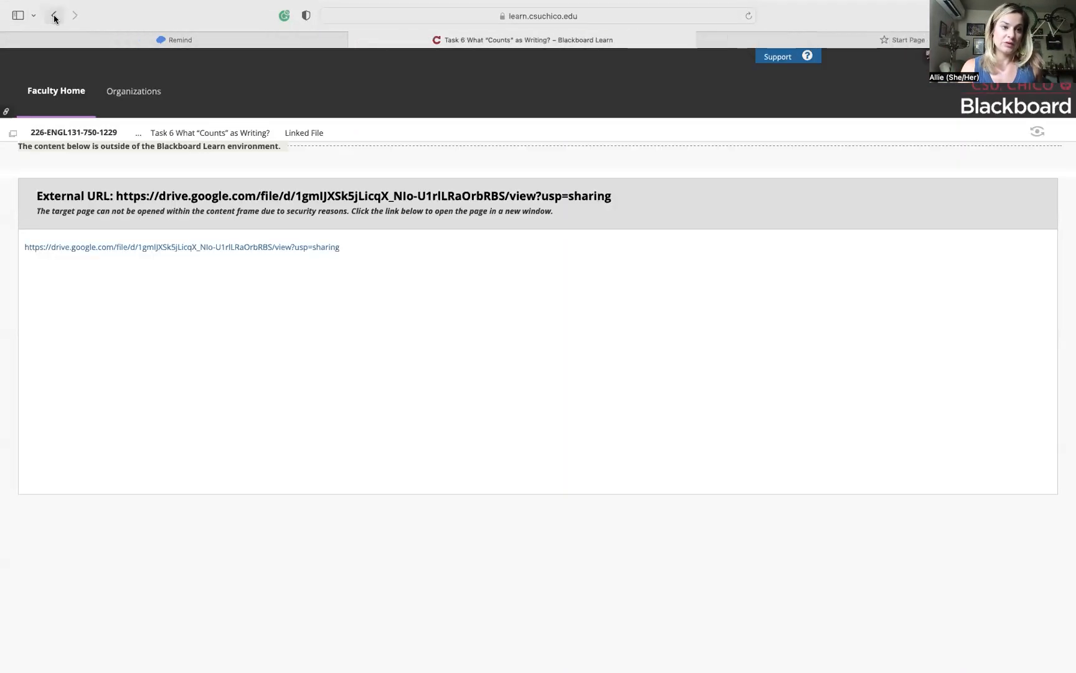
- From the Task #6 page, open the Gender Inclusive Language Toolkit PDF in its own tab
{"action": "left_click", "coordinate": [54, 16]}
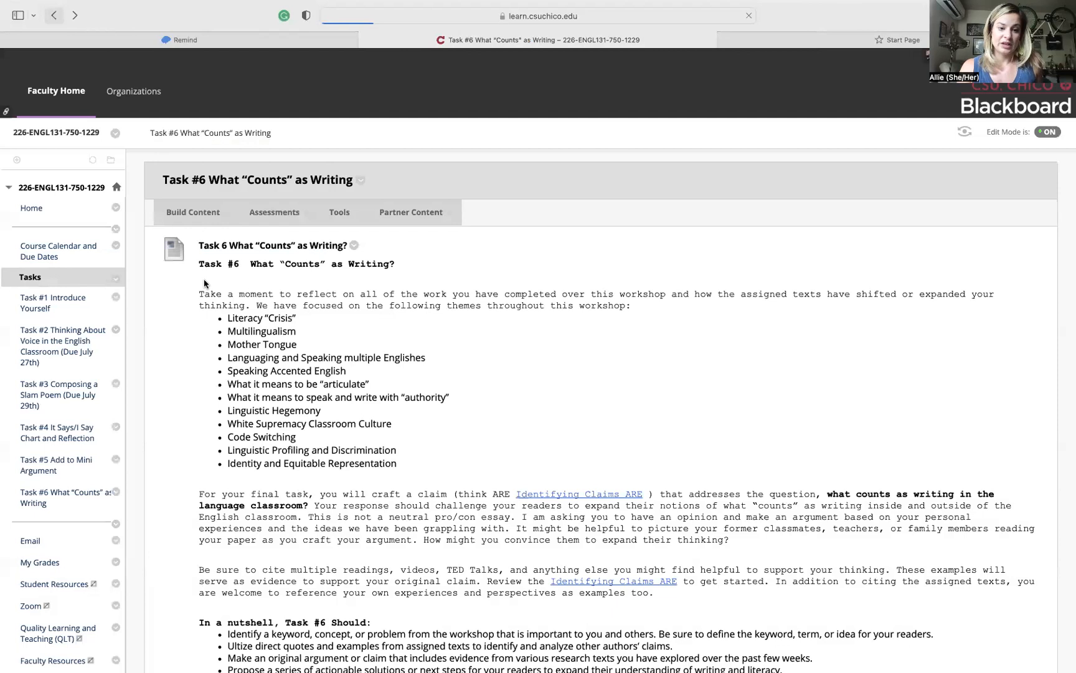
{"action": "scroll", "scroll_direction": "down", "scroll_amount": 3}
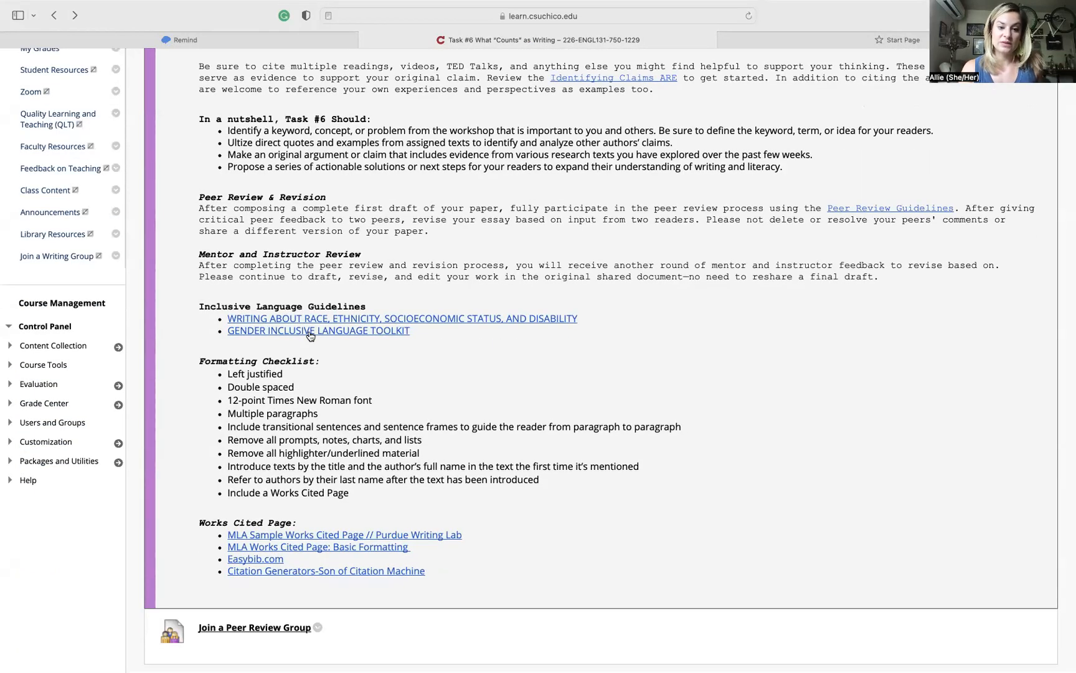
{"action": "left_click", "coordinate": [318, 330]}
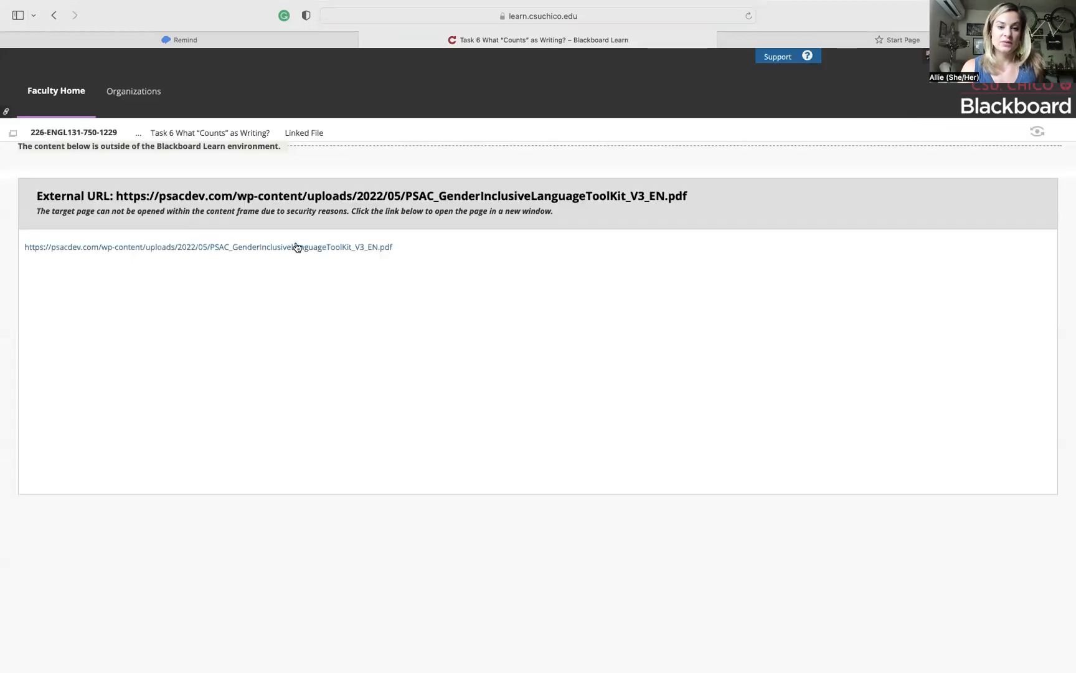
{"action": "left_click", "coordinate": [206, 247]}
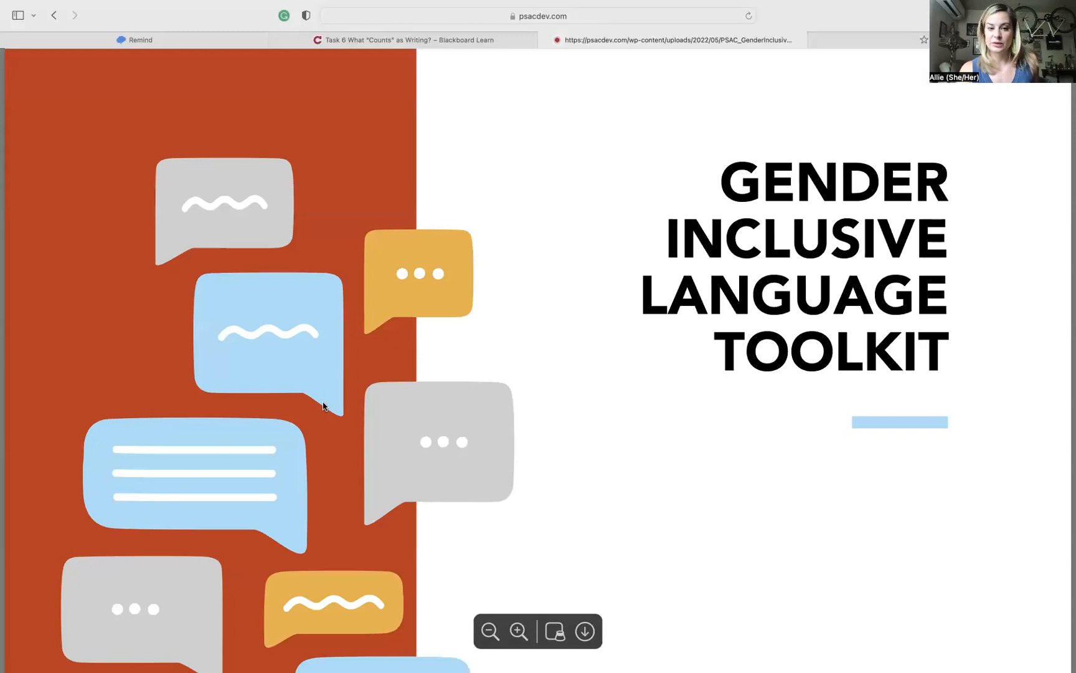
- Scroll through the toolkit's first pages on gender identity
{"action": "scroll", "scroll_direction": "down", "scroll_amount": 3}
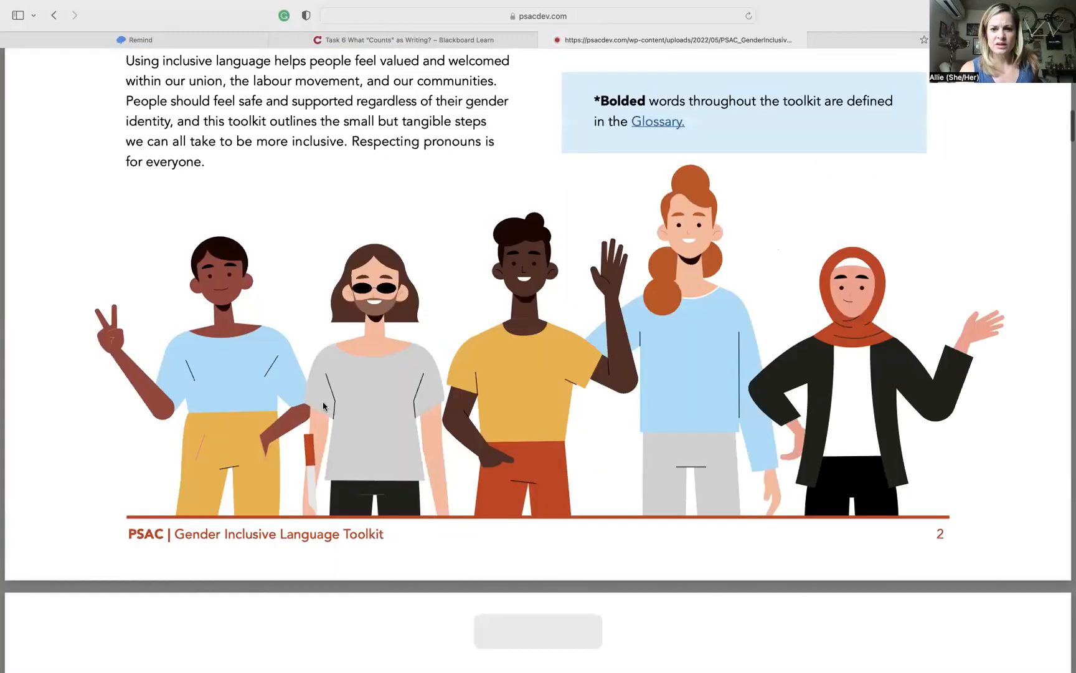
{"action": "scroll", "scroll_direction": "up", "scroll_amount": 3}
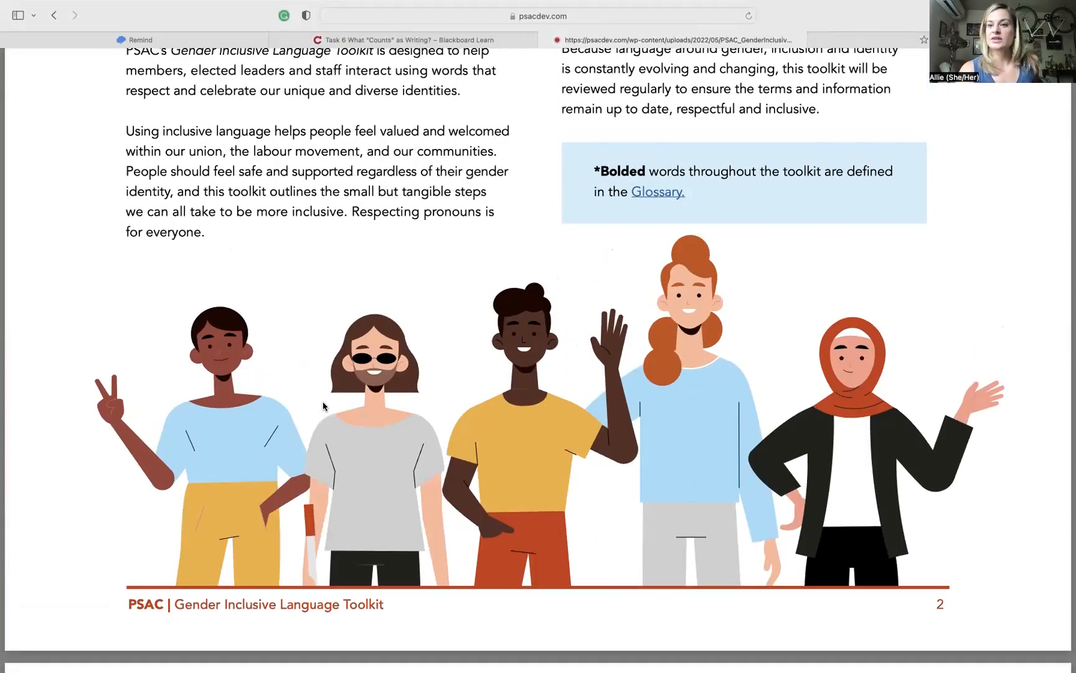
{"action": "scroll", "scroll_direction": "down", "scroll_amount": 3}
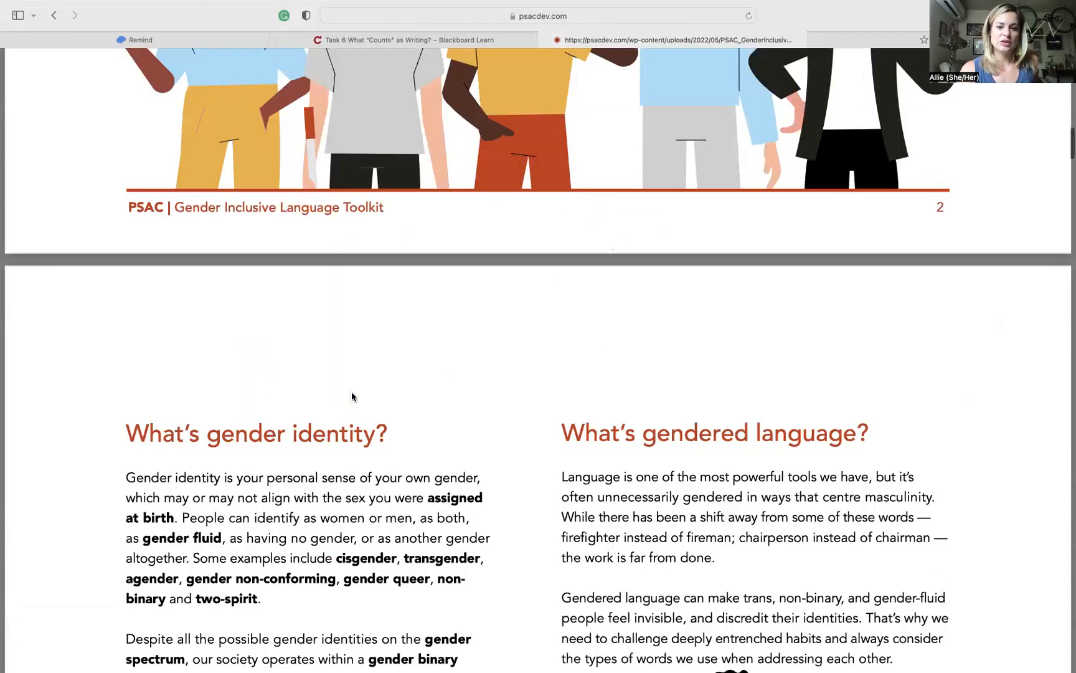
{"action": "scroll", "scroll_direction": "down", "scroll_amount": 3}
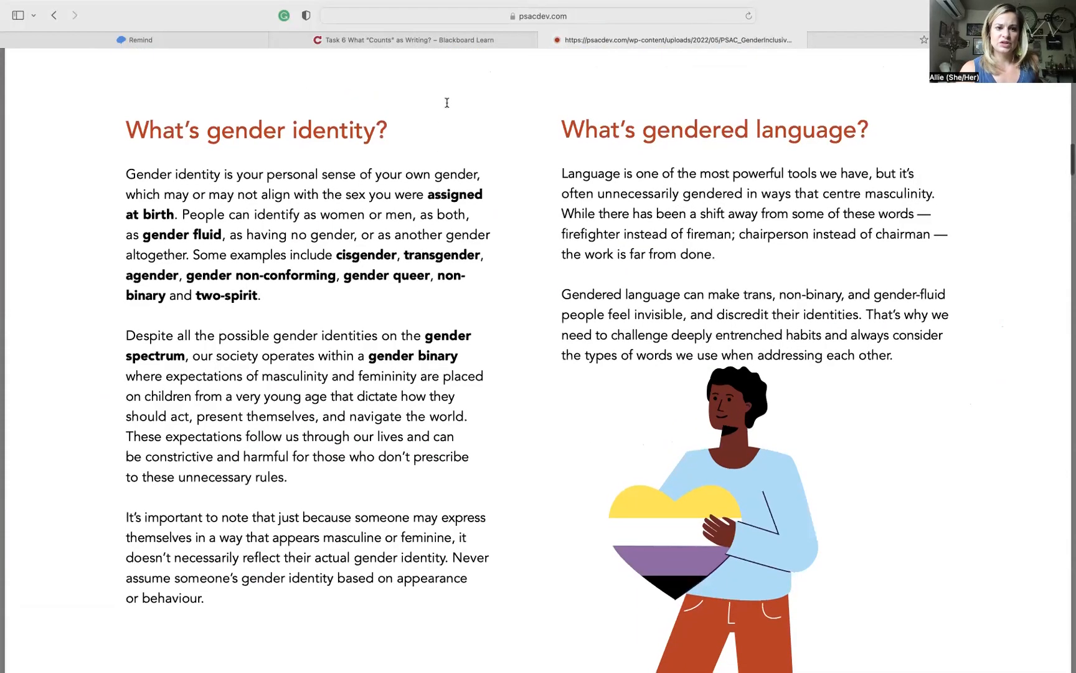
{"action": "scroll", "scroll_direction": "down", "scroll_amount": 3}
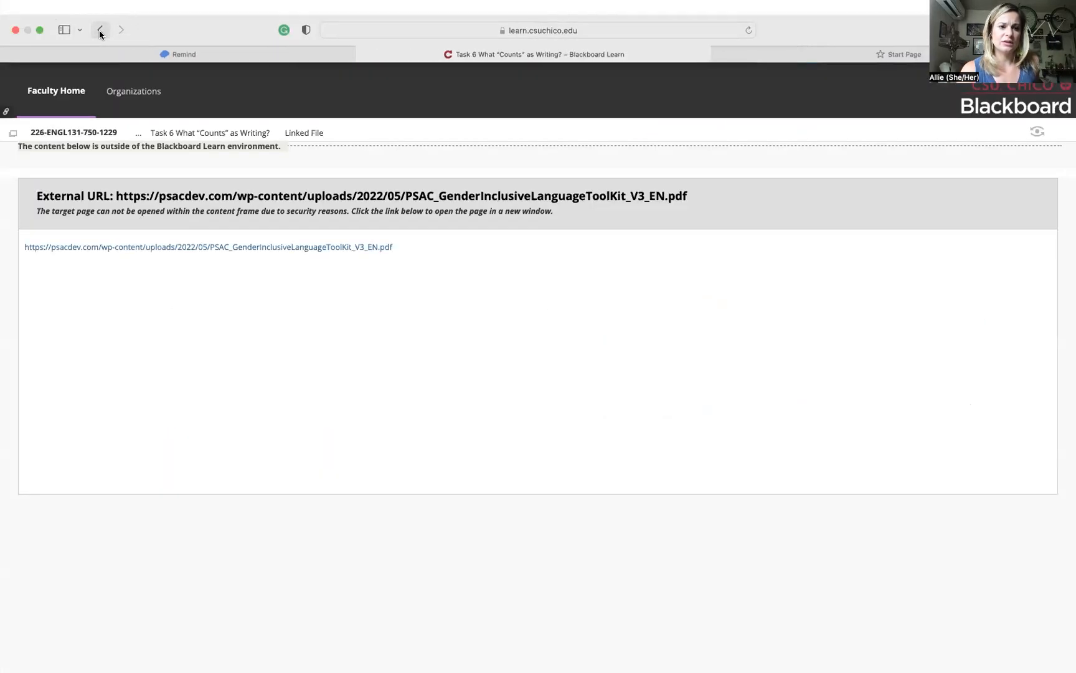
- Return to the Task #6 page and review the Formatting Checklist near the Works Cited links
{"action": "left_click", "coordinate": [100, 30]}
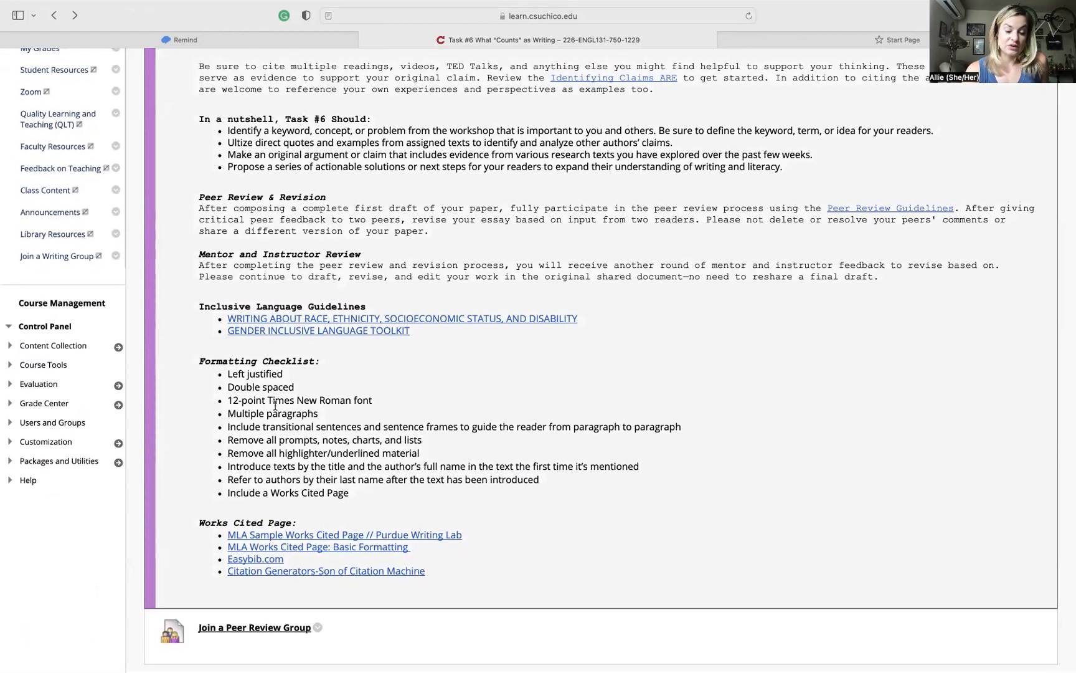
{"action": "mouse_move", "coordinate": [228, 376]}
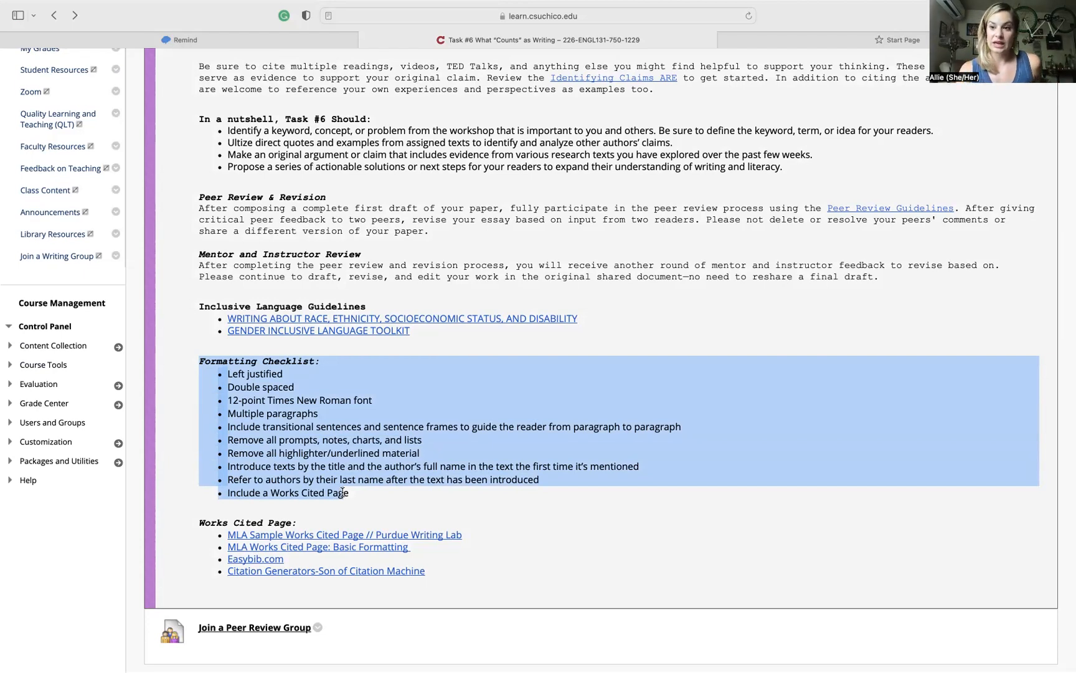
{"action": "mouse_move", "coordinate": [382, 390]}
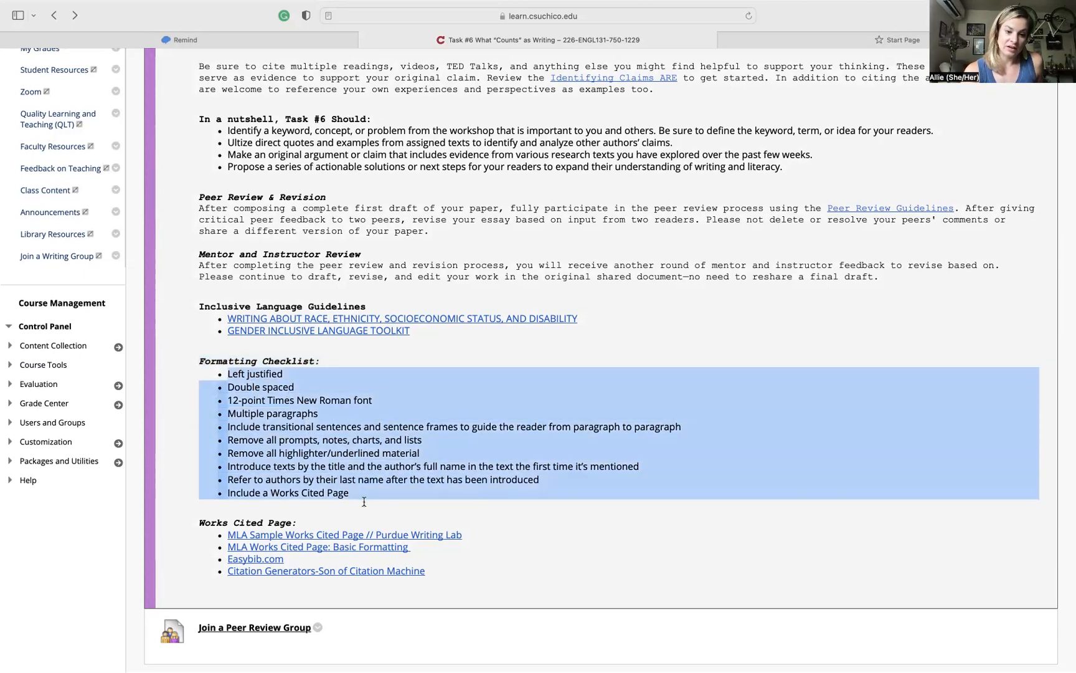
{"action": "mouse_move", "coordinate": [315, 373]}
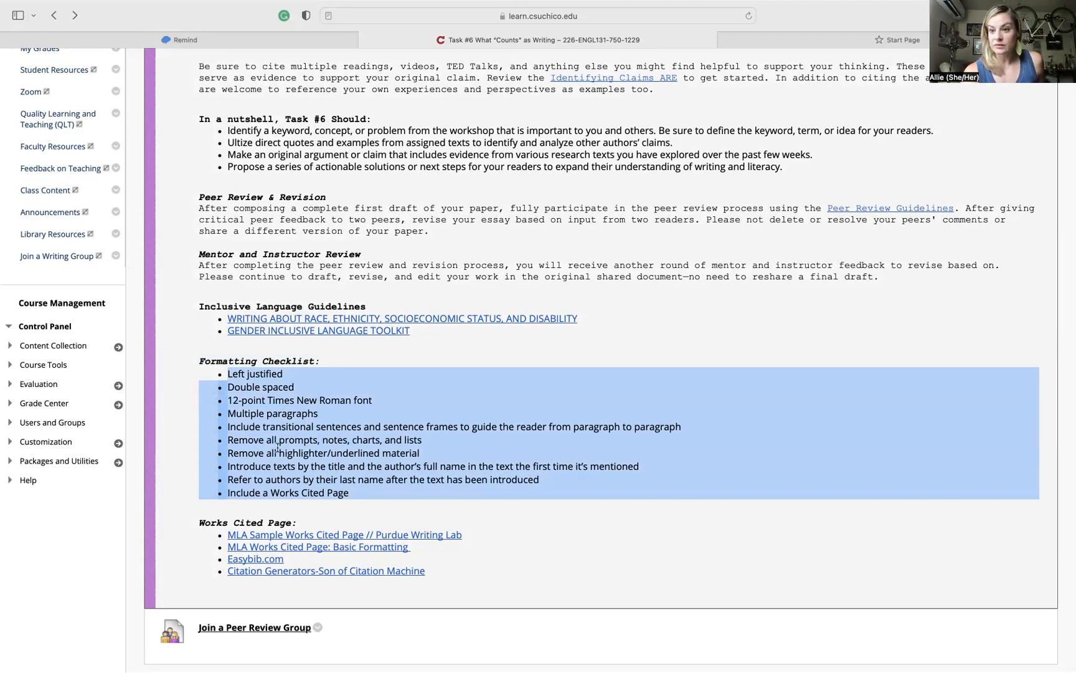
{"action": "left_click", "coordinate": [308, 440]}
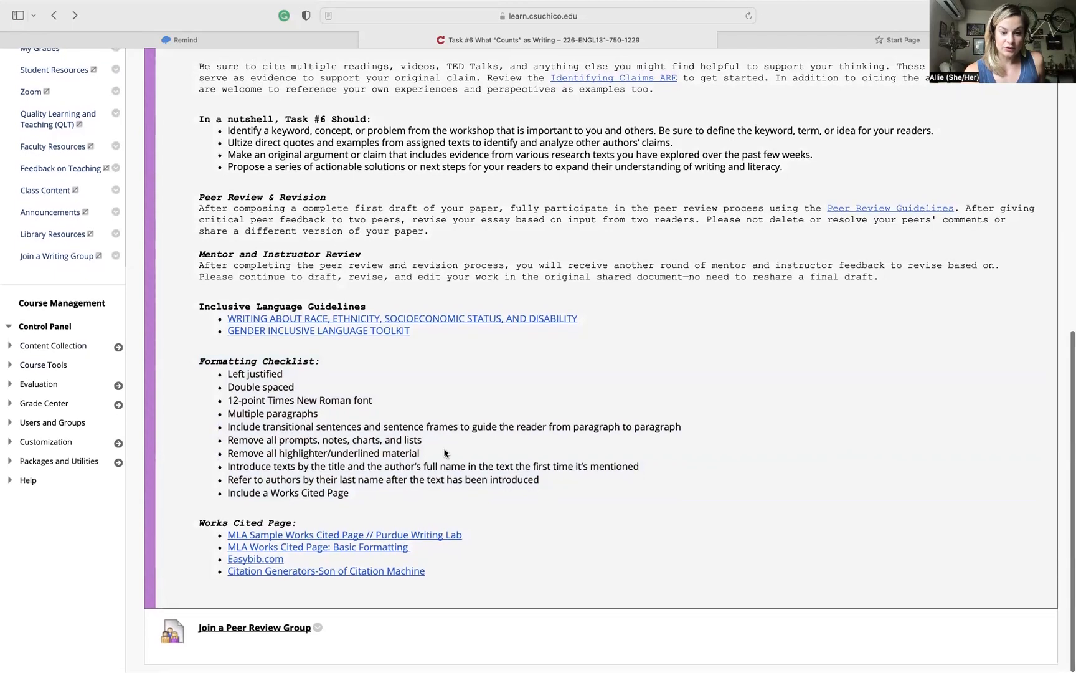
{"action": "mouse_move", "coordinate": [272, 427]}
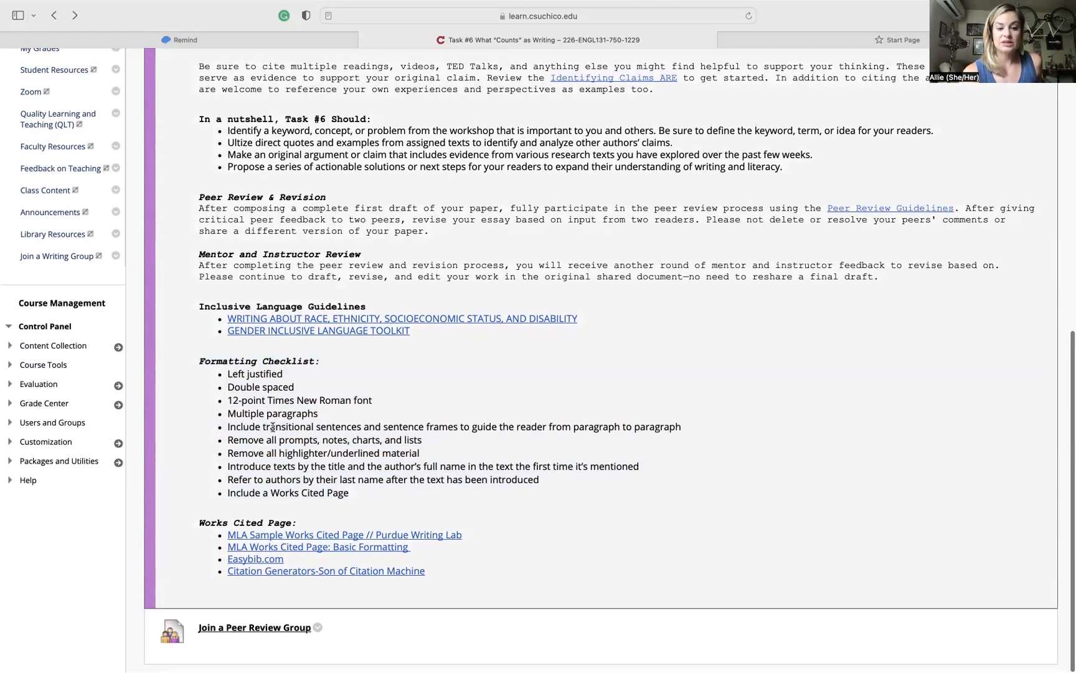
{"action": "double_click", "coordinate": [313, 426]}
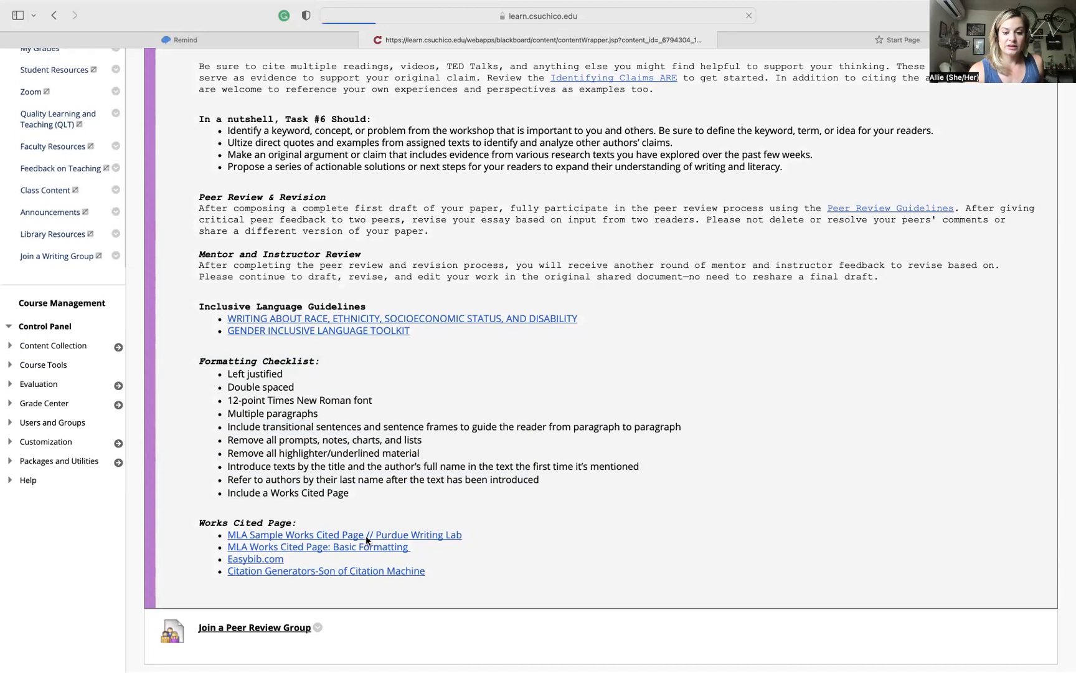
- View Purdue OWL's MLA Sample Works Cited Page, allowing location, then go back toward Blackboard
{"action": "left_click", "coordinate": [344, 535]}
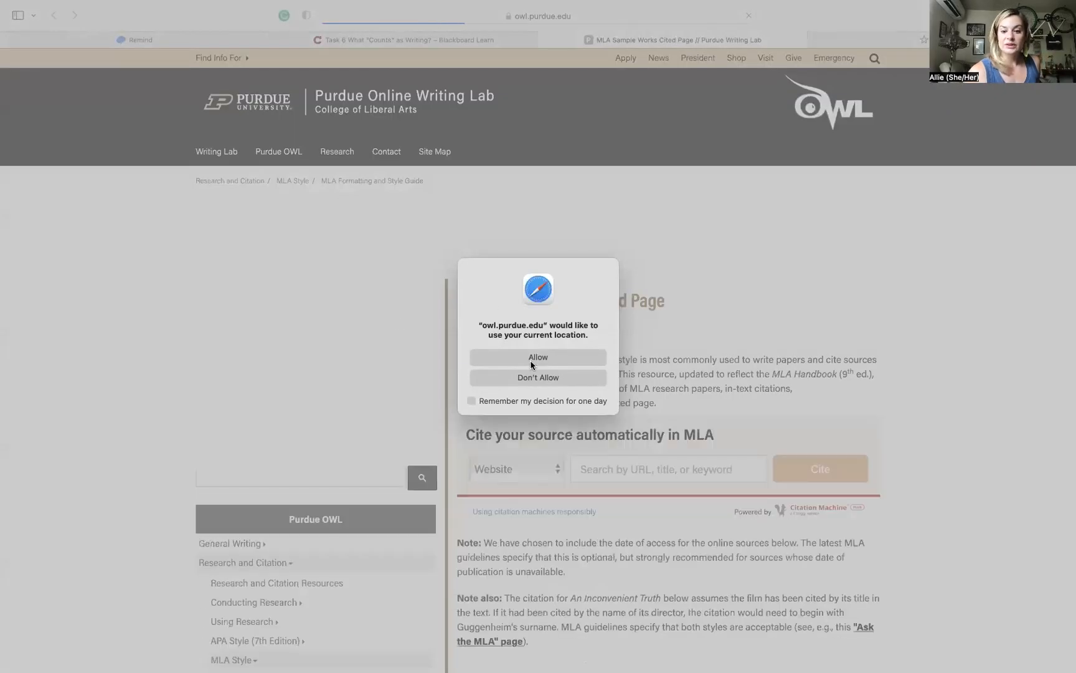
{"action": "left_click", "coordinate": [537, 378]}
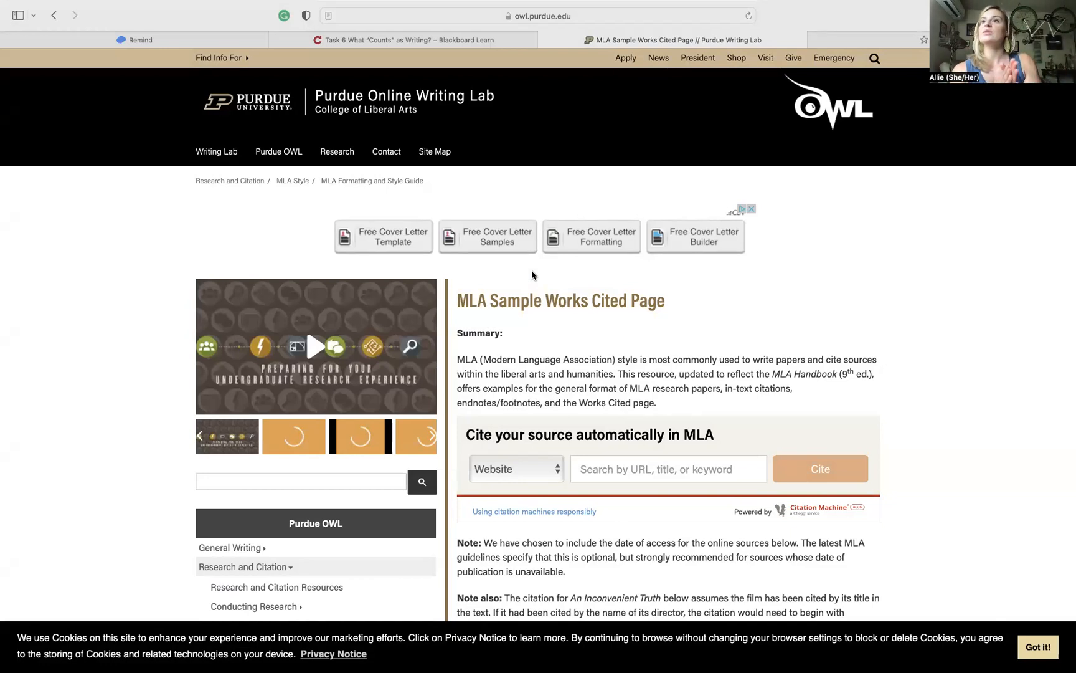
{"action": "left_click", "coordinate": [540, 15]}
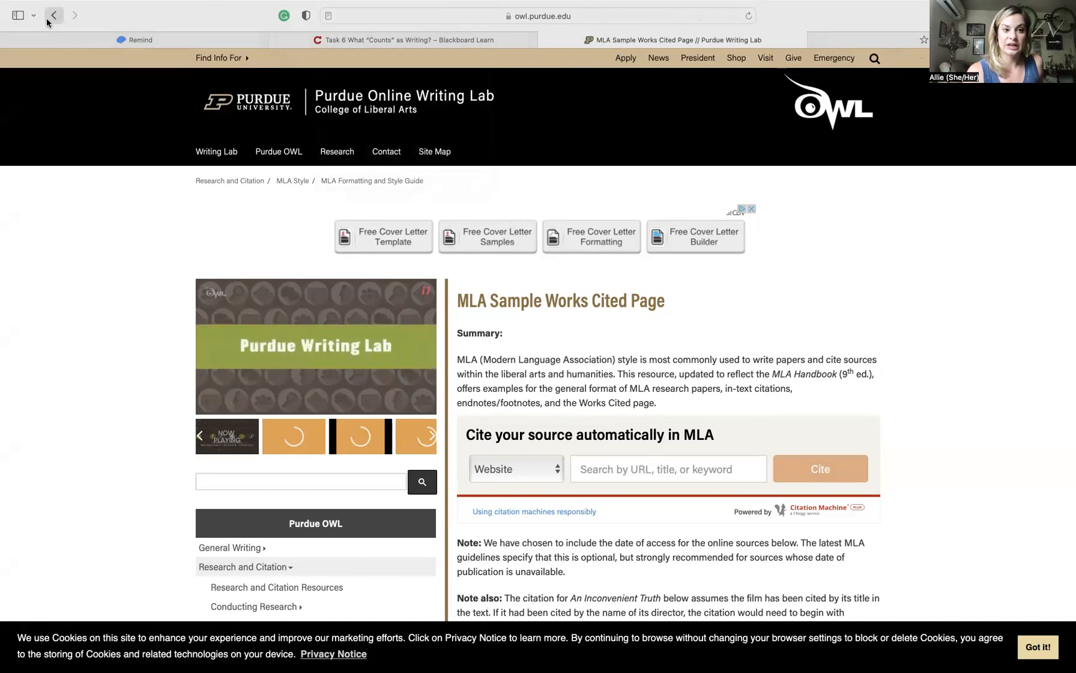
{"action": "left_click", "coordinate": [54, 15]}
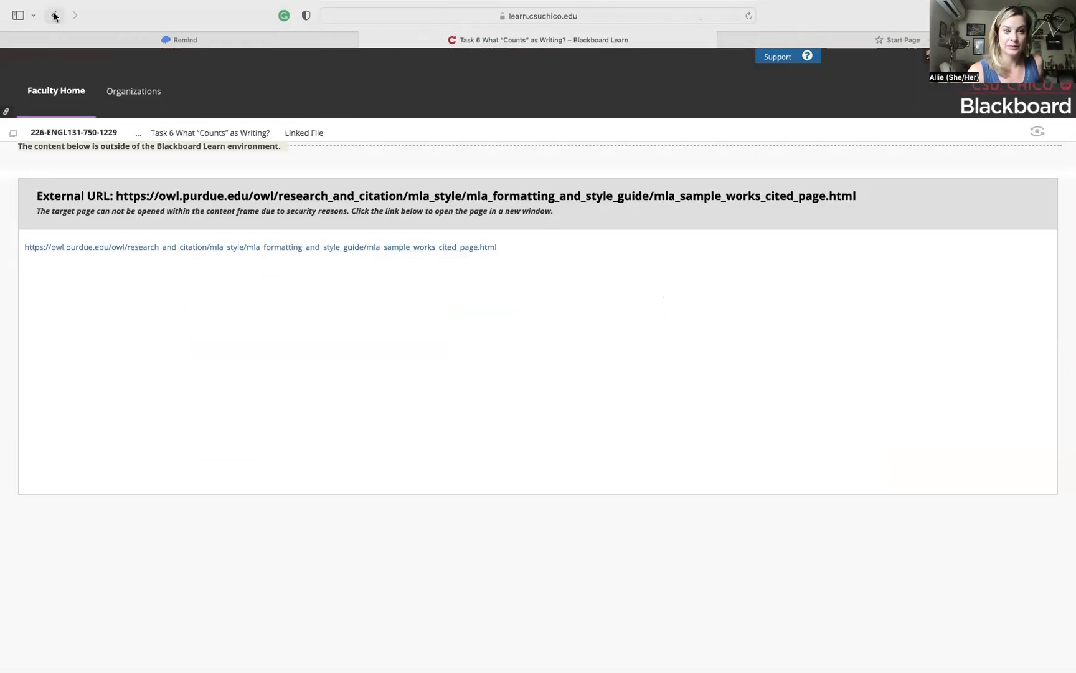
- Return to the Task #6 page and follow the Join a Peer Review Group link
{"action": "left_click", "coordinate": [55, 16]}
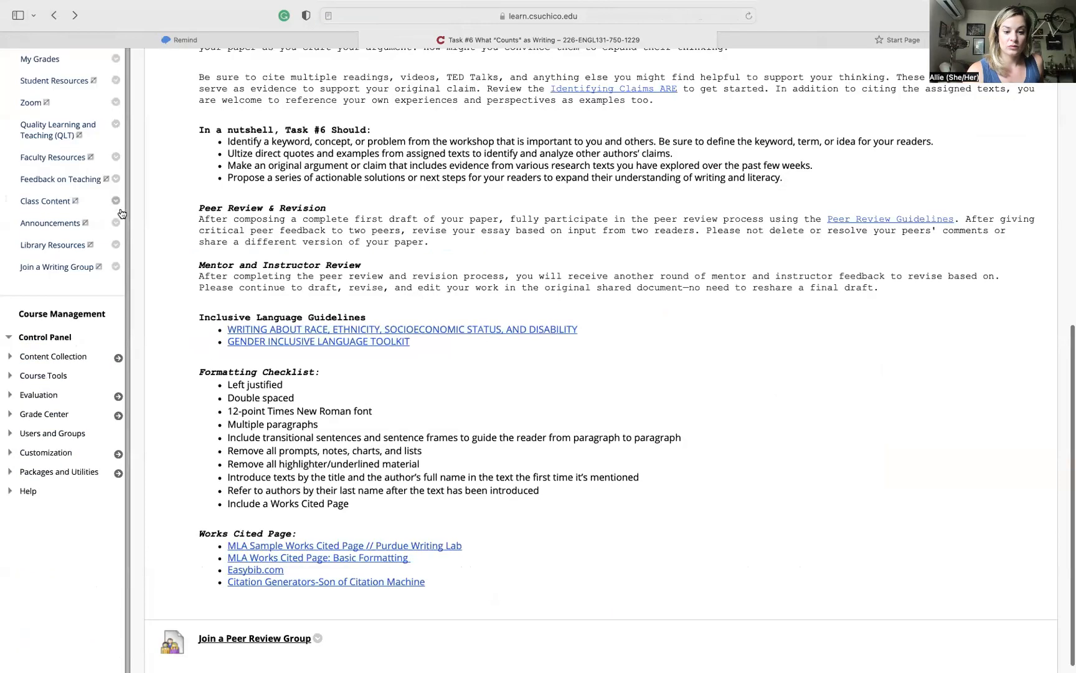
{"action": "scroll", "scroll_direction": "up", "scroll_amount": 3}
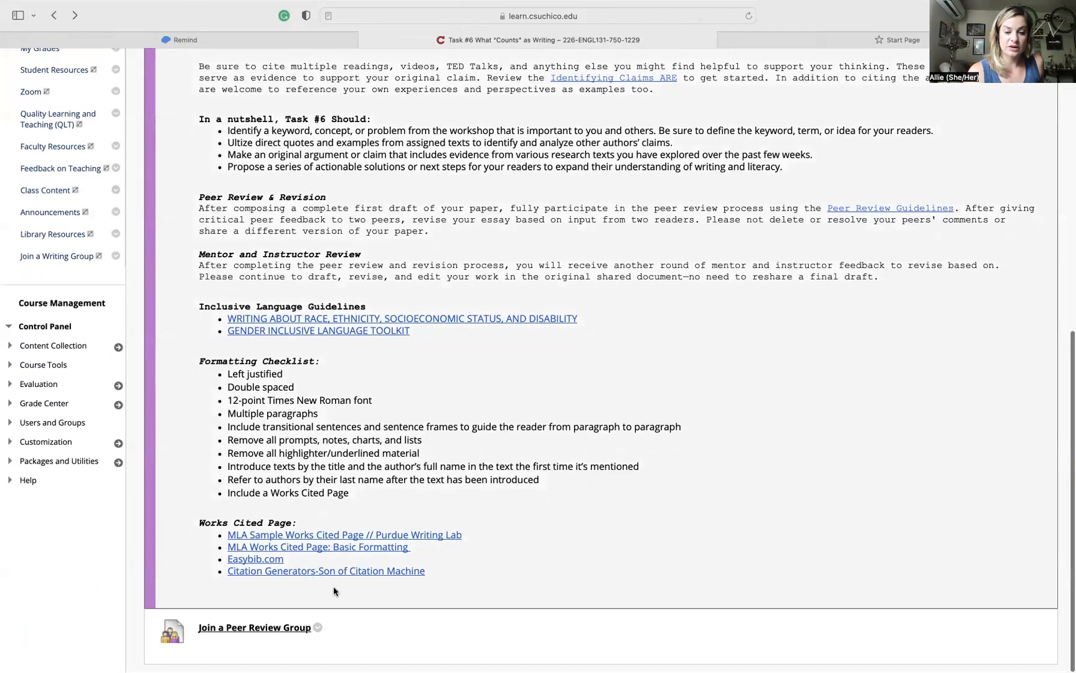
{"action": "mouse_move", "coordinate": [625, 540]}
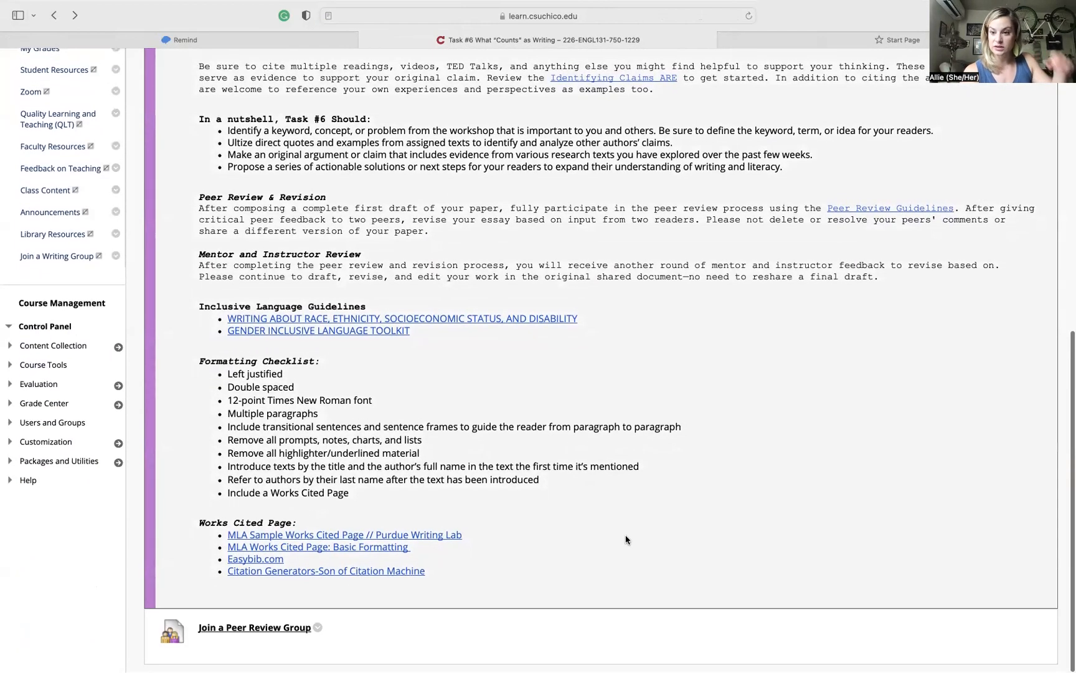
{"action": "mouse_move", "coordinate": [537, 593]}
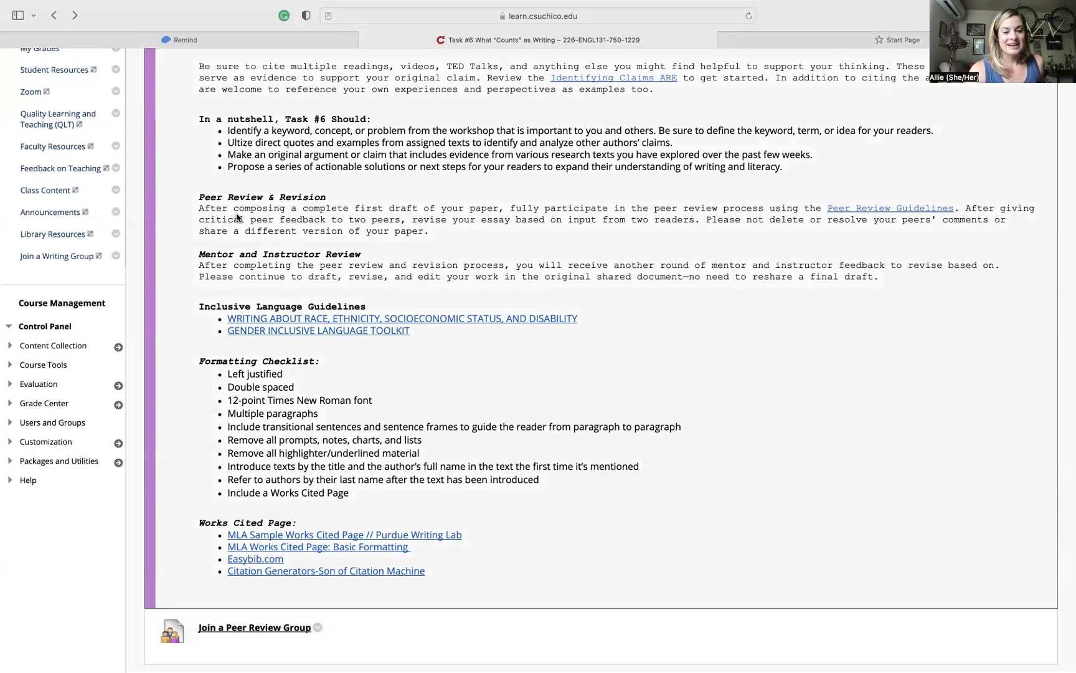
{"action": "mouse_move", "coordinate": [240, 307]}
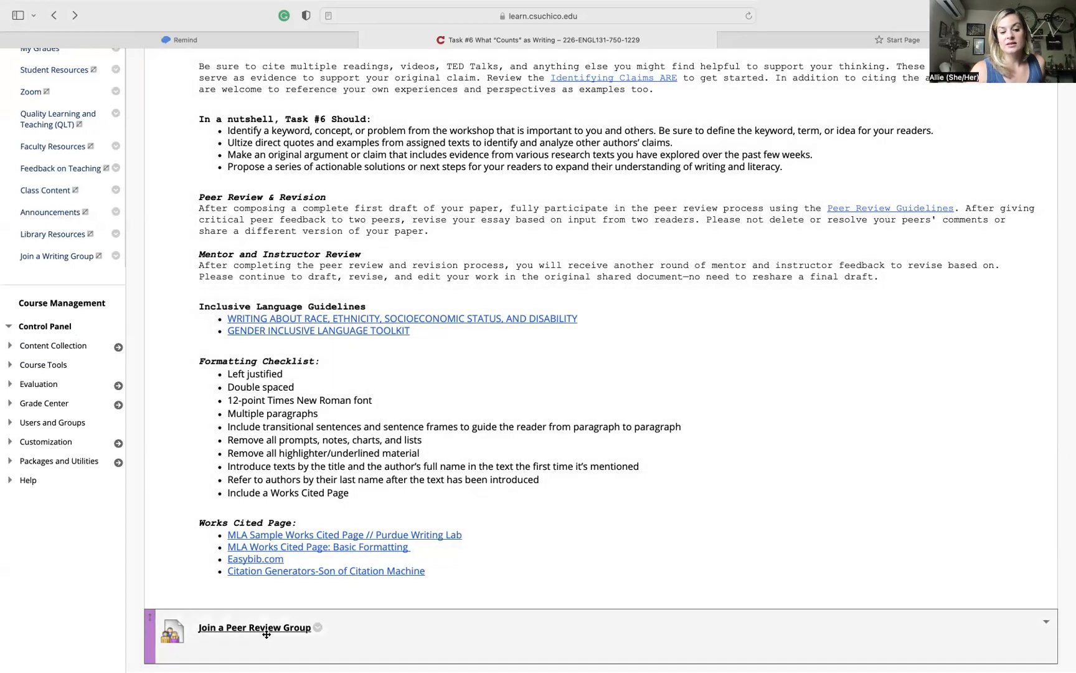
{"action": "left_click", "coordinate": [255, 627]}
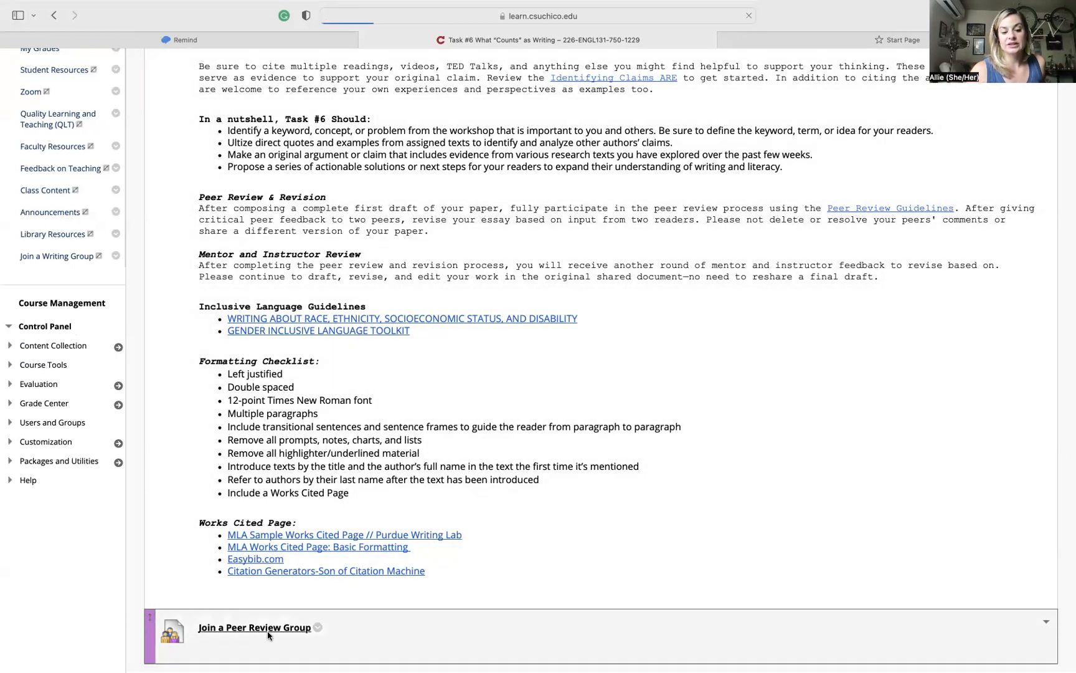
- From the Groups list, open the Cherry group and its shared Google Drive folder
{"action": "left_click", "coordinate": [253, 626]}
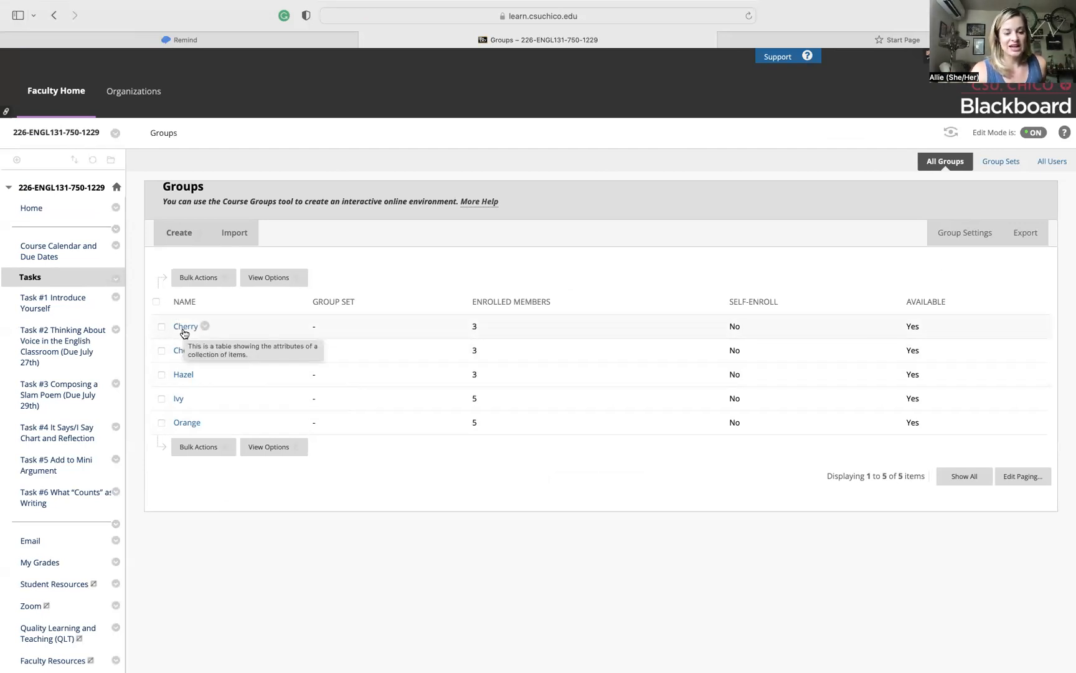
{"action": "left_click", "coordinate": [184, 326]}
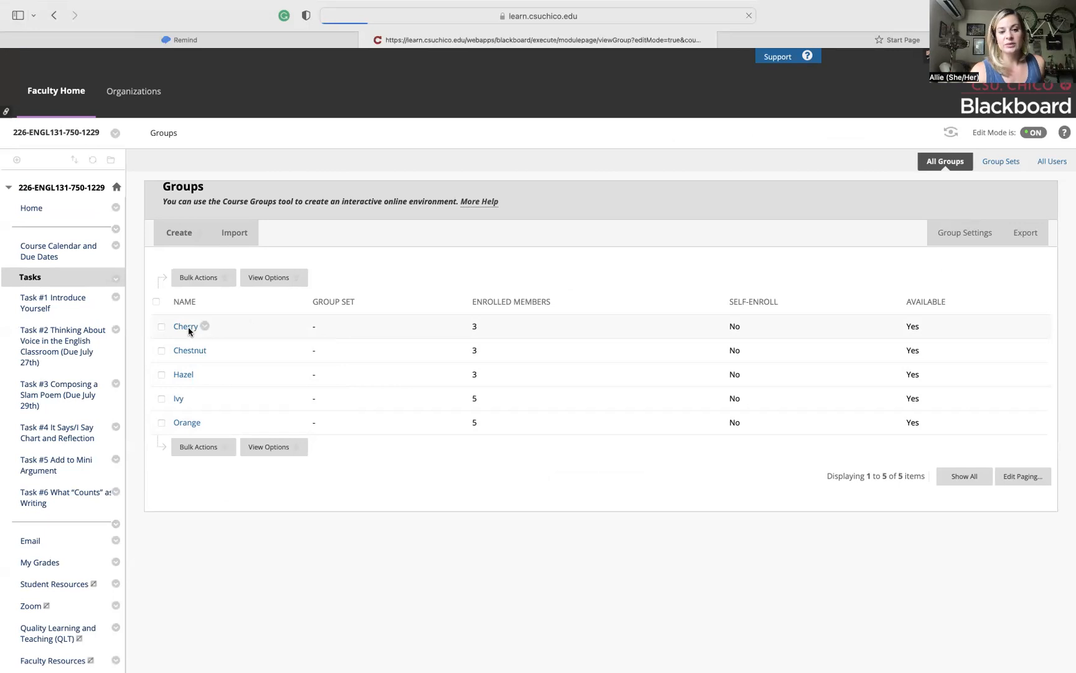
{"action": "left_click", "coordinate": [185, 326]}
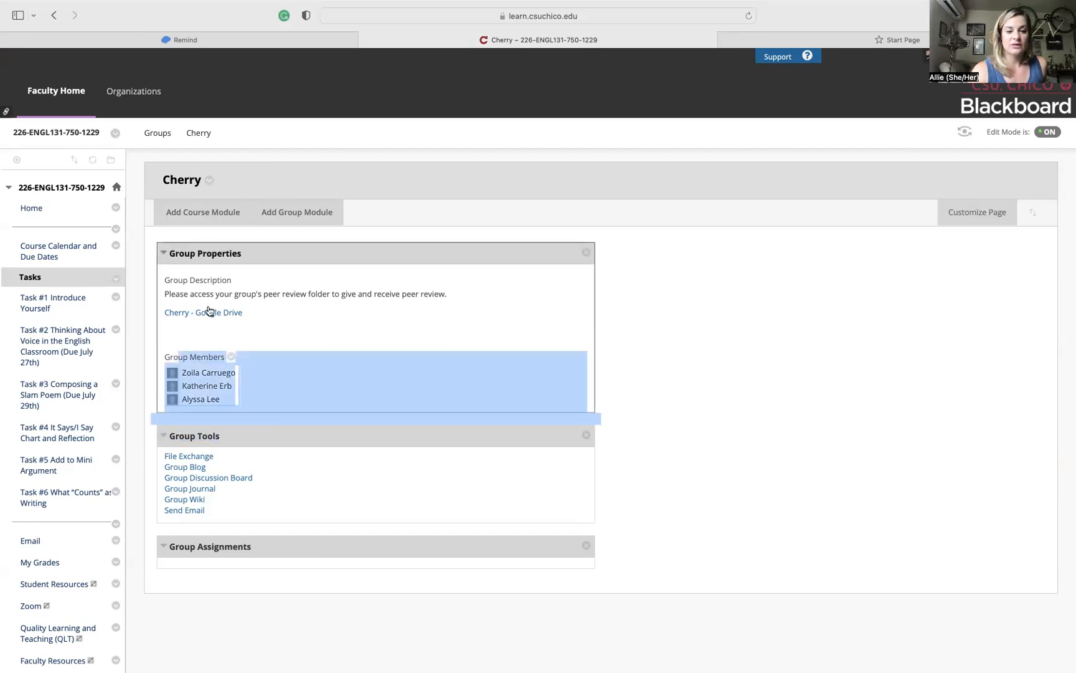
{"action": "left_click", "coordinate": [203, 313]}
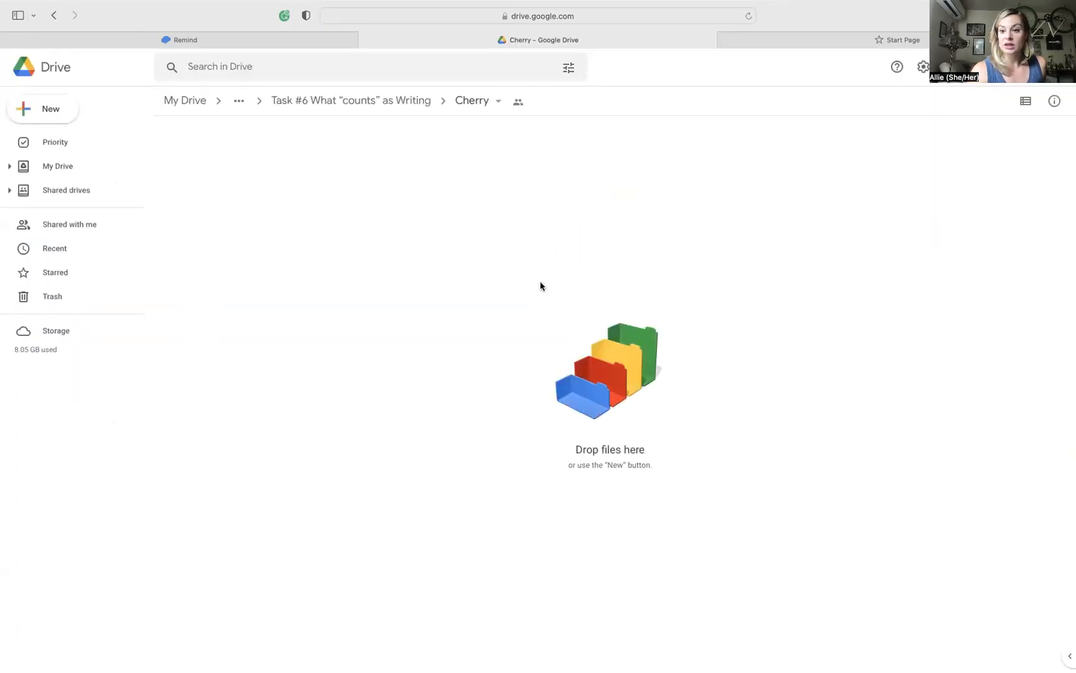
- Create a new blank Google Doc in the Cherry folder, confirming Create and Share
{"action": "left_click", "coordinate": [43, 108]}
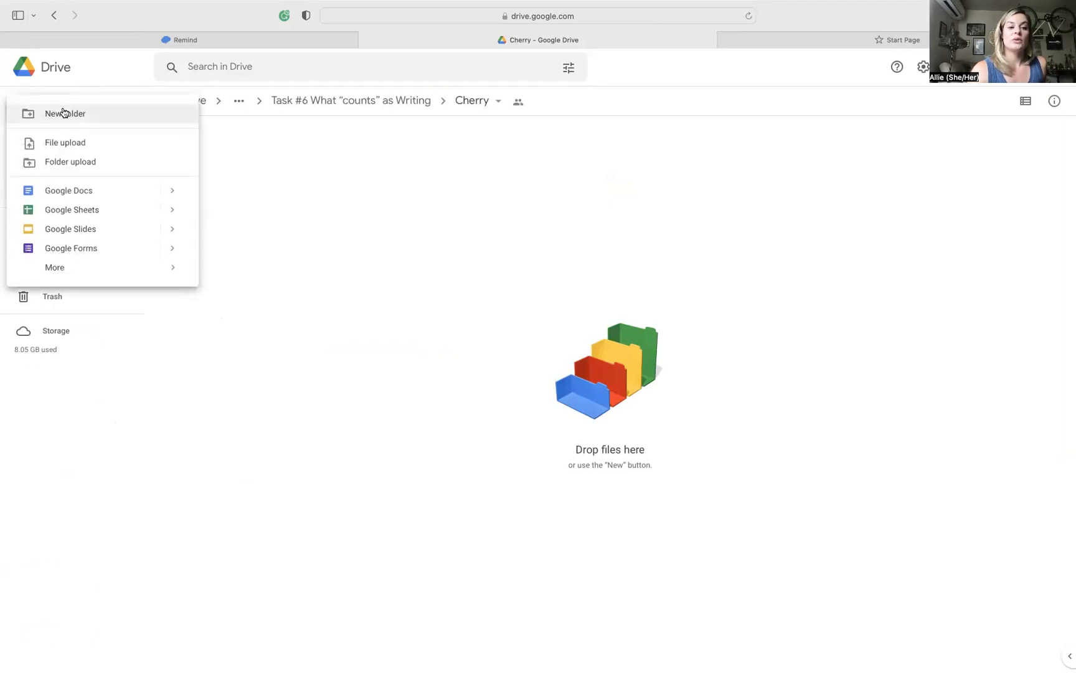
{"action": "left_click", "coordinate": [65, 114]}
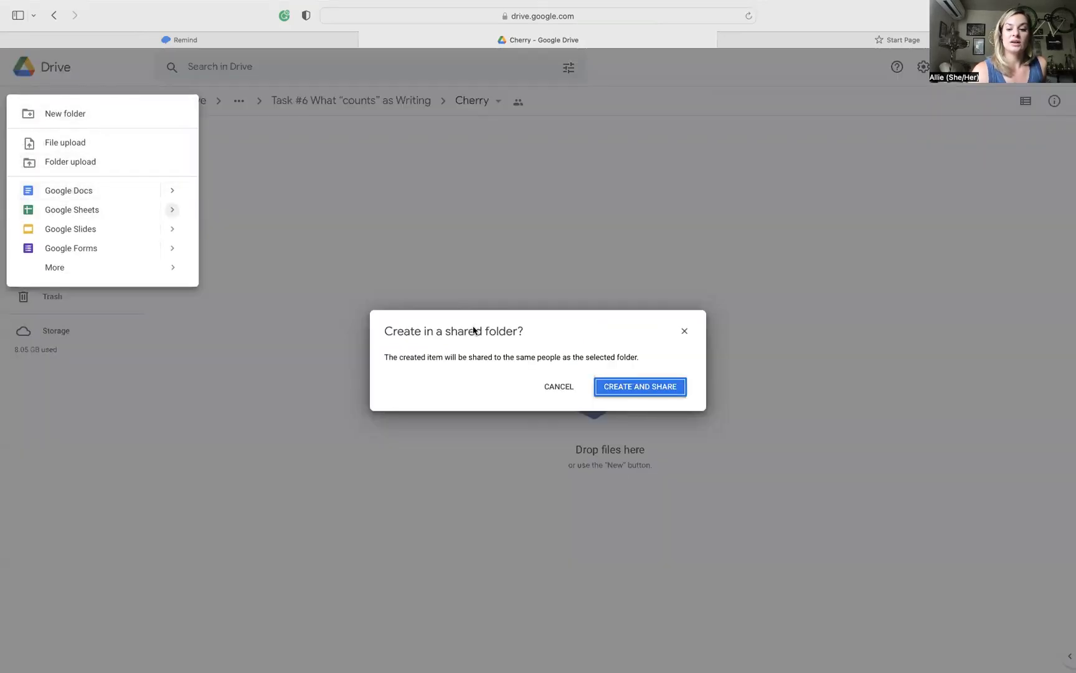
{"action": "left_click", "coordinate": [638, 386]}
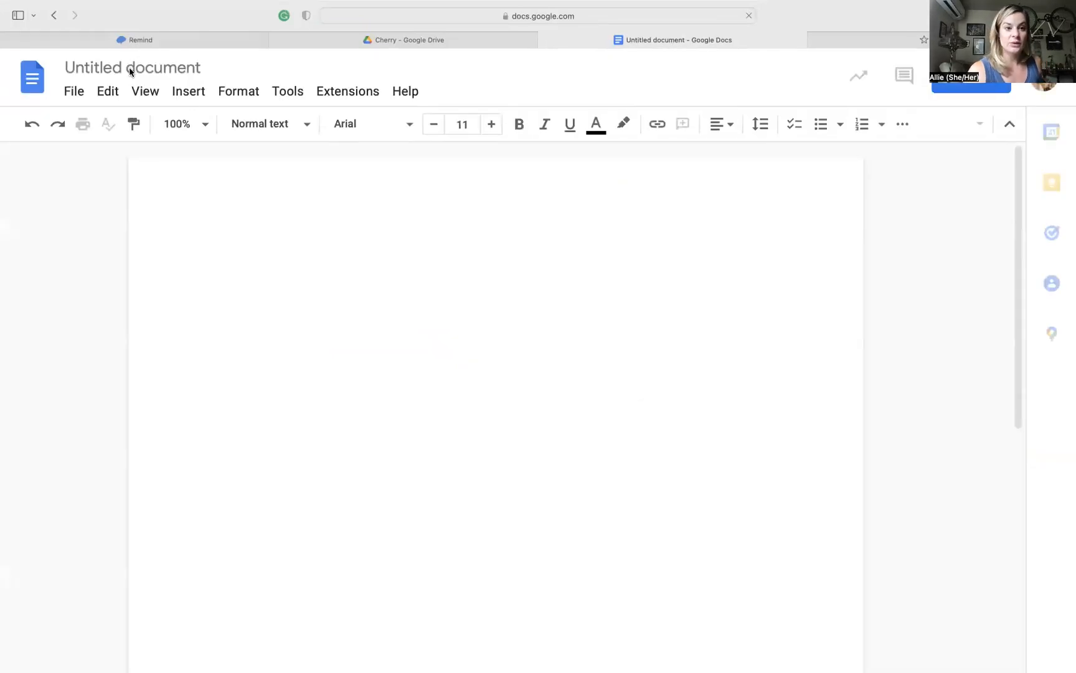
- Rename the untitled document to 'Allie Matteucci Task #6'
{"action": "left_click", "coordinate": [132, 68]}
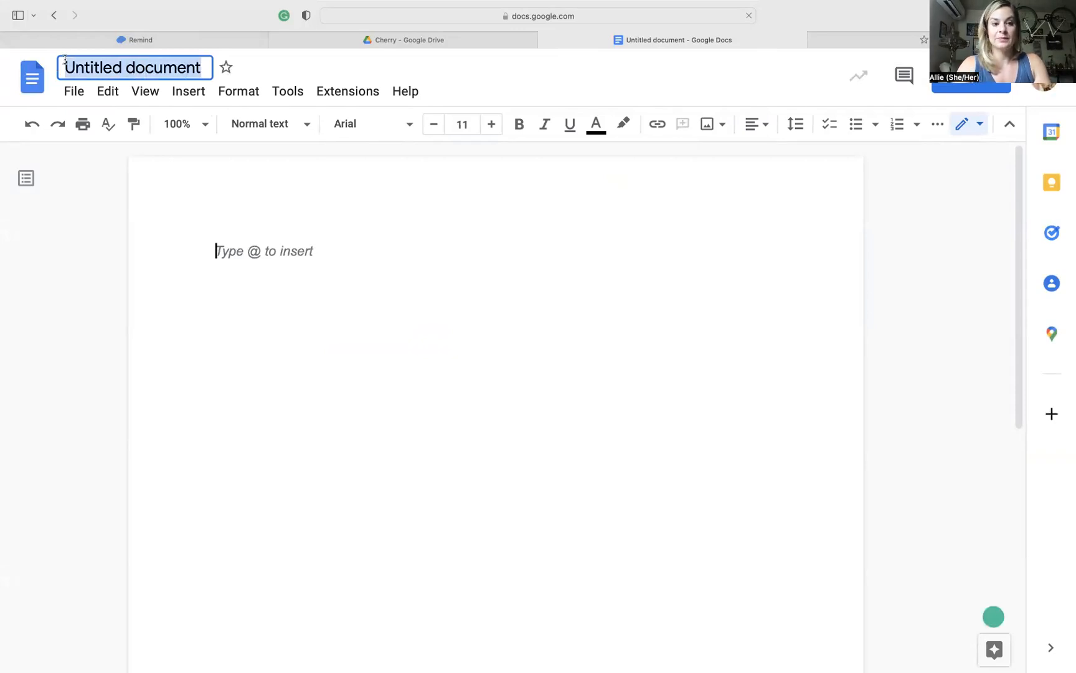
{"action": "type", "text": "Allie"}
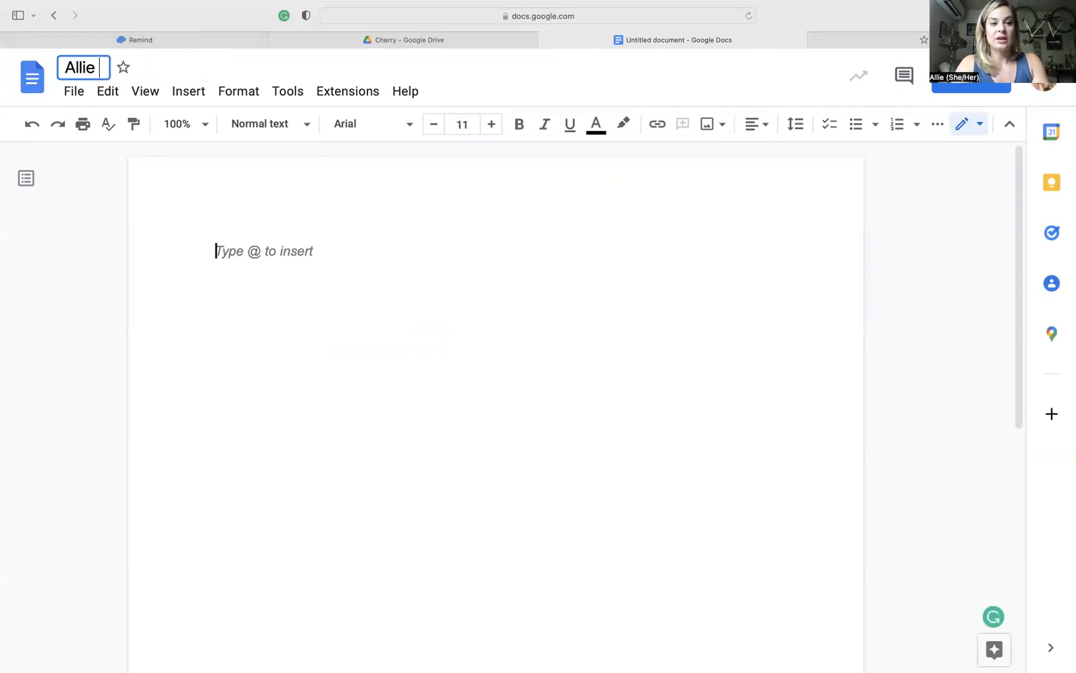
{"action": "type", "text": "Matteucci"}
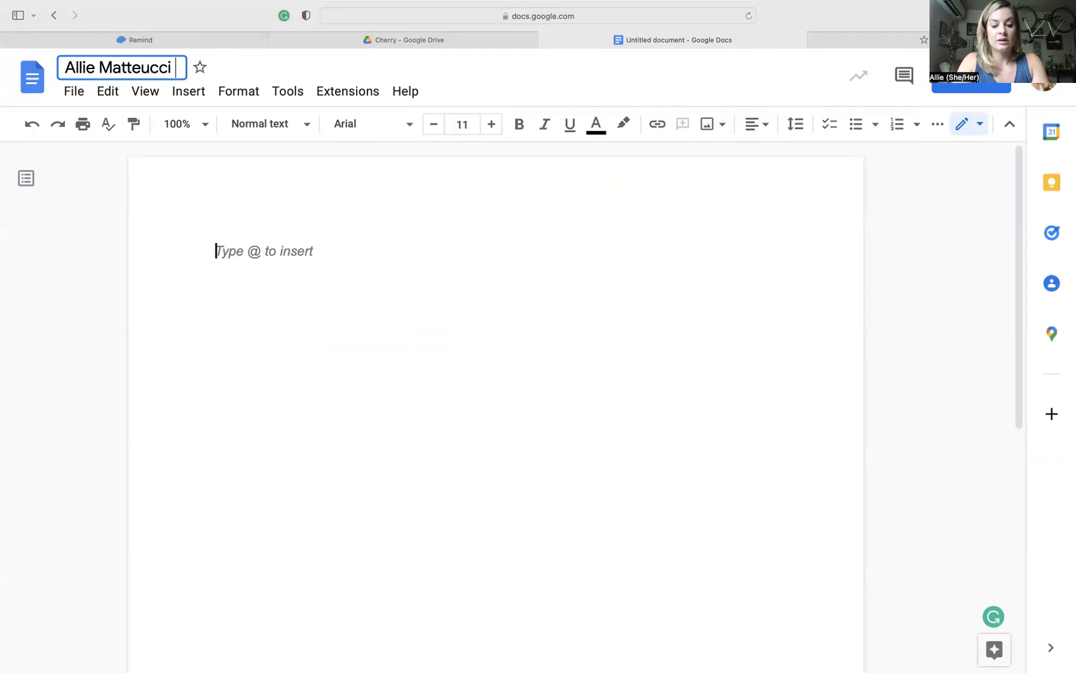
{"action": "type", "text": "Task"}
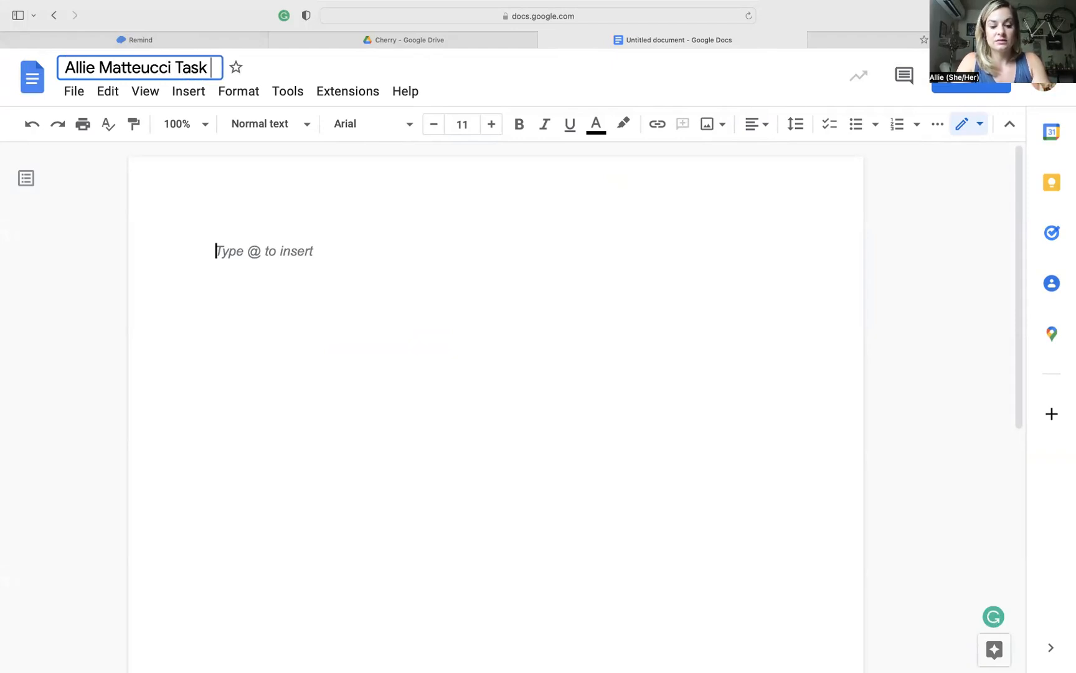
{"action": "type", "text": "#"}
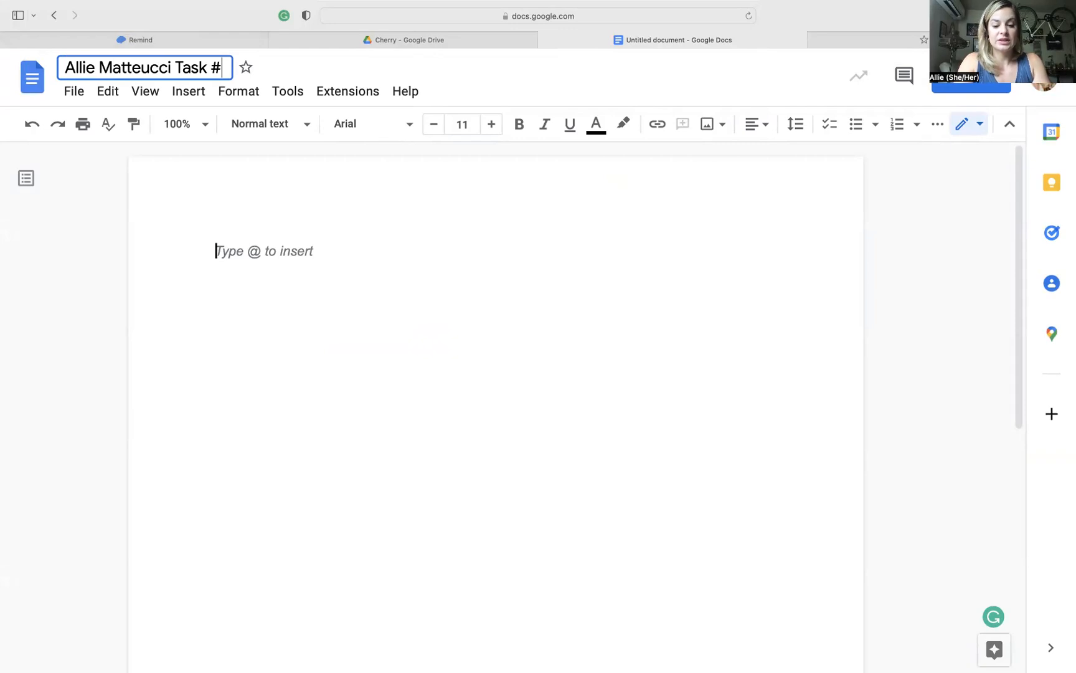
{"action": "type", "text": "6"}
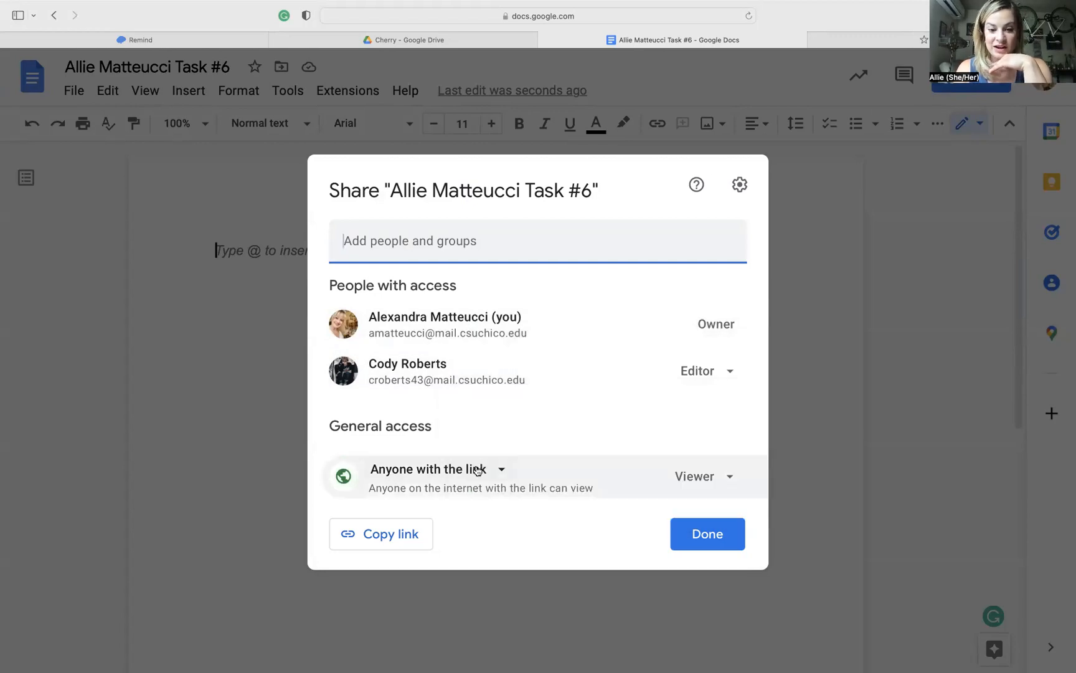
- Set General access so anyone with the link is an Editor, then finish sharing
{"action": "left_click", "coordinate": [701, 476]}
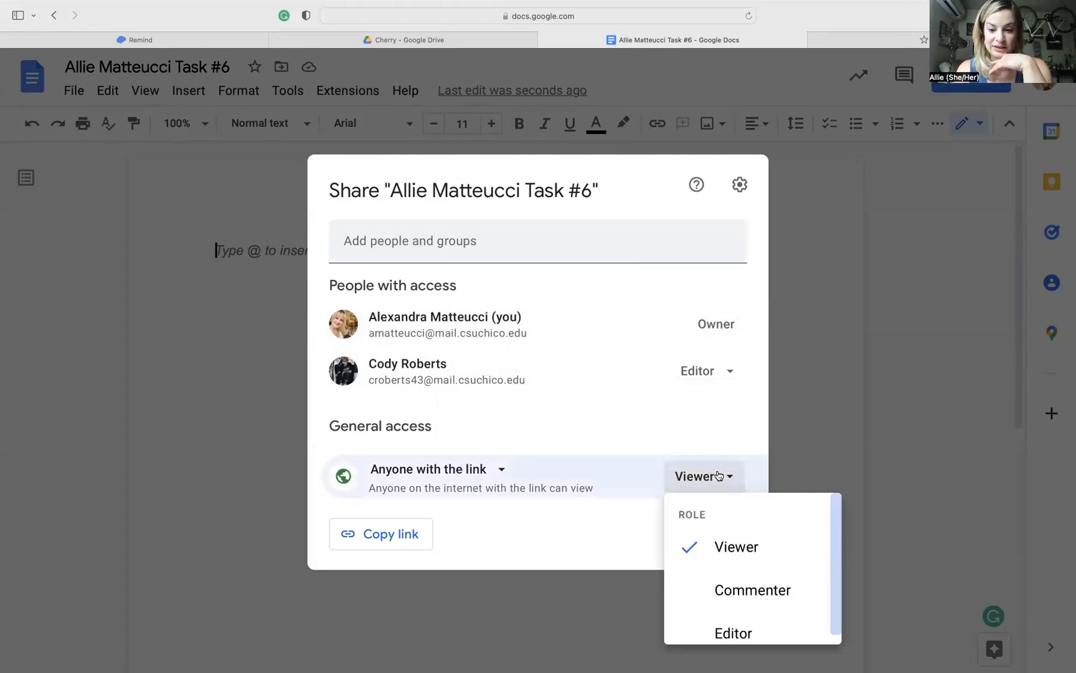
{"action": "left_click", "coordinate": [732, 632]}
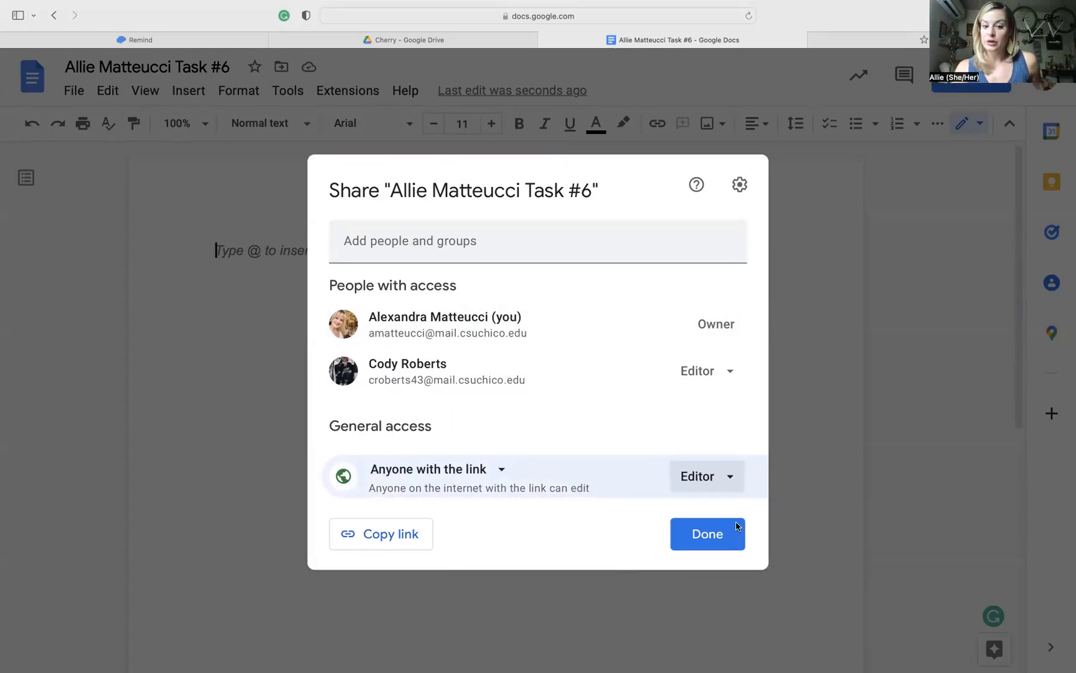
{"action": "left_click", "coordinate": [706, 535]}
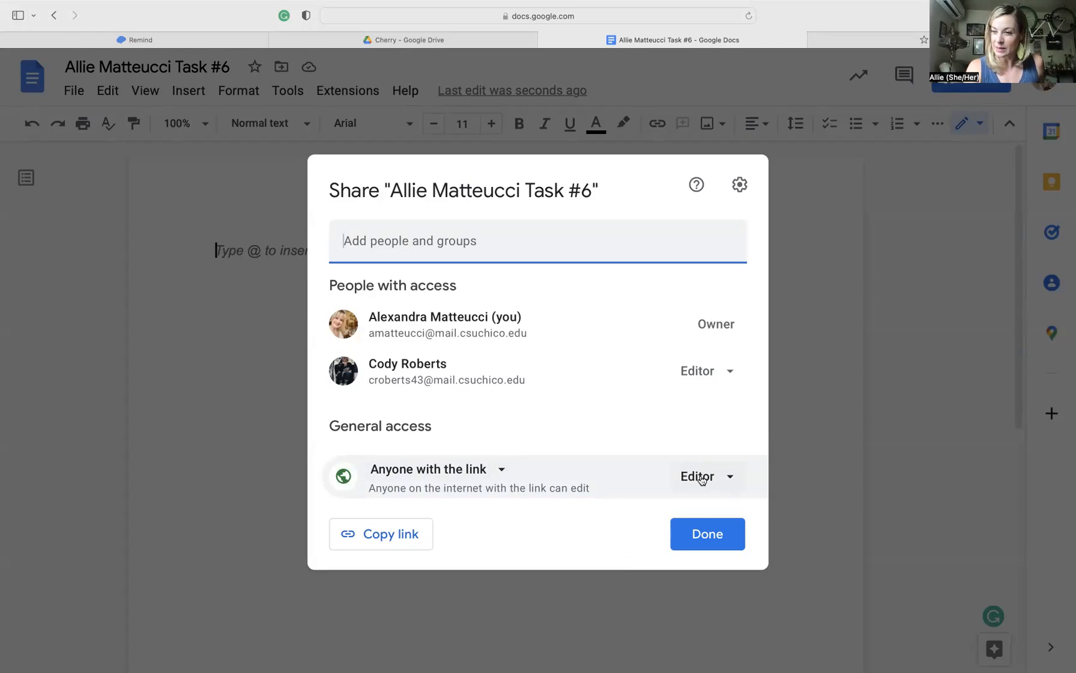
{"action": "mouse_move", "coordinate": [863, 351]}
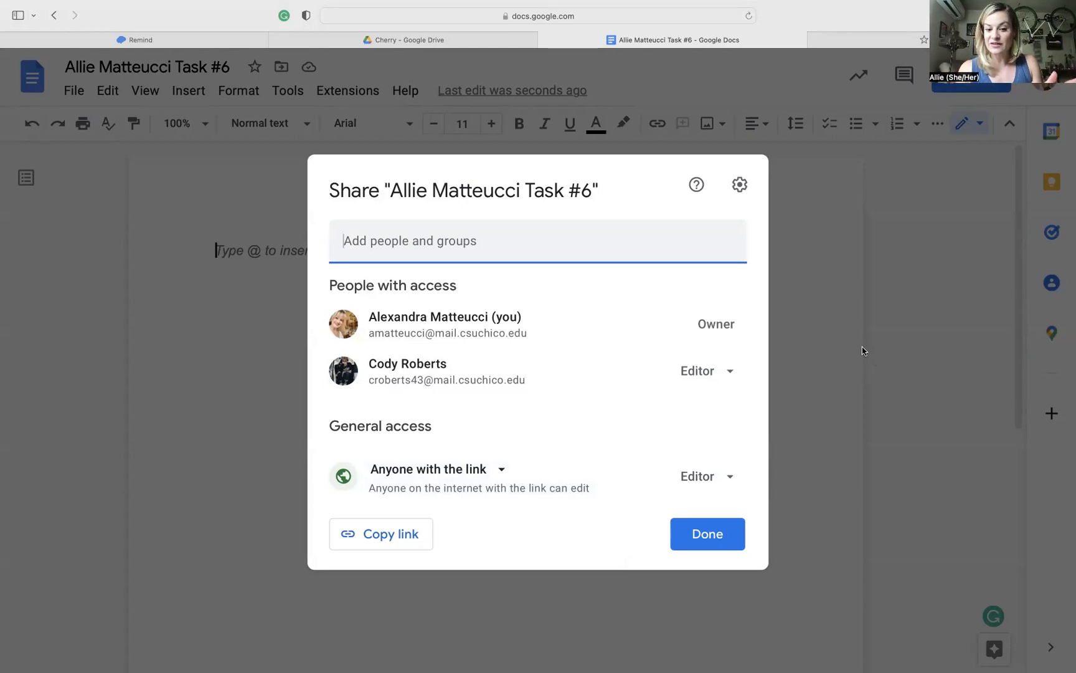
{"action": "mouse_move", "coordinate": [763, 459]}
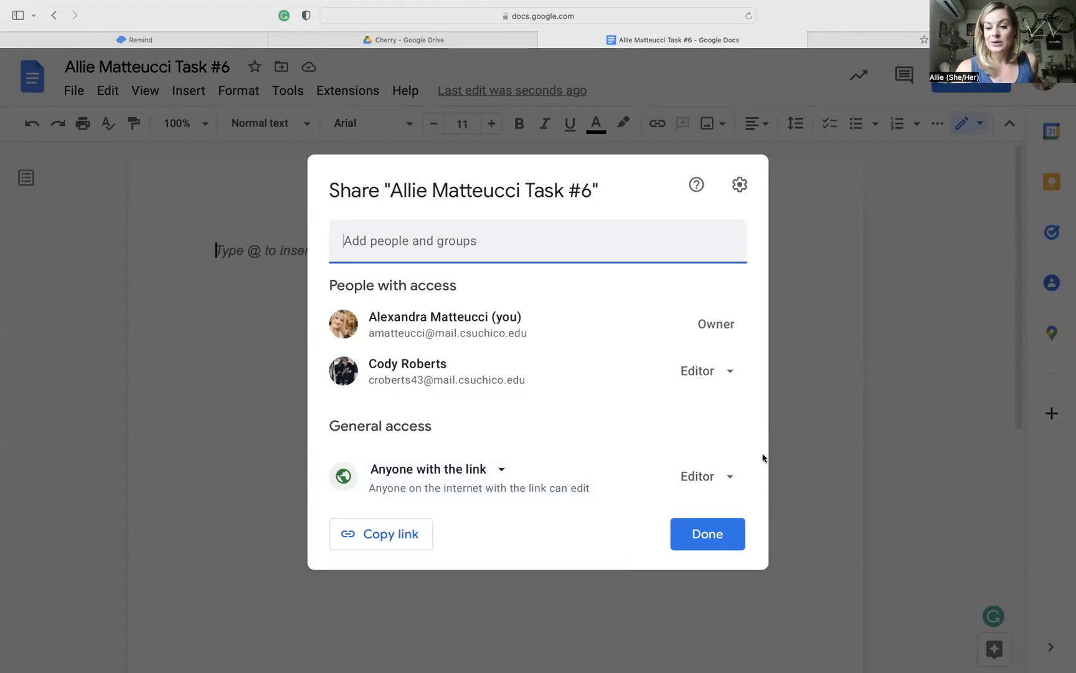
{"action": "left_click", "coordinate": [707, 535]}
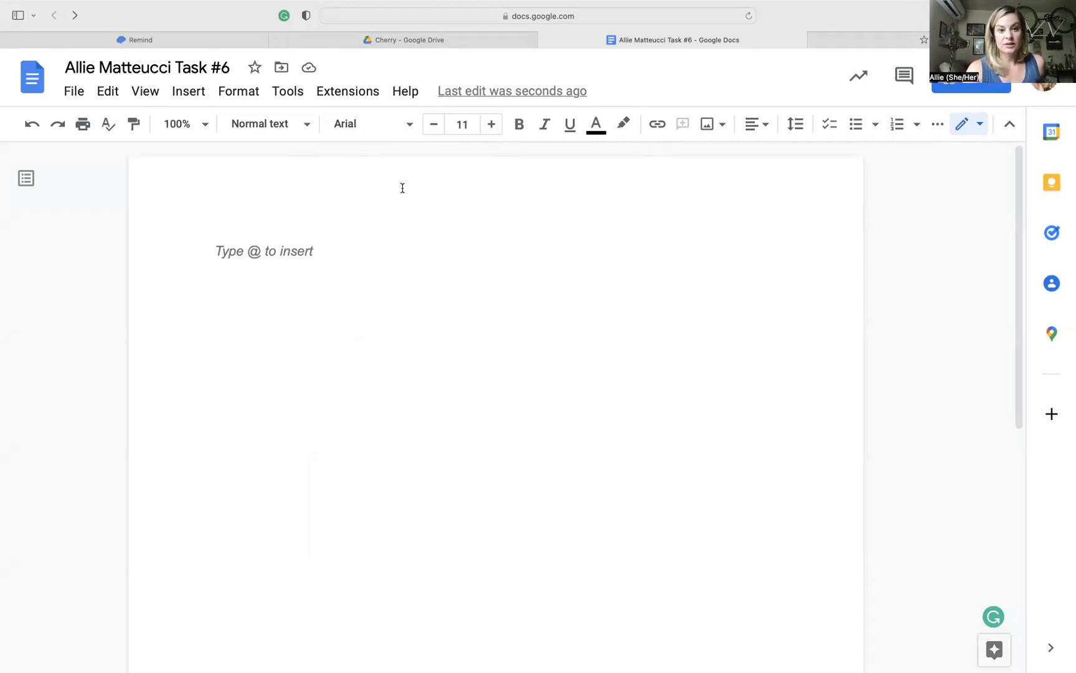
{"action": "mouse_move", "coordinate": [403, 38]}
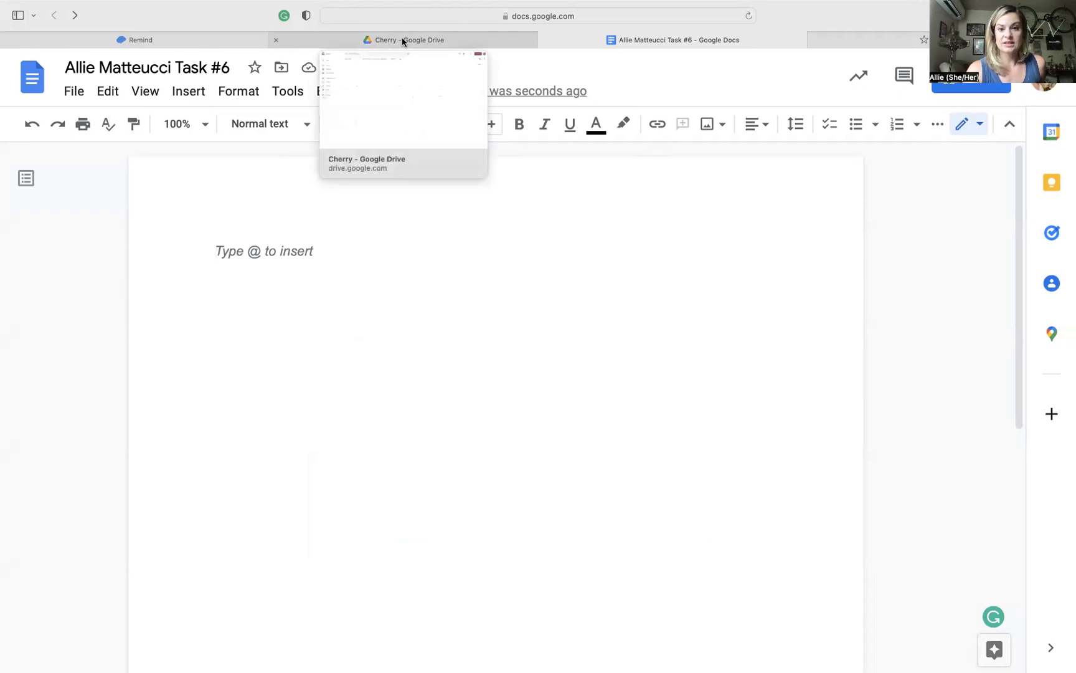
- Switch back to the Blackboard 'Cherry – 226-ENGL131' group page
{"action": "left_click", "coordinate": [404, 39]}
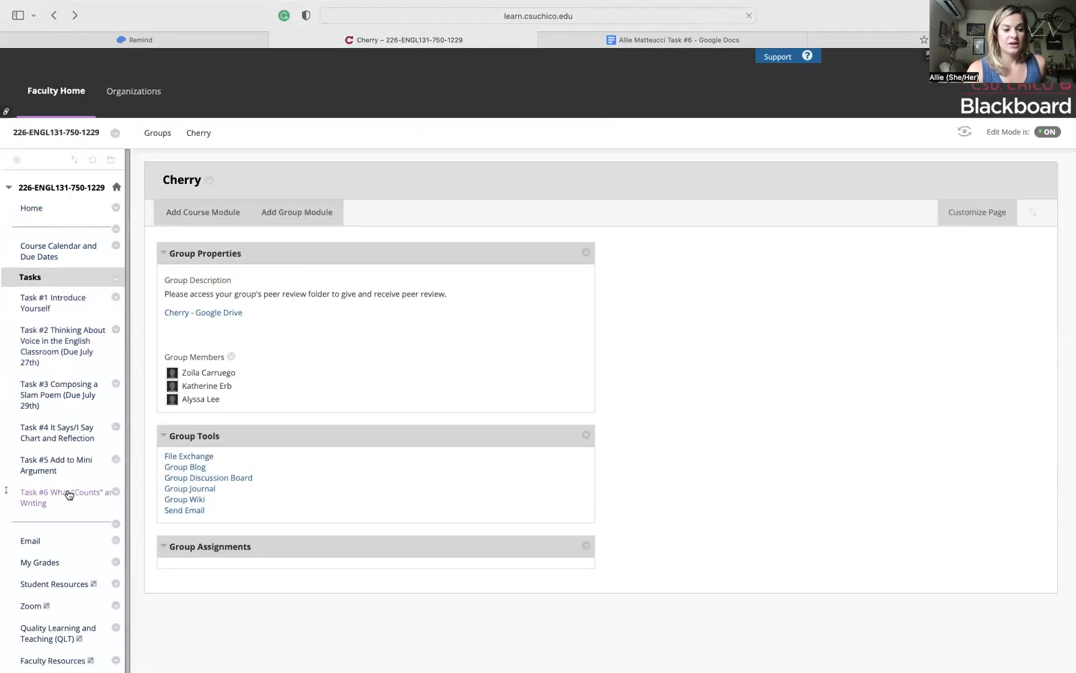
- Bring up the Task #6 What Counts as Writing assignment and read down to the Works Cited links
{"action": "left_click", "coordinate": [63, 497]}
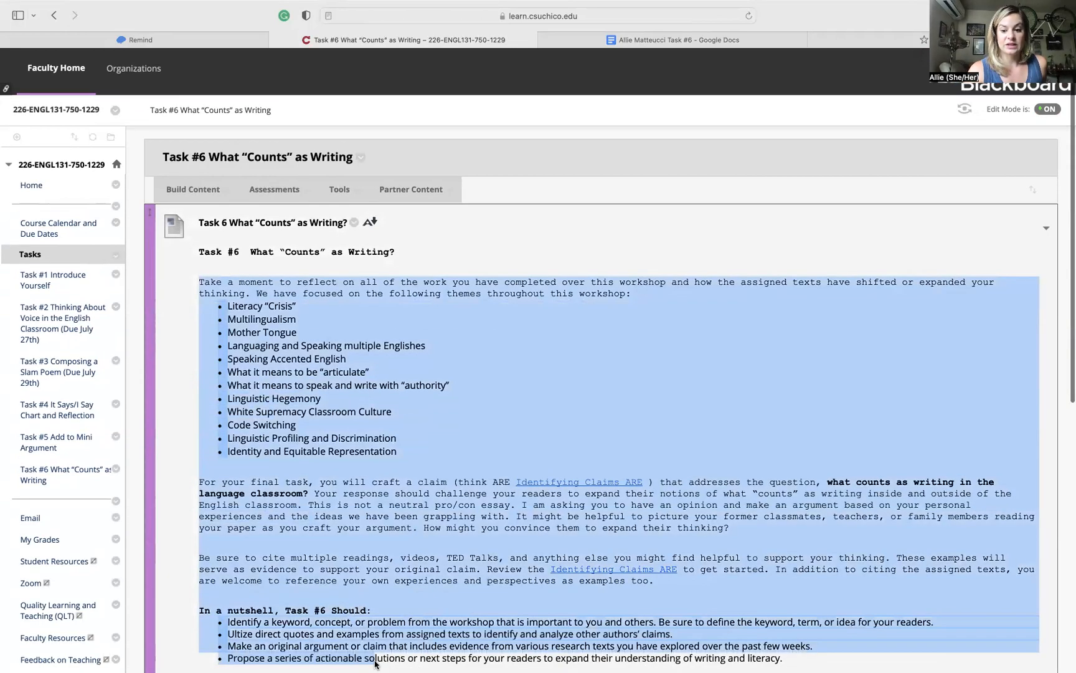
{"action": "scroll", "scroll_direction": "down", "scroll_amount": 3}
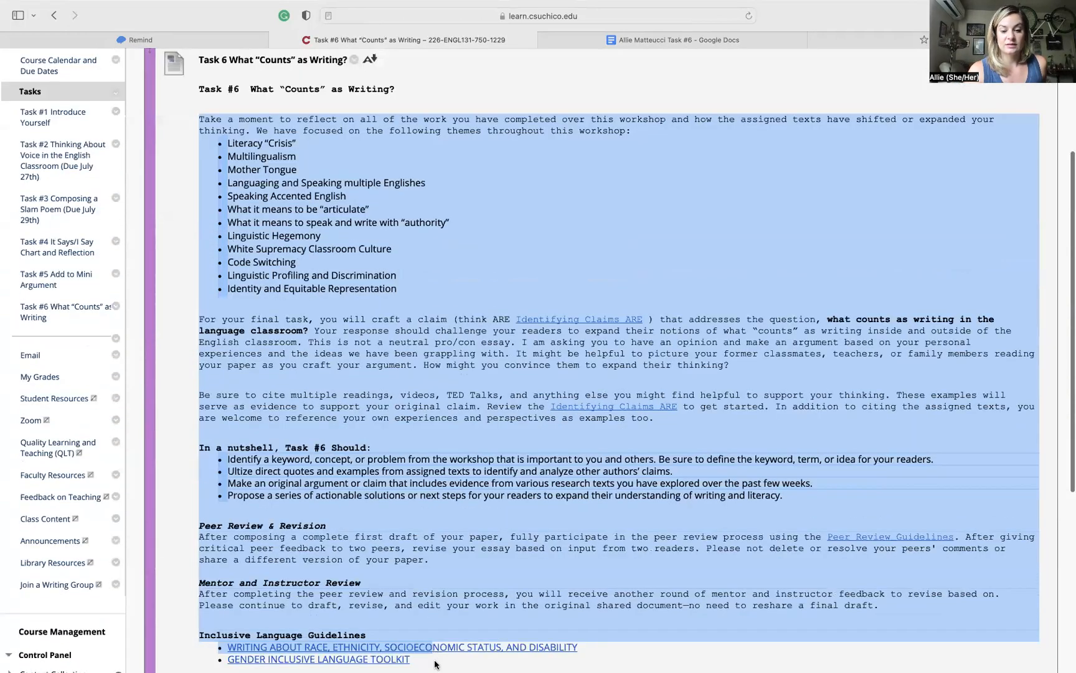
{"action": "scroll", "scroll_direction": "down", "scroll_amount": 3}
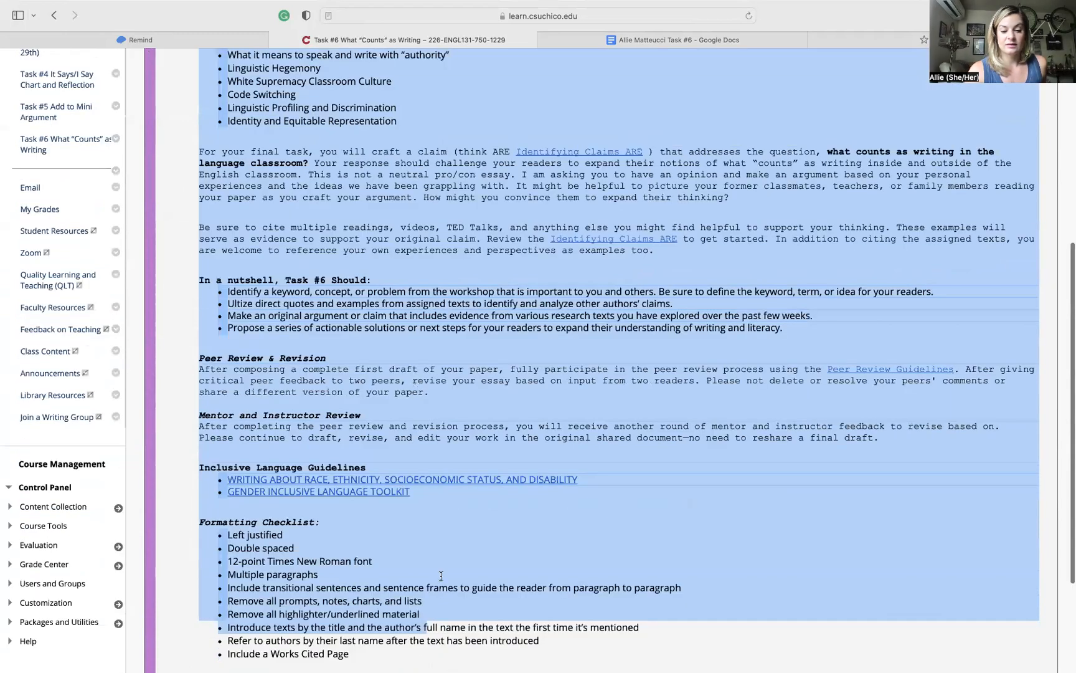
{"action": "scroll", "scroll_direction": "down", "scroll_amount": 3}
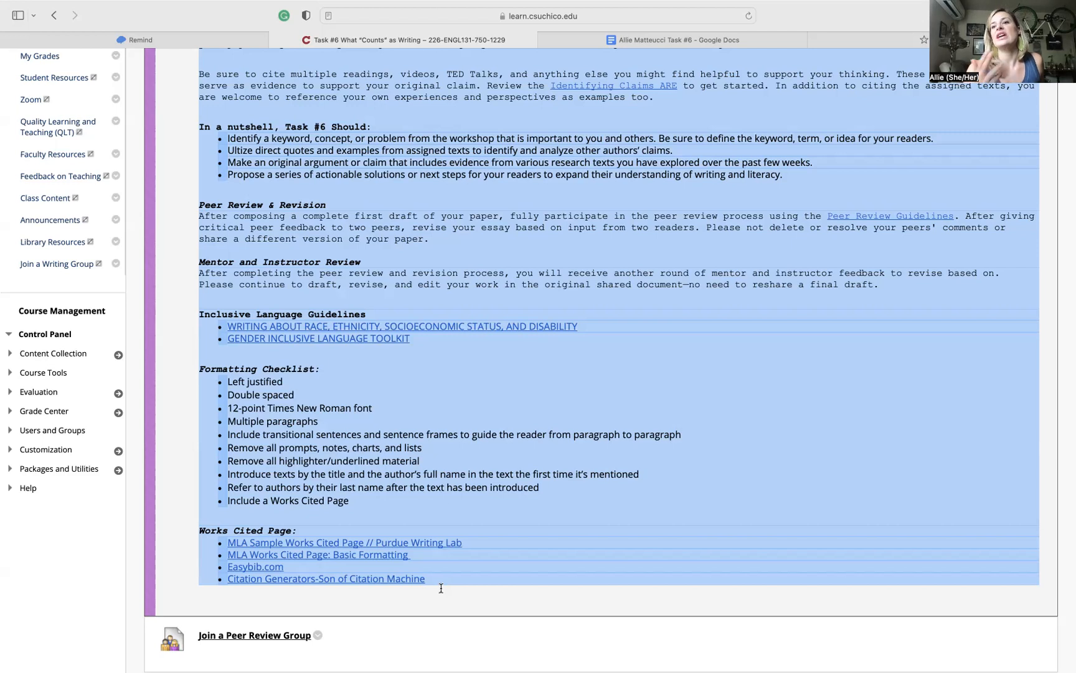
{"action": "mouse_move", "coordinate": [518, 314]}
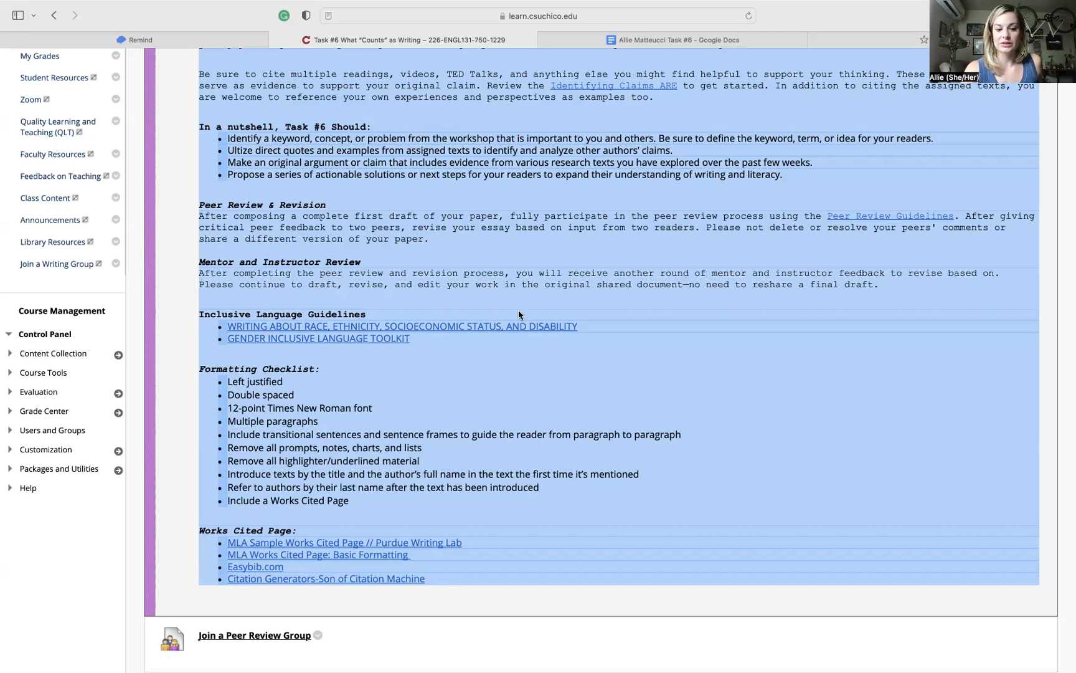
{"action": "mouse_move", "coordinate": [271, 579]}
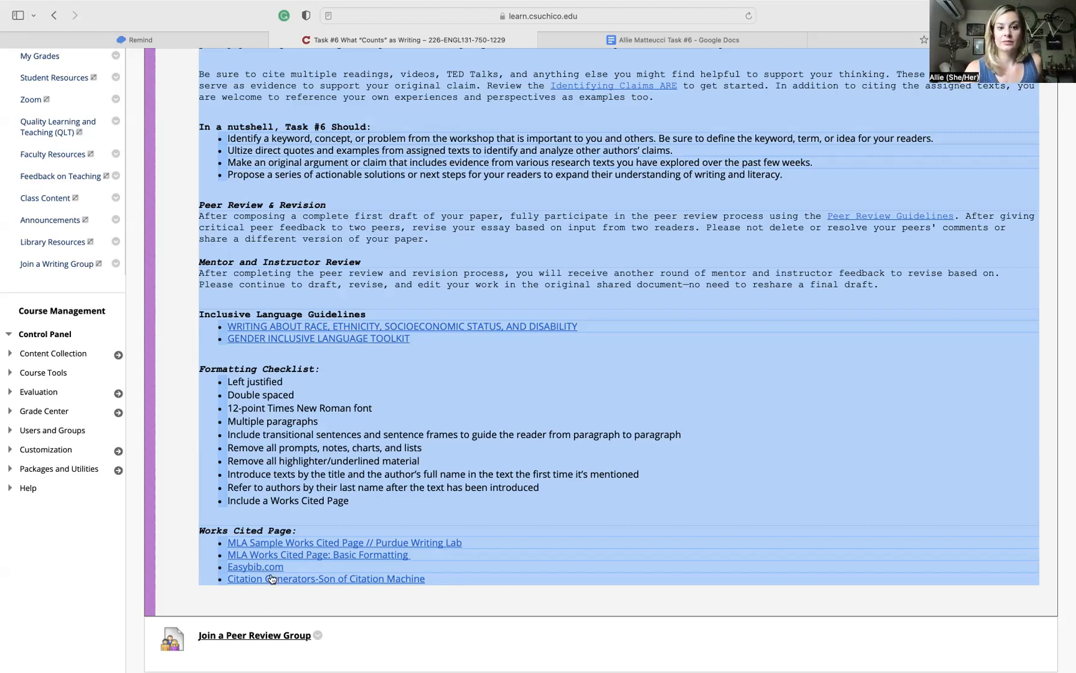
{"action": "mouse_move", "coordinate": [449, 145]}
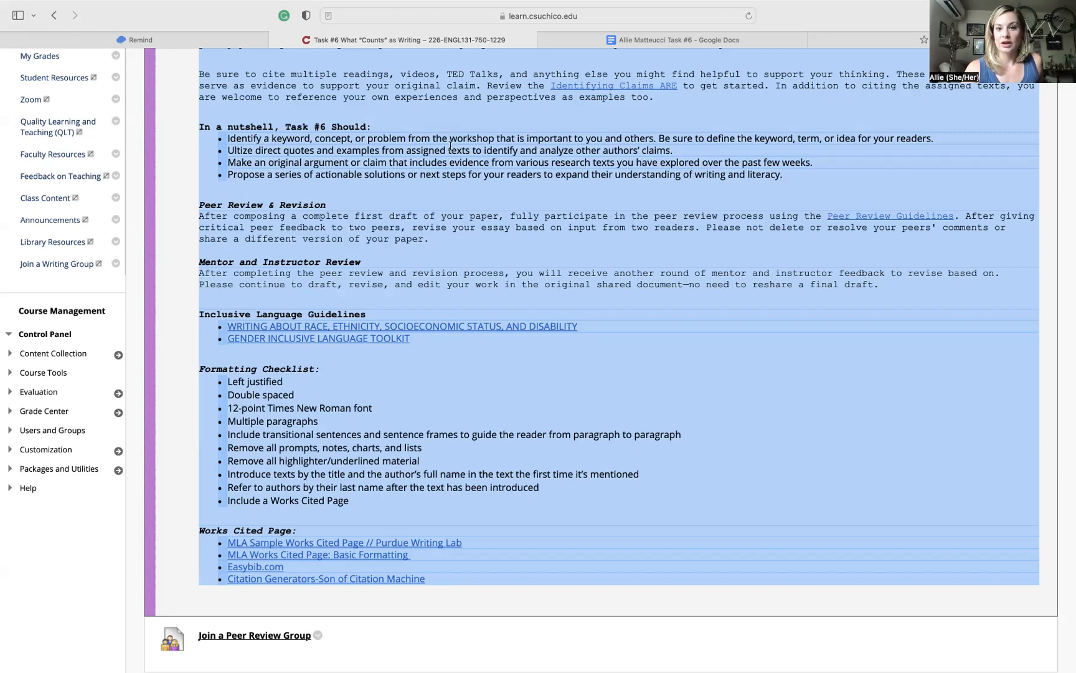
{"action": "mouse_move", "coordinate": [396, 80]}
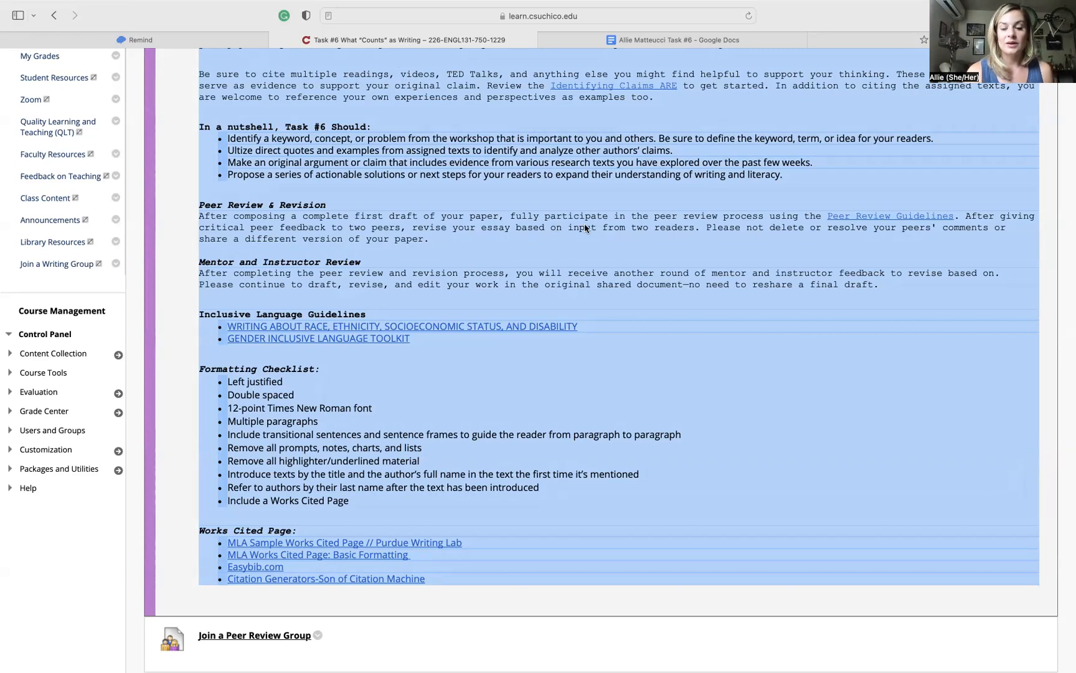
{"action": "mouse_move", "coordinate": [584, 261]}
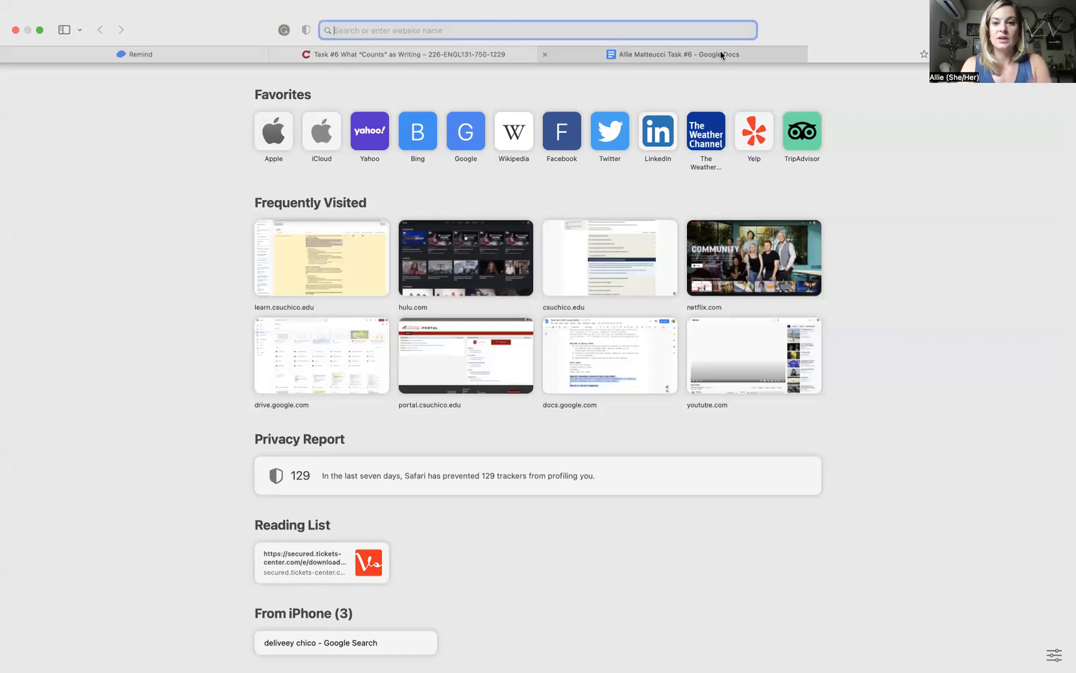
- Glance at the blank Task #6 Google Doc, then return to the Blackboard course page
{"action": "left_click", "coordinate": [675, 55]}
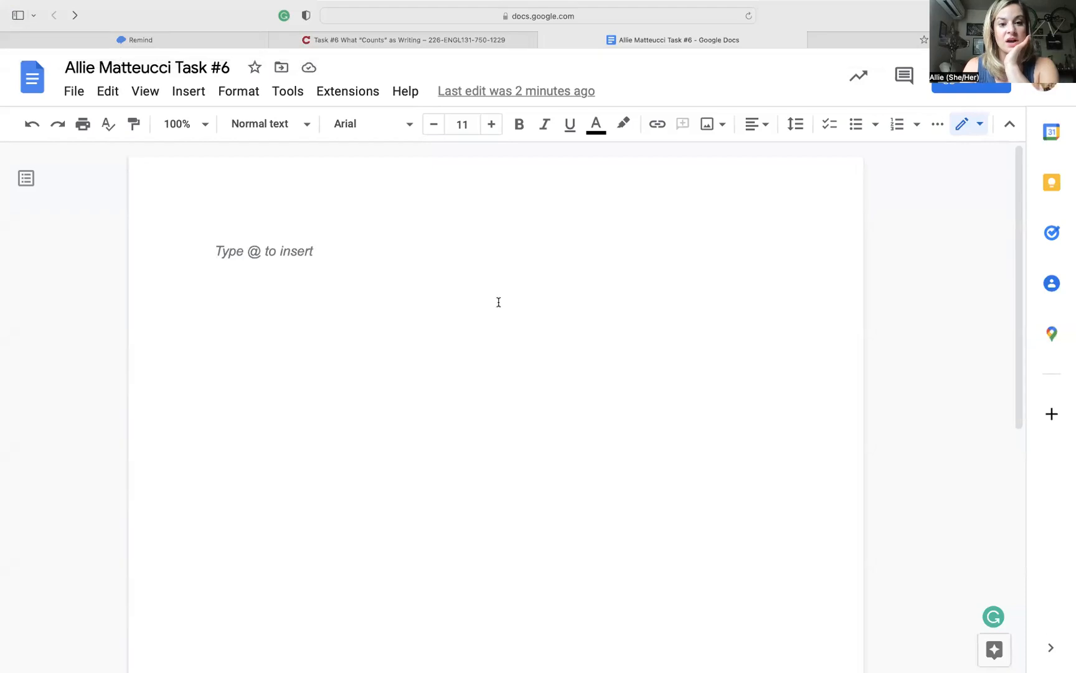
{"action": "mouse_move", "coordinate": [390, 237]}
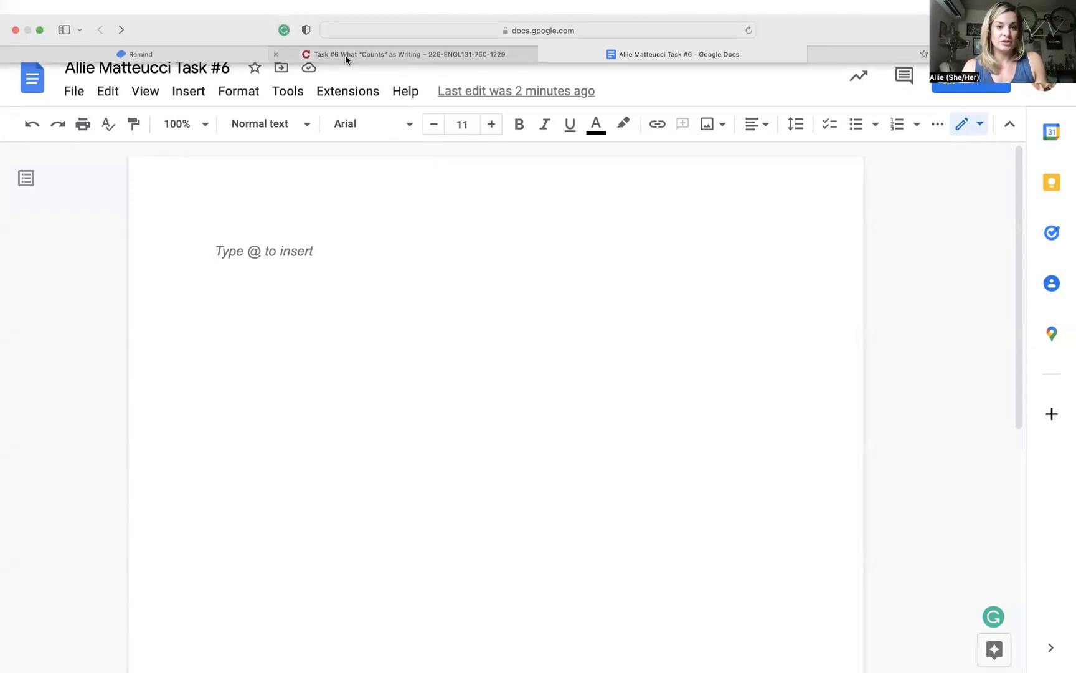
{"action": "left_click", "coordinate": [403, 55]}
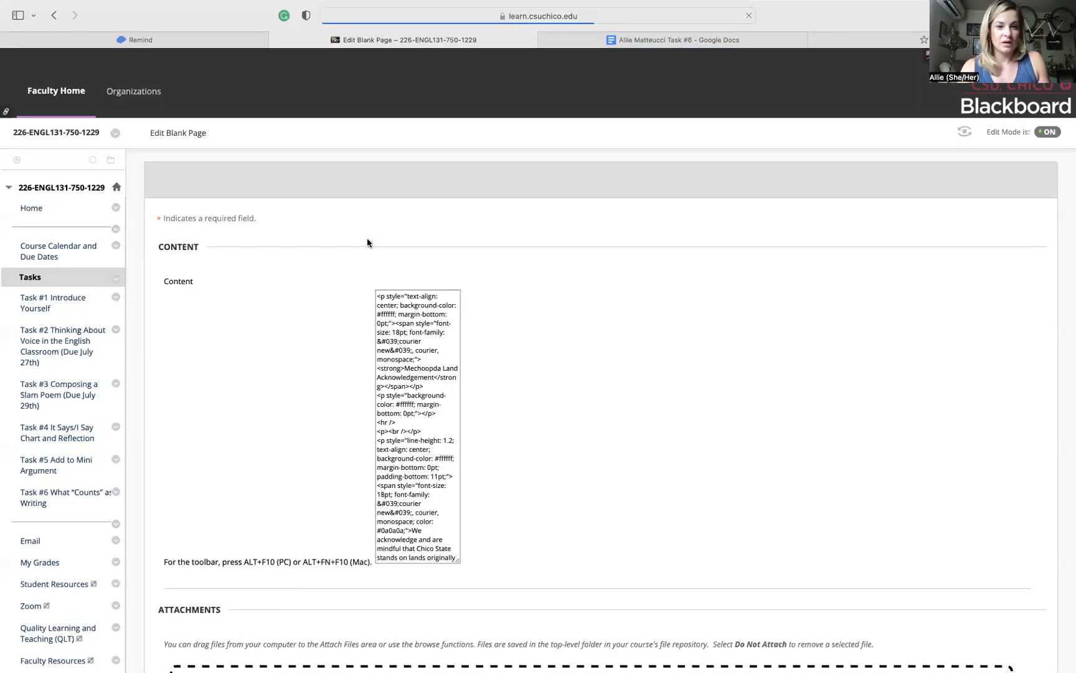
- Scroll the Course Calendar editor to Week 2 and trim Friday Aug 5 to 'Task #6 (in Google Doc'
{"action": "scroll", "scroll_direction": "down", "scroll_amount": 3}
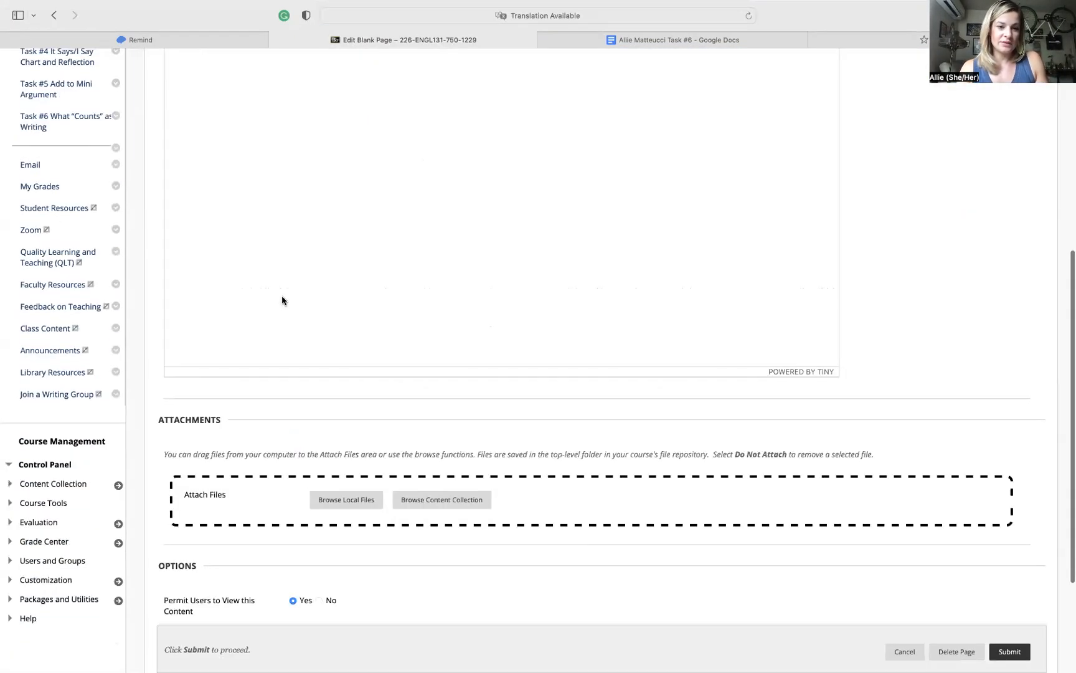
{"action": "scroll", "scroll_direction": "up", "scroll_amount": 3}
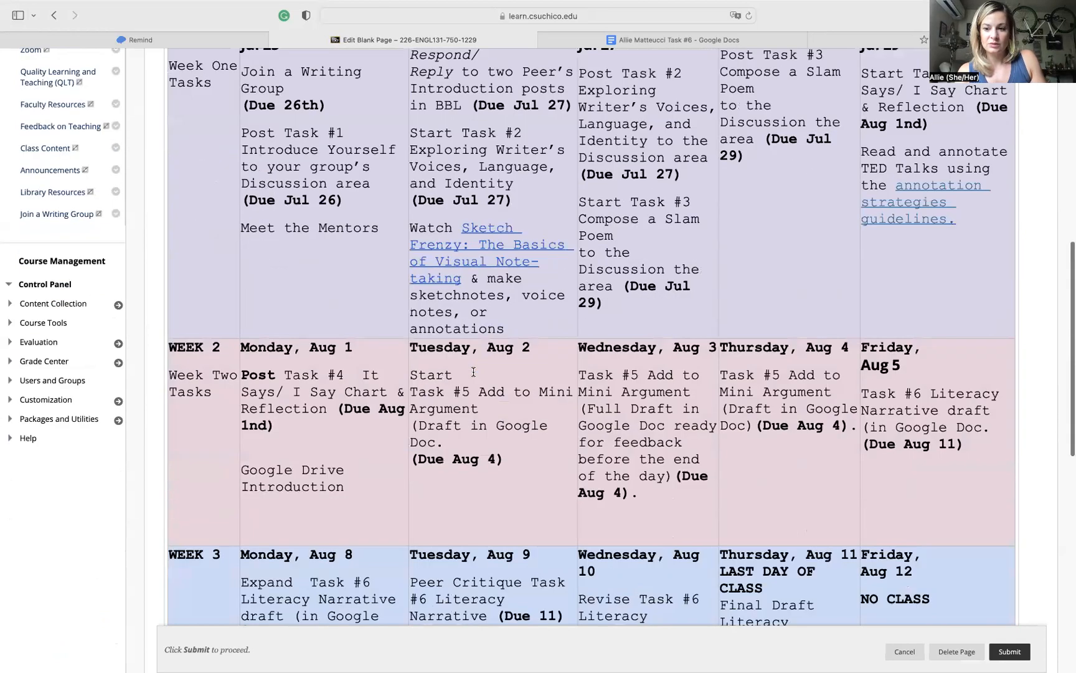
{"action": "scroll", "scroll_direction": "down", "scroll_amount": 3}
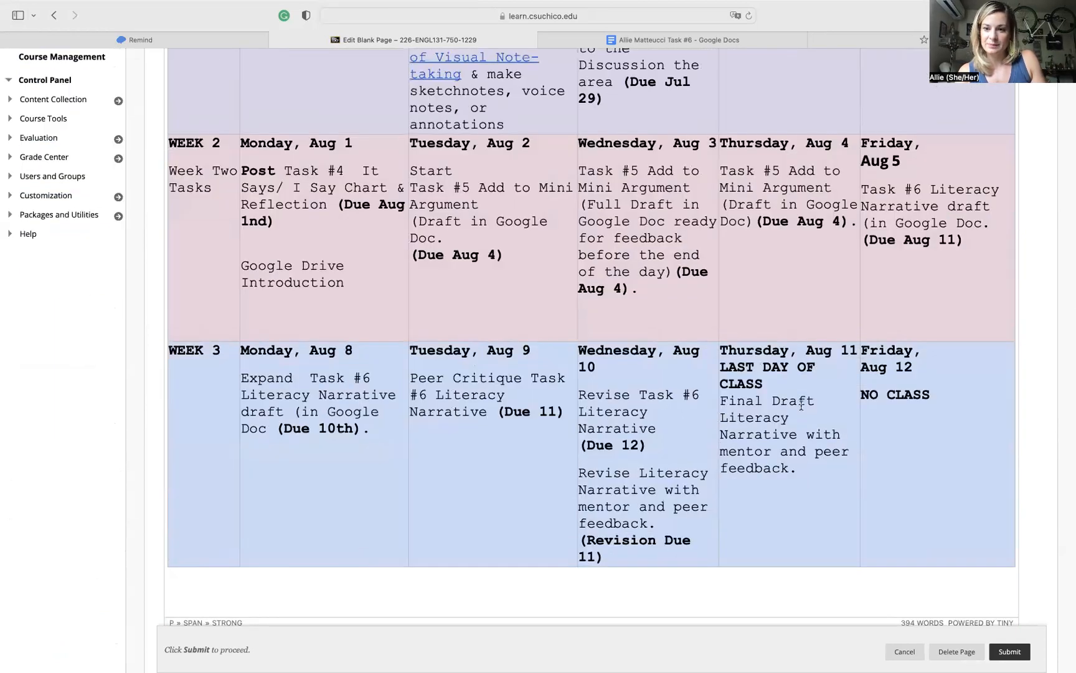
{"action": "scroll", "scroll_direction": "up", "scroll_amount": 3}
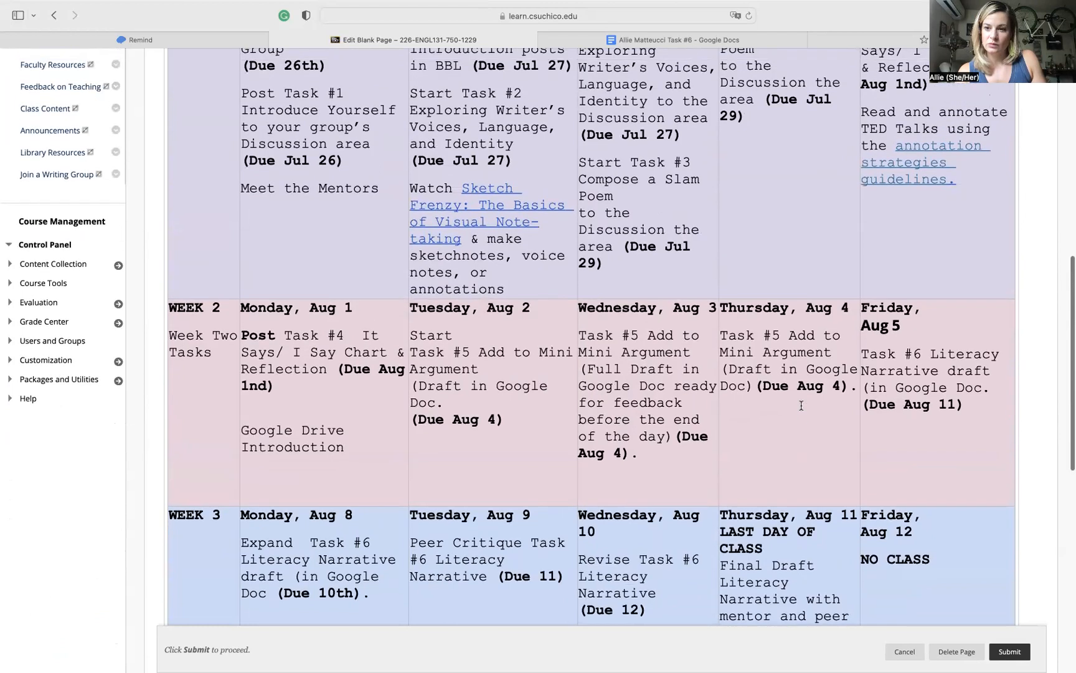
{"action": "scroll", "scroll_direction": "up", "scroll_amount": 3}
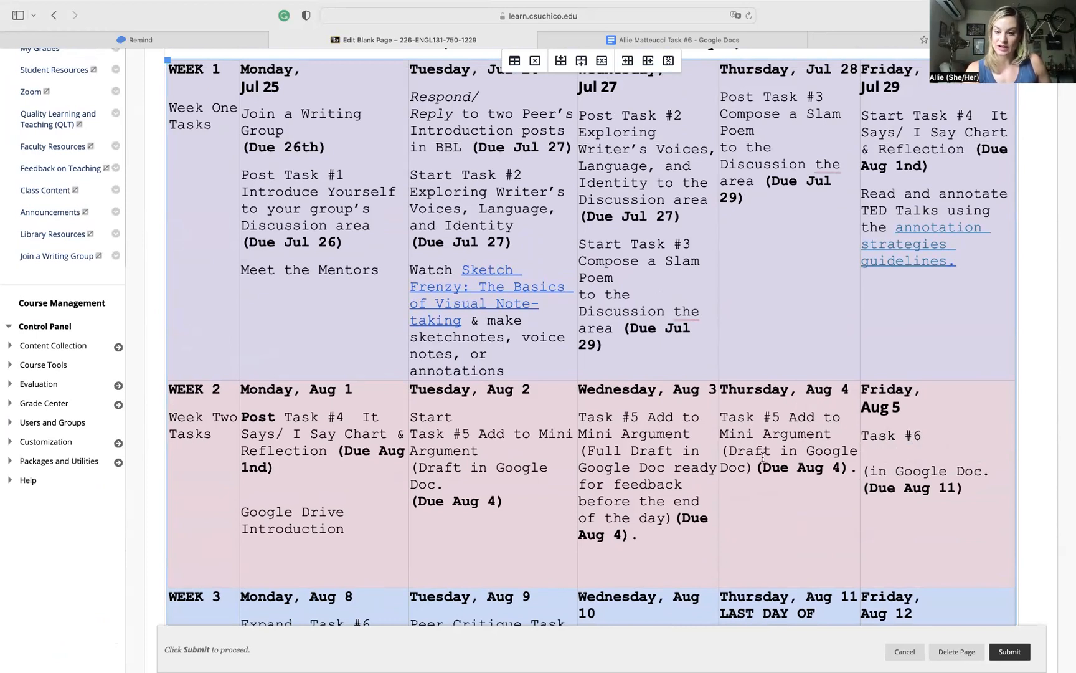
{"action": "scroll", "scroll_direction": "up", "scroll_amount": 3}
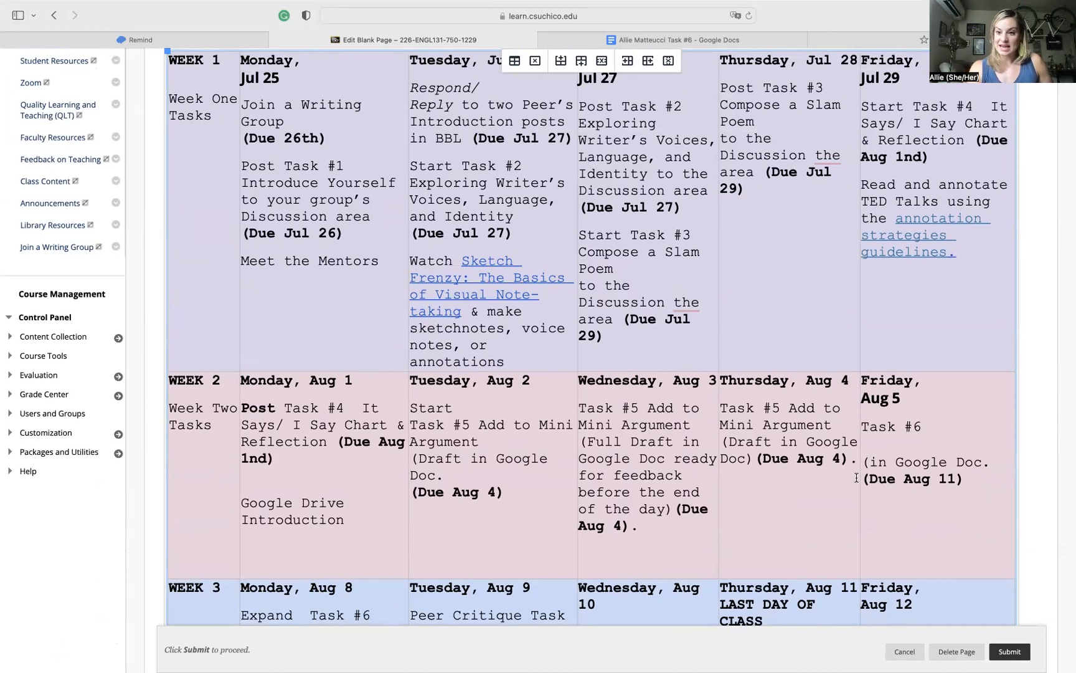
{"action": "scroll", "scroll_direction": "down", "scroll_amount": 3}
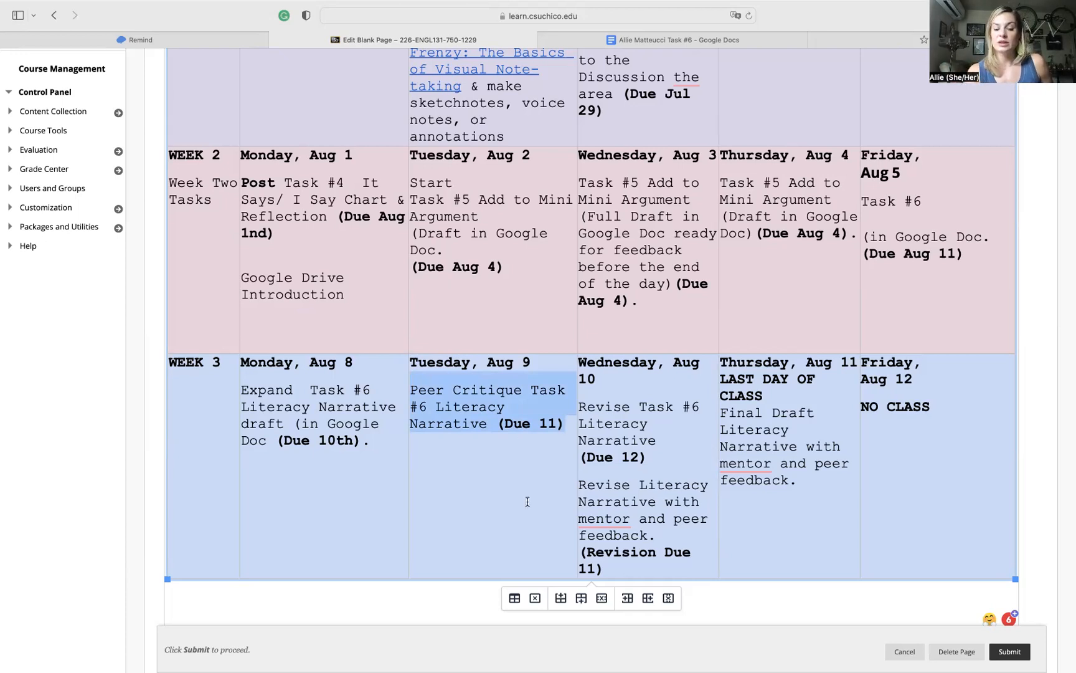
{"action": "mouse_move", "coordinate": [718, 422]}
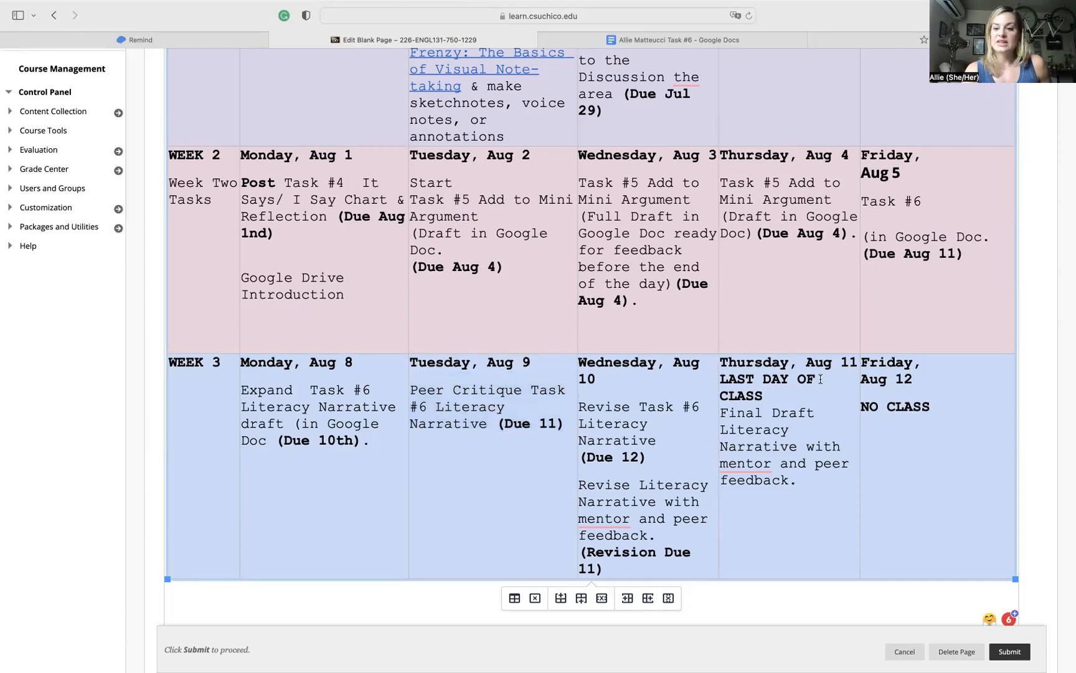
- Replace 'NO CLASS' in the Friday, Aug 12 calendar cell with 'Reflection'
{"action": "double_click", "coordinate": [899, 406]}
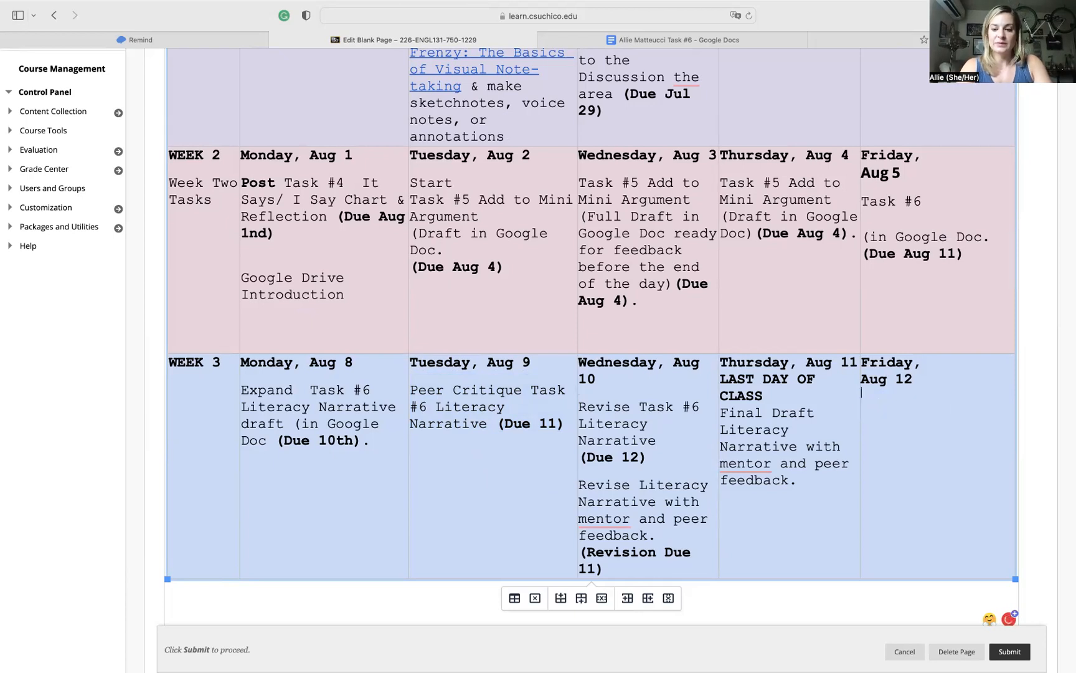
{"action": "type", "text": "Reflection"}
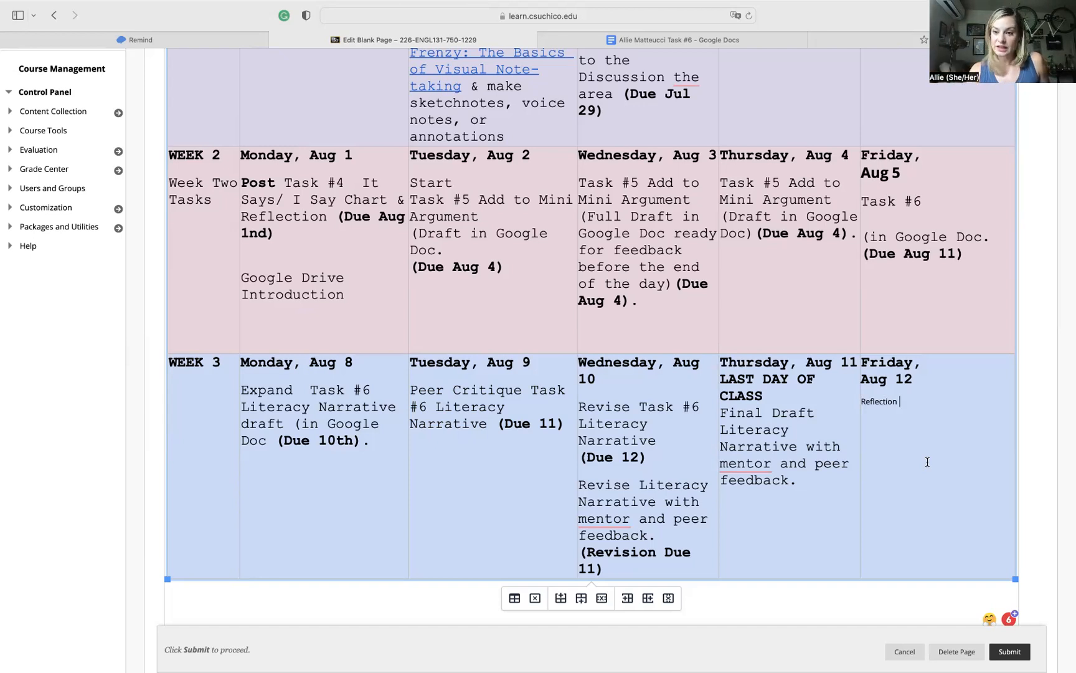
{"action": "mouse_move", "coordinate": [667, 348]}
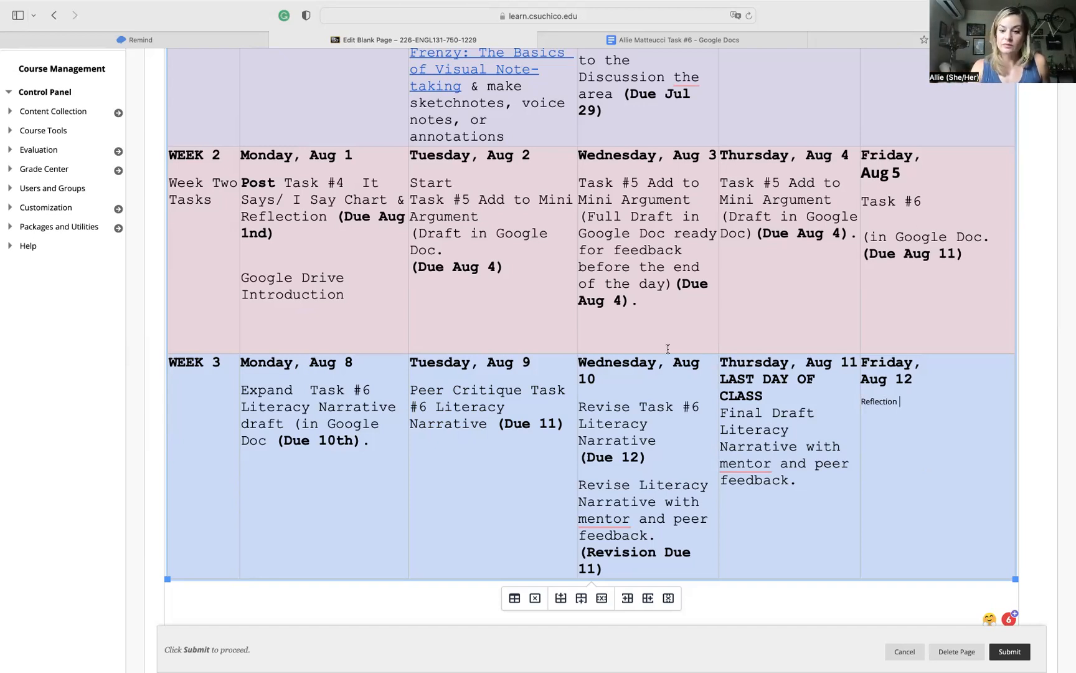
{"action": "scroll", "scroll_direction": "up", "scroll_amount": 3}
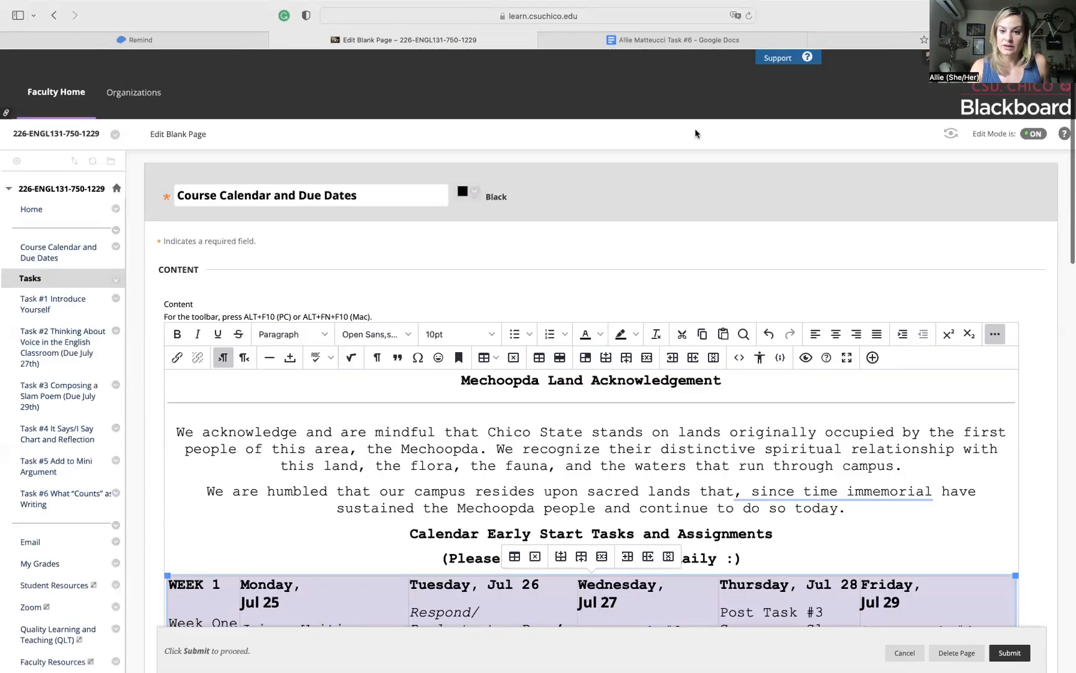
{"action": "mouse_move", "coordinate": [690, 207]}
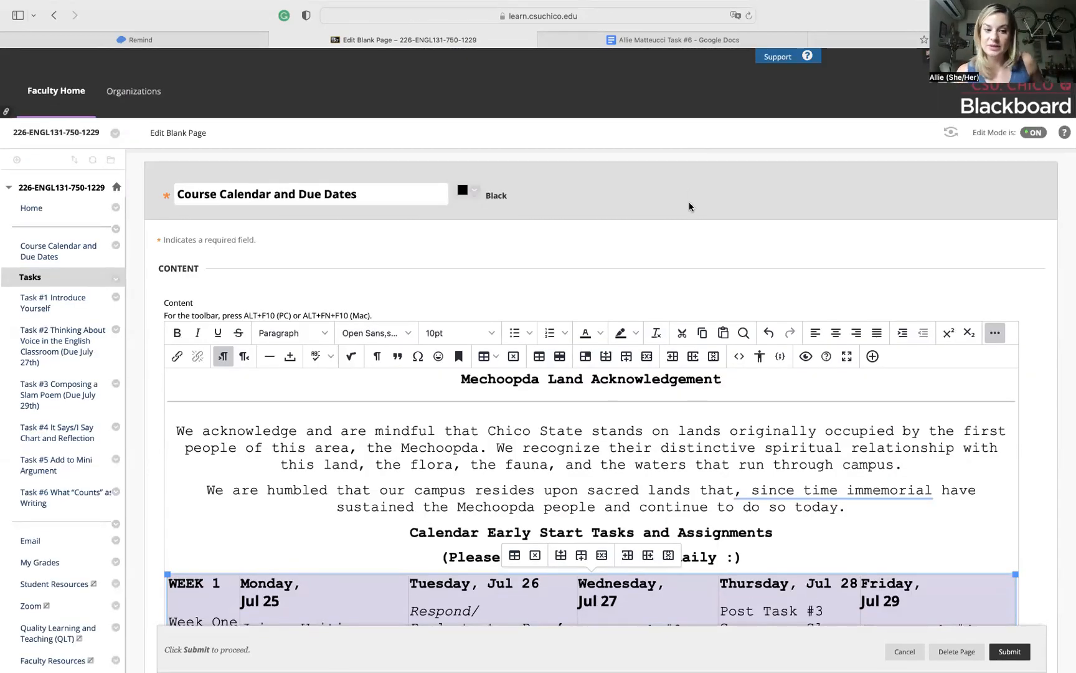
{"action": "mouse_move", "coordinate": [655, 146]}
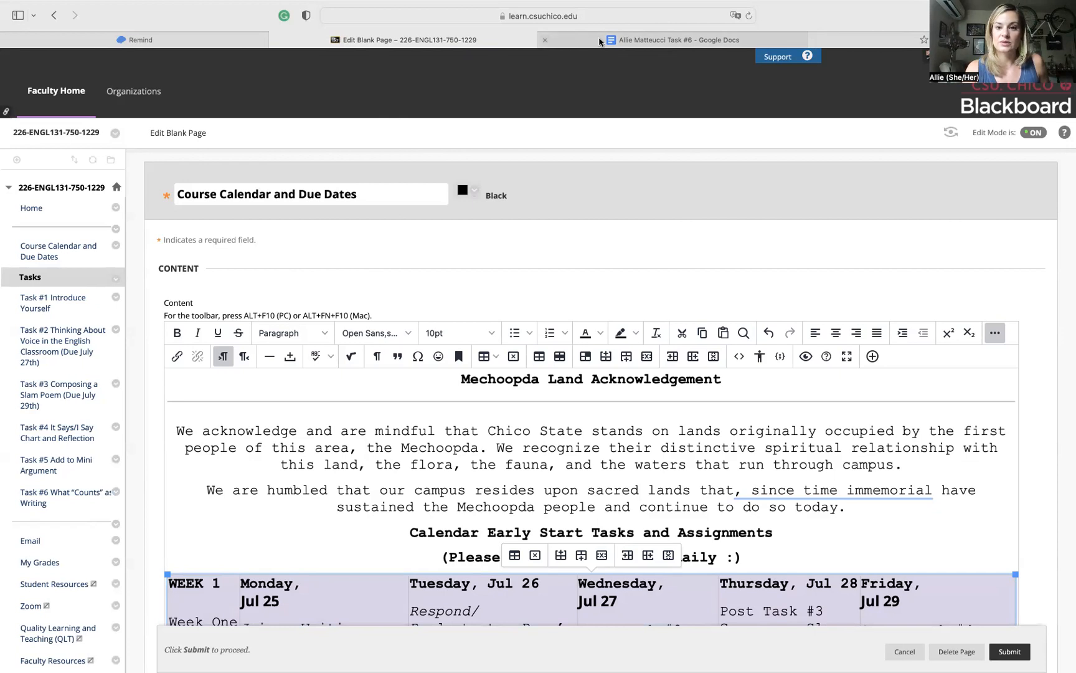
- Confirm in the Task #6 Google Doc that anyone with the link has Editor access, then finish sharing
{"action": "left_click", "coordinate": [676, 38]}
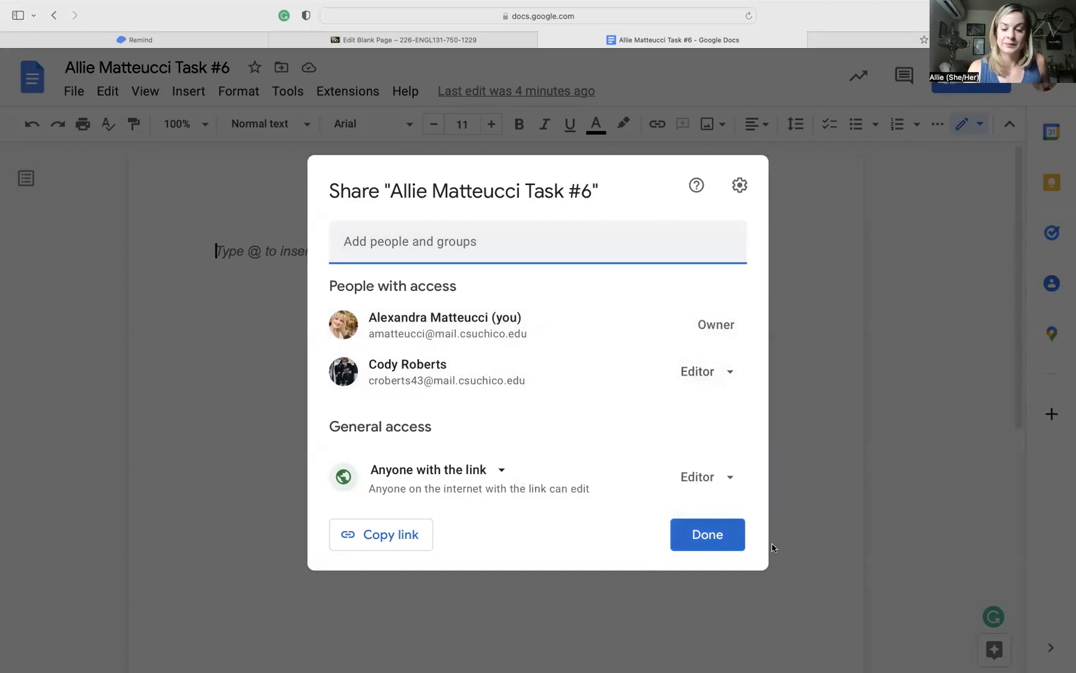
{"action": "left_click", "coordinate": [708, 534]}
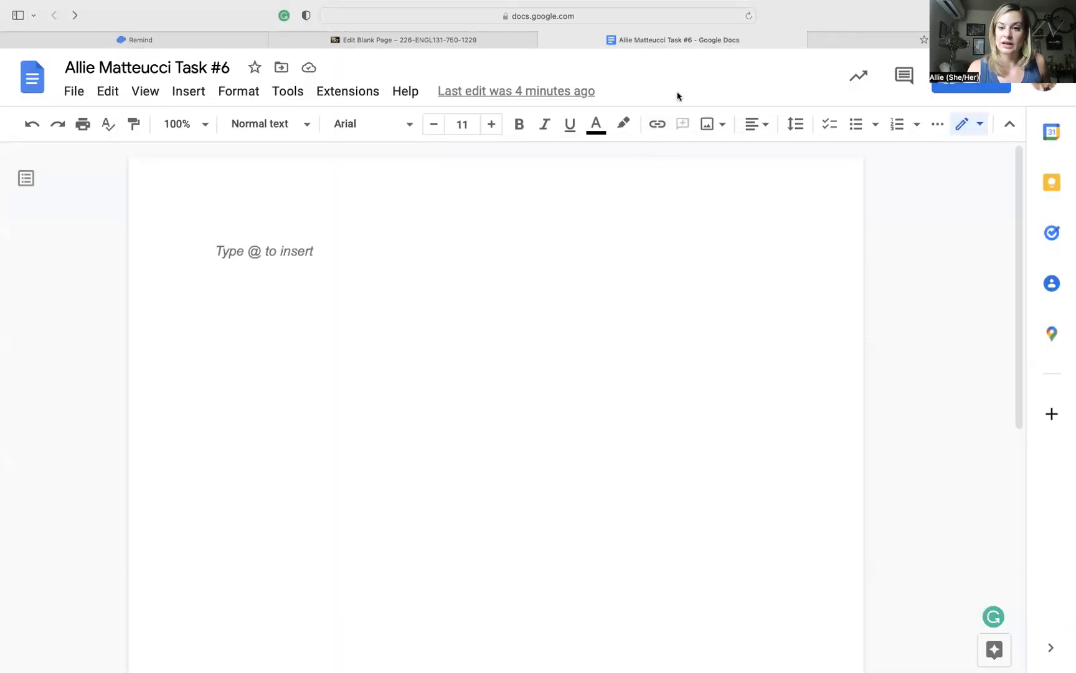